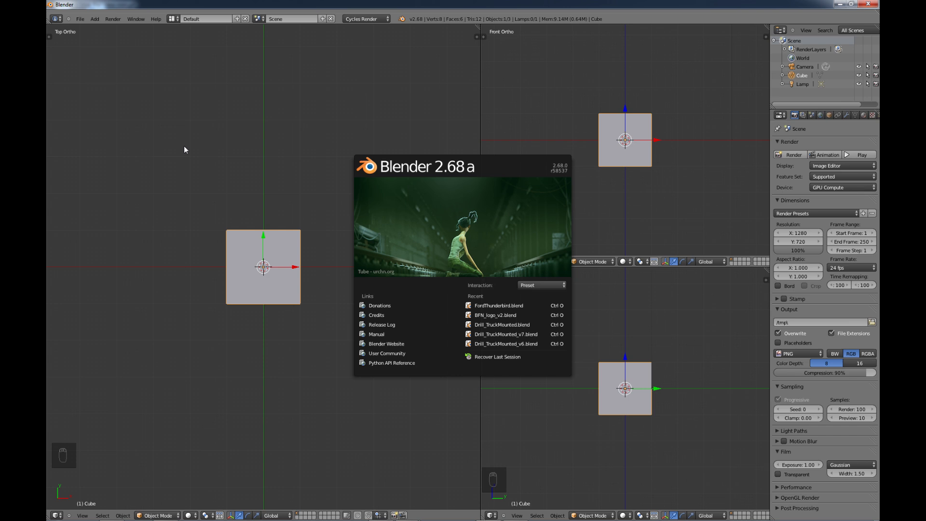
pyautogui.moveTo(451, 428)
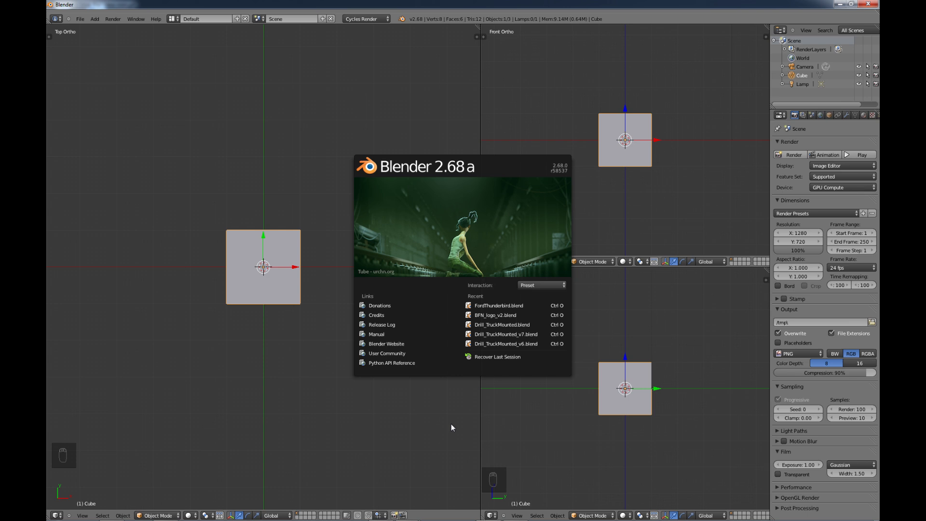
pyautogui.moveTo(459, 421)
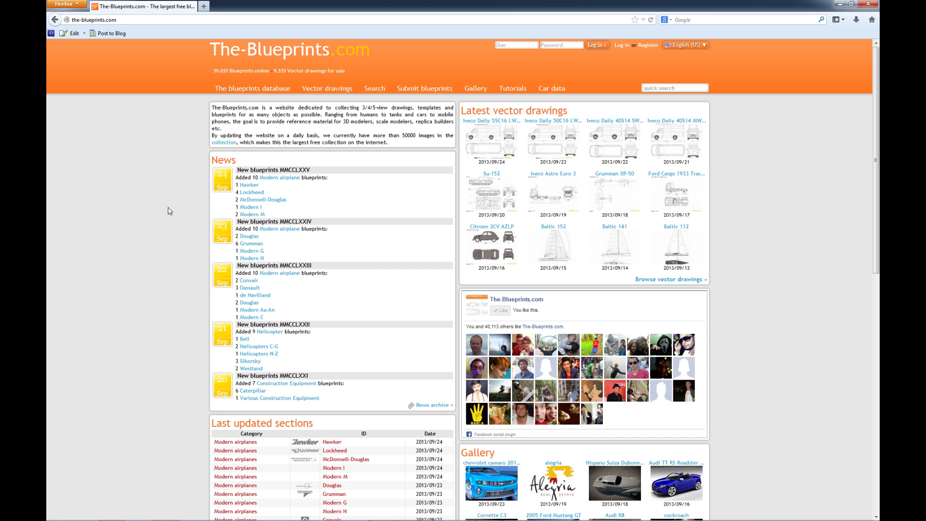
pyautogui.moveTo(166, 207)
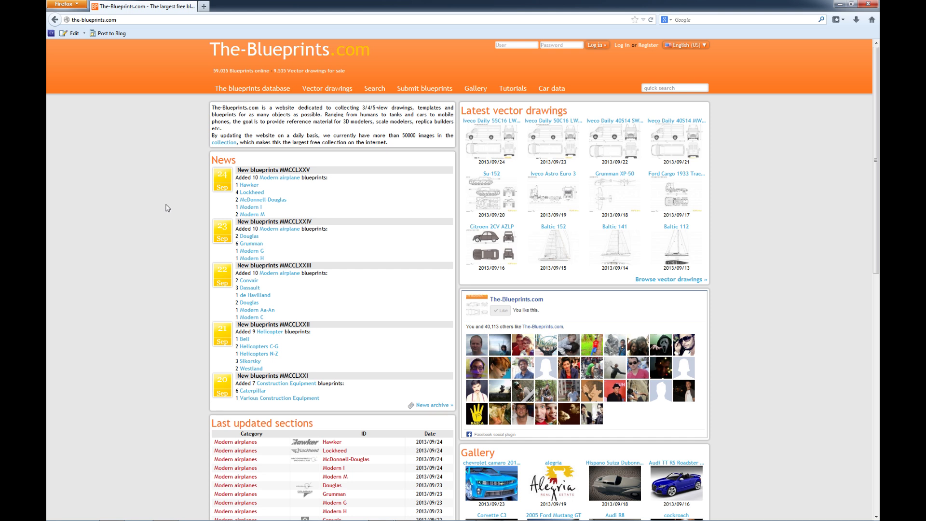
pyautogui.moveTo(173, 226)
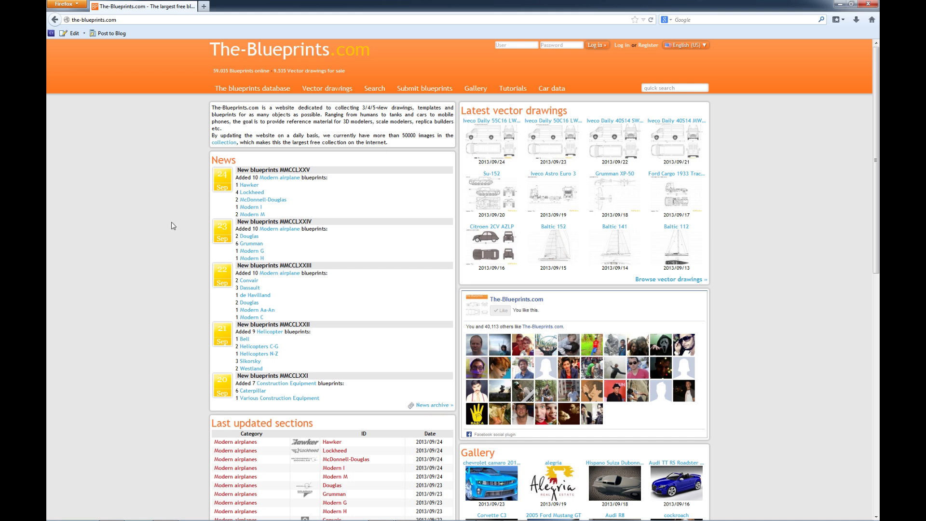
pyautogui.moveTo(186, 183)
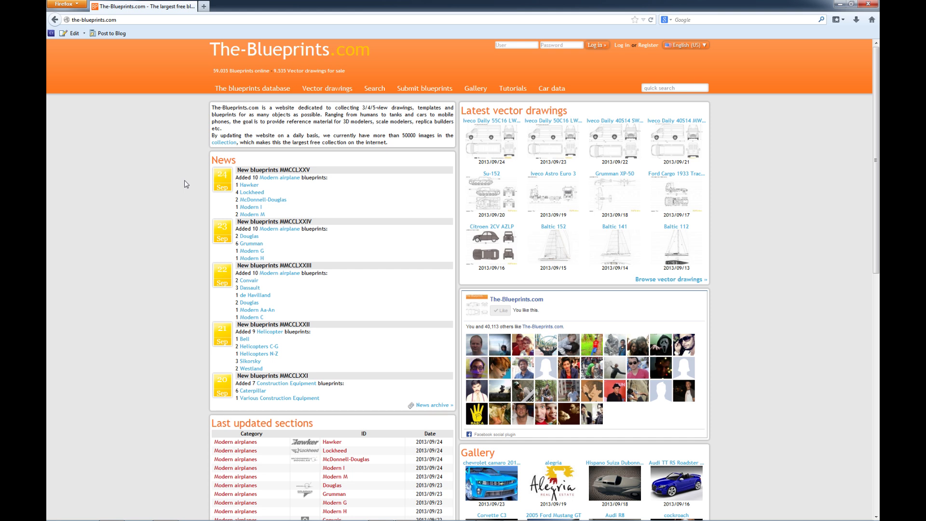
pyautogui.moveTo(172, 196)
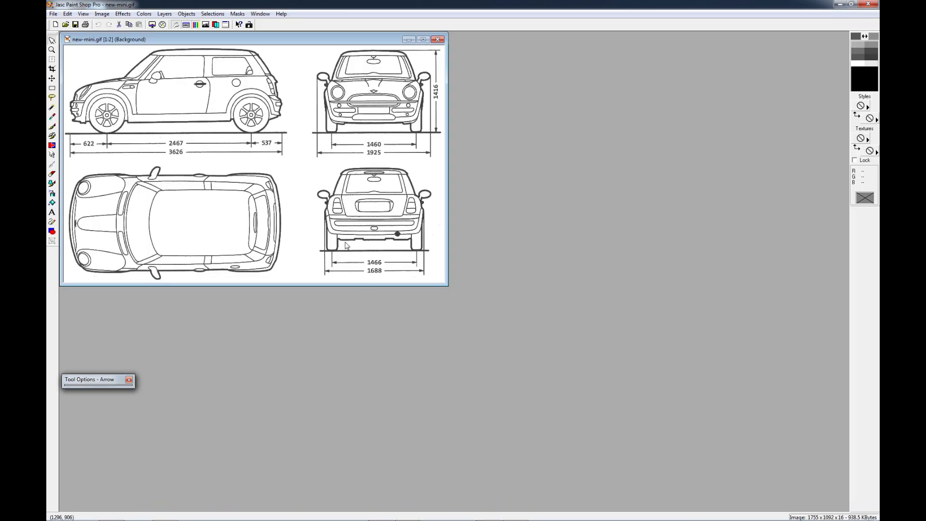
pyautogui.moveTo(348, 240)
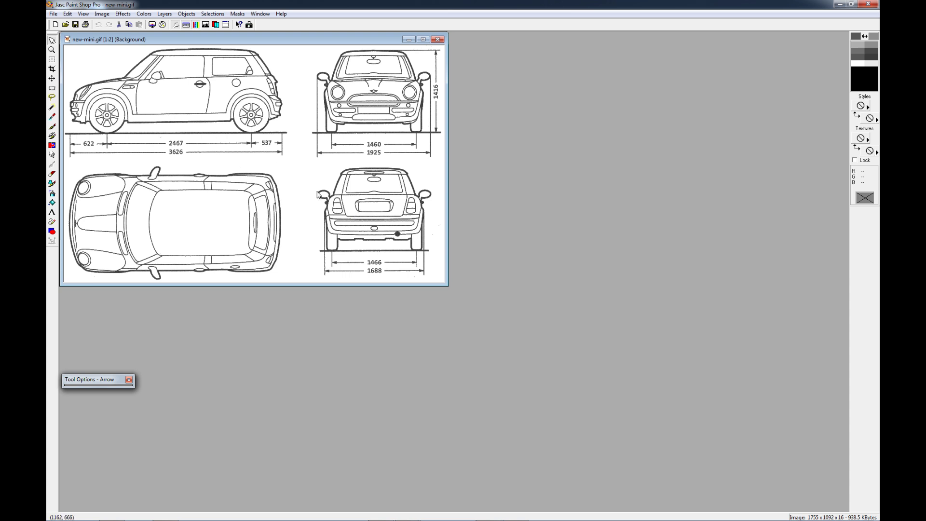
pyautogui.moveTo(305, 227)
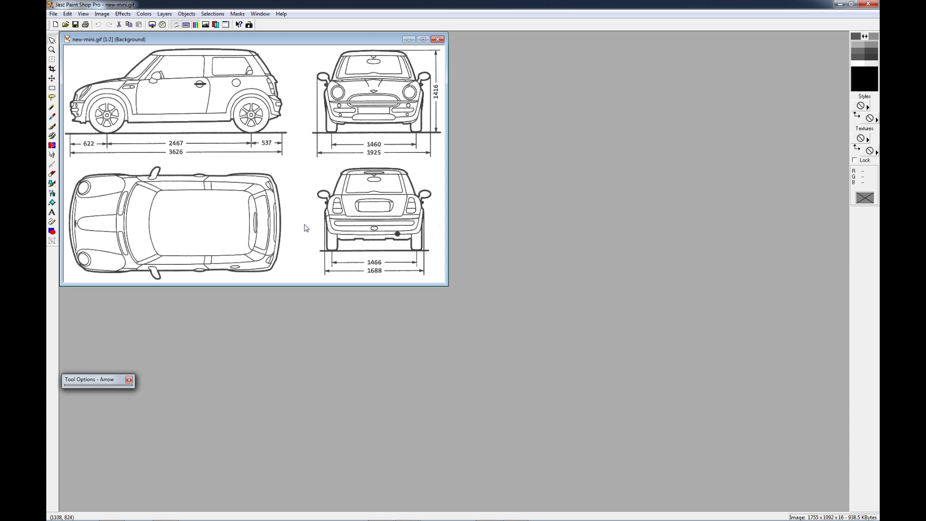
pyautogui.moveTo(299, 225)
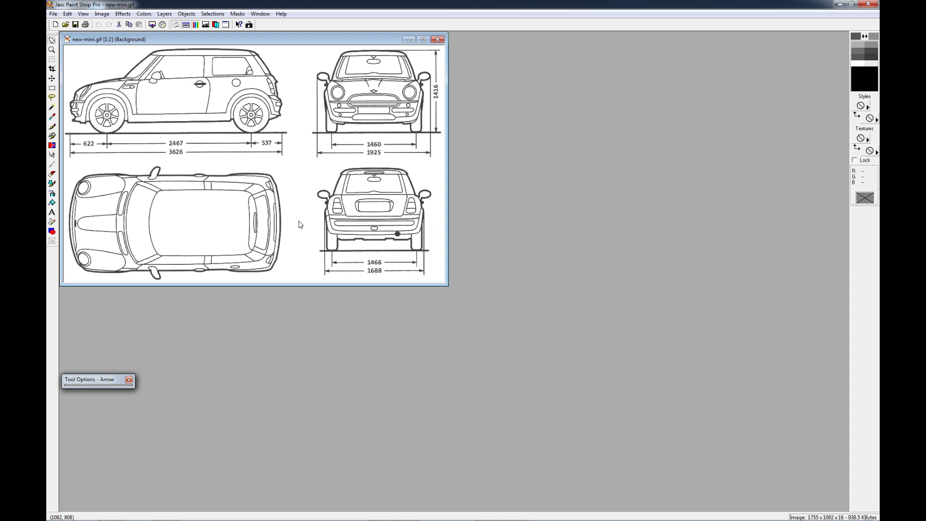
pyautogui.moveTo(252, 146)
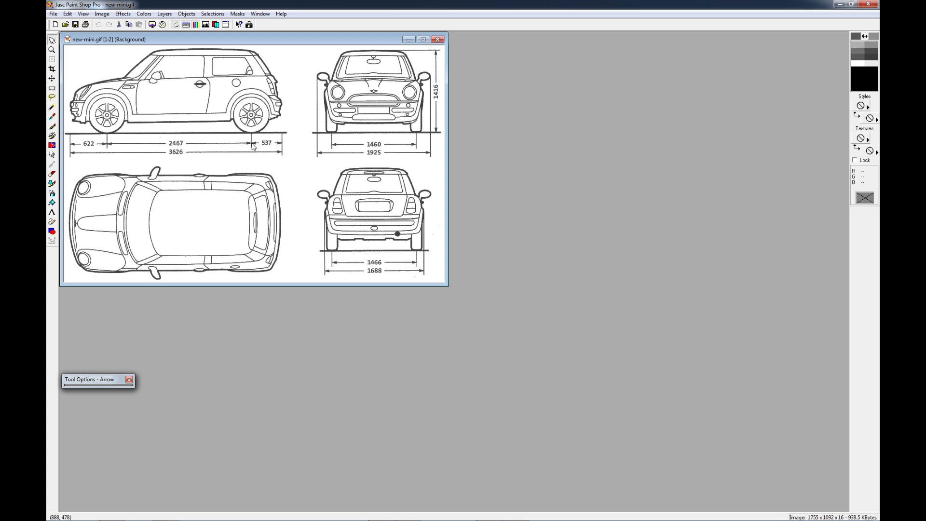
pyautogui.moveTo(278, 160)
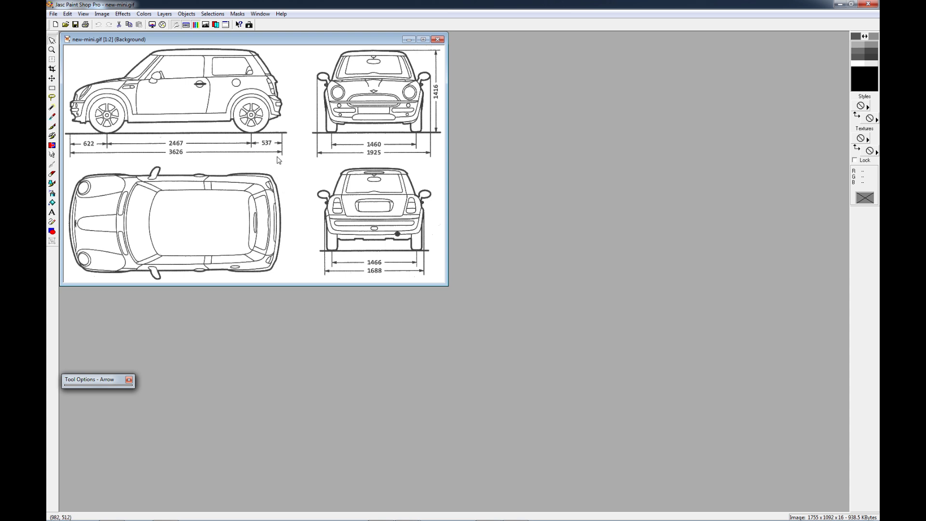
pyautogui.moveTo(295, 86)
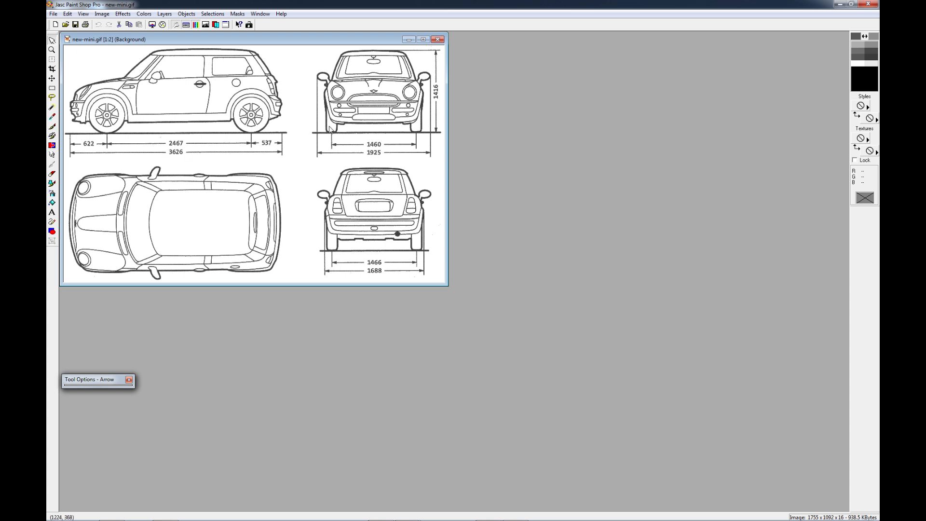
pyautogui.moveTo(306, 233)
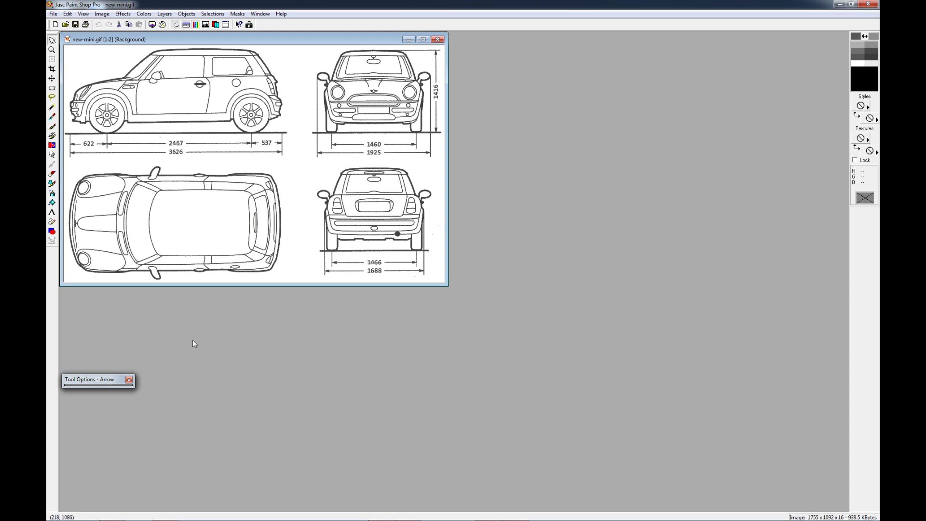
pyautogui.moveTo(190, 225)
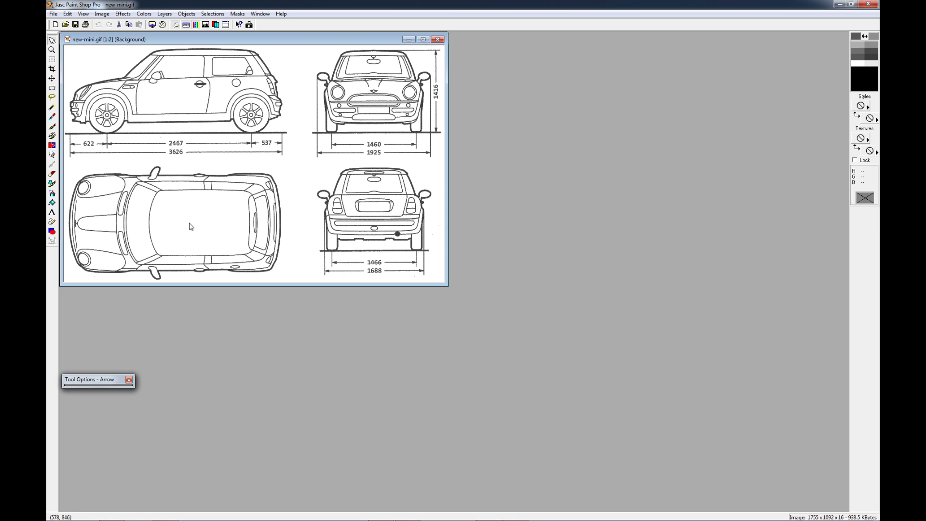
pyautogui.moveTo(367, 101)
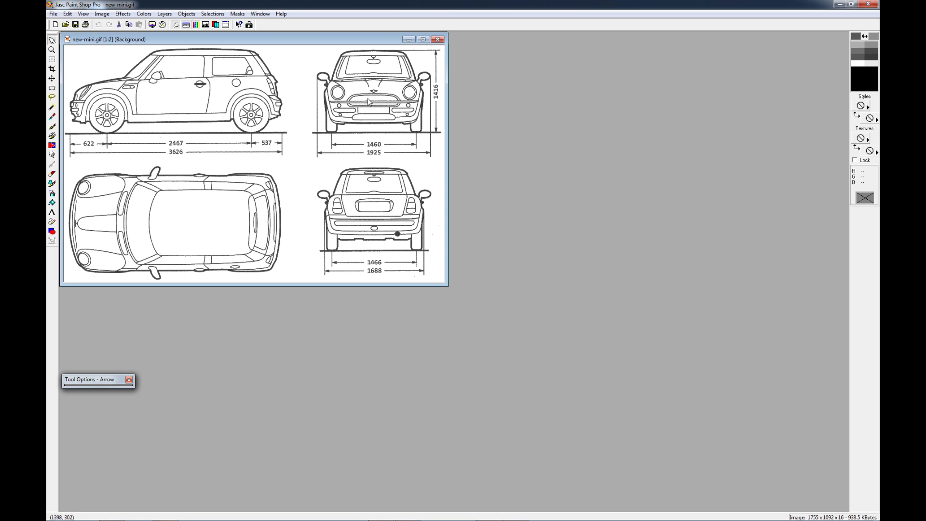
pyautogui.moveTo(375, 100)
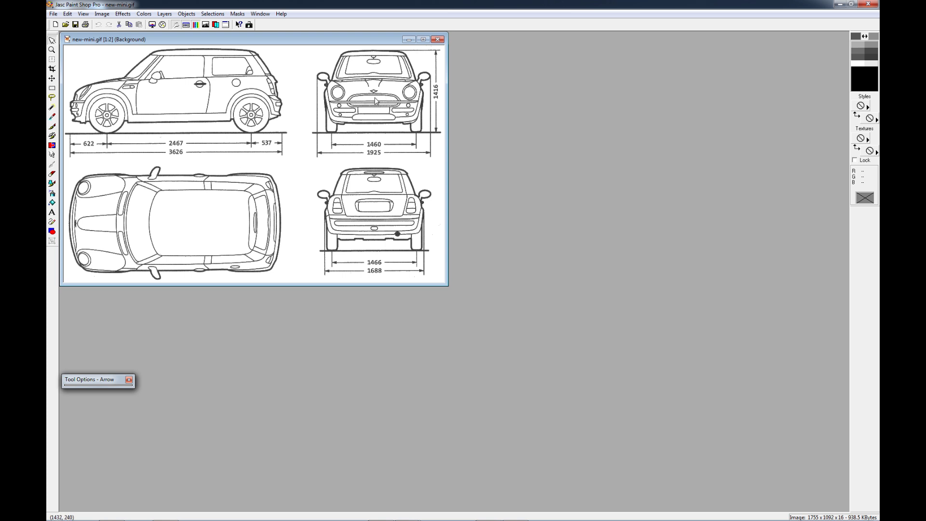
pyautogui.moveTo(422, 104)
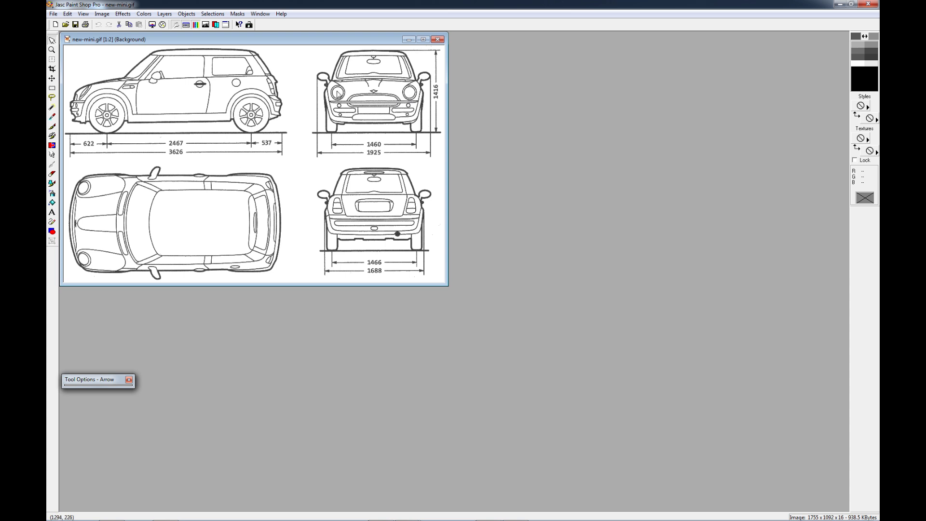
pyautogui.moveTo(284, 248)
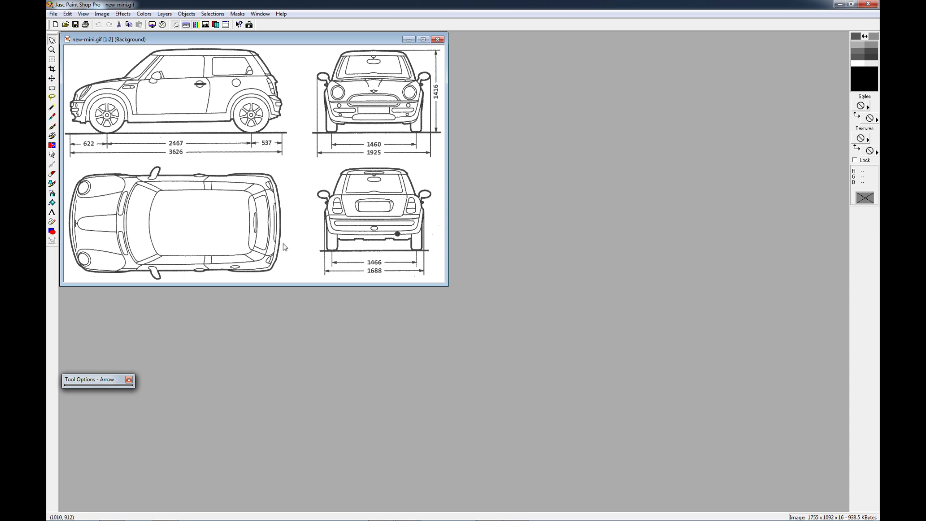
pyautogui.moveTo(324, 149)
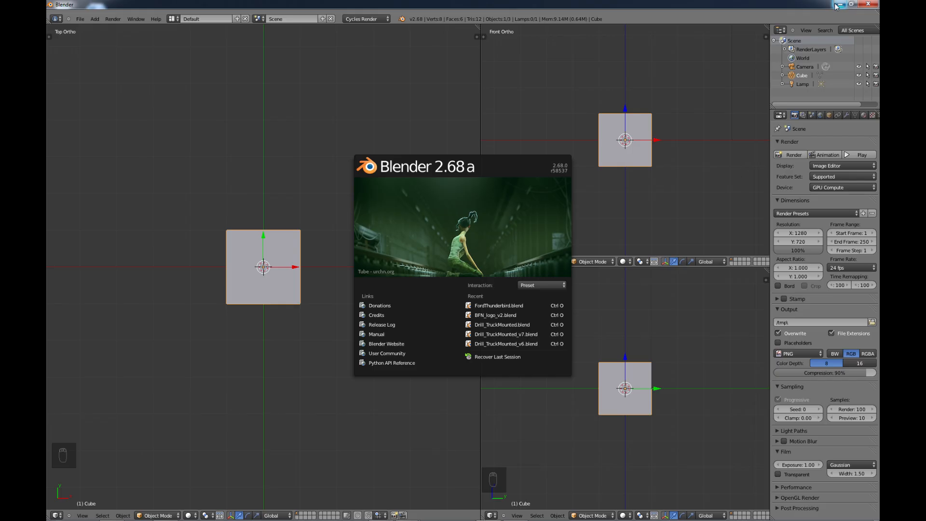
# Step: Dismiss the splash, snap the 3D cursor to the world centre and show the view properties panels
pyautogui.click(318, 196)
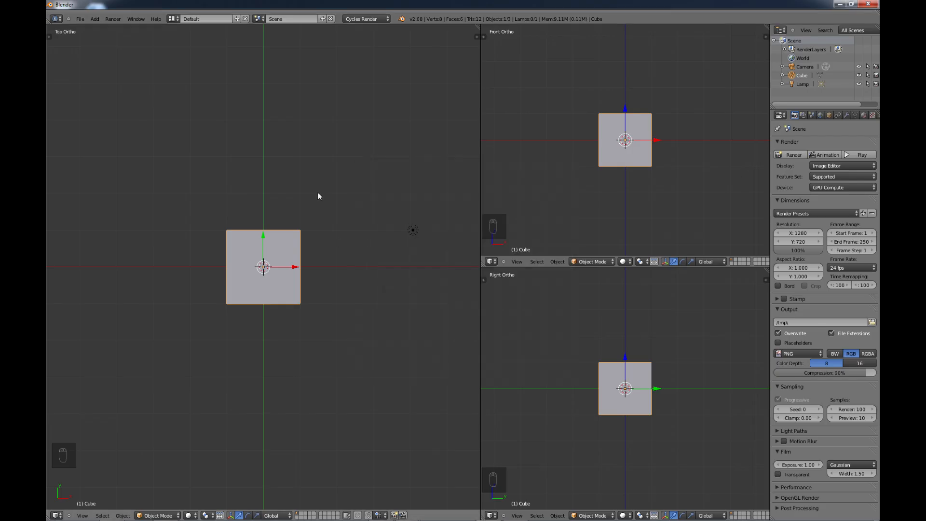
pyautogui.moveTo(283, 252)
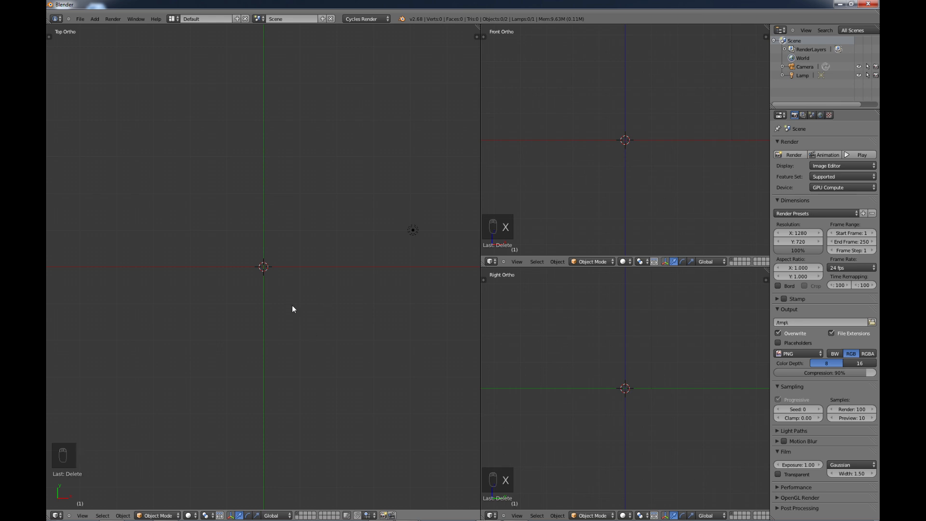
pyautogui.moveTo(262, 269)
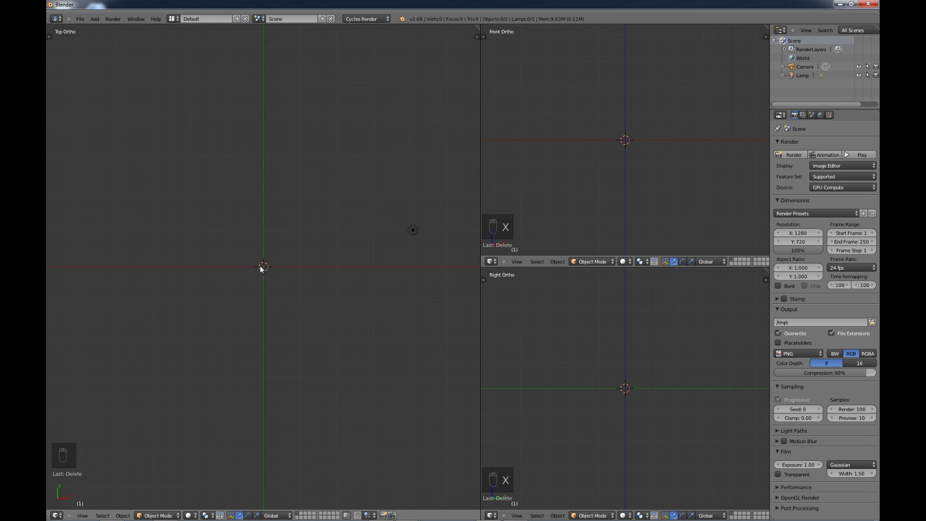
pyautogui.moveTo(271, 276)
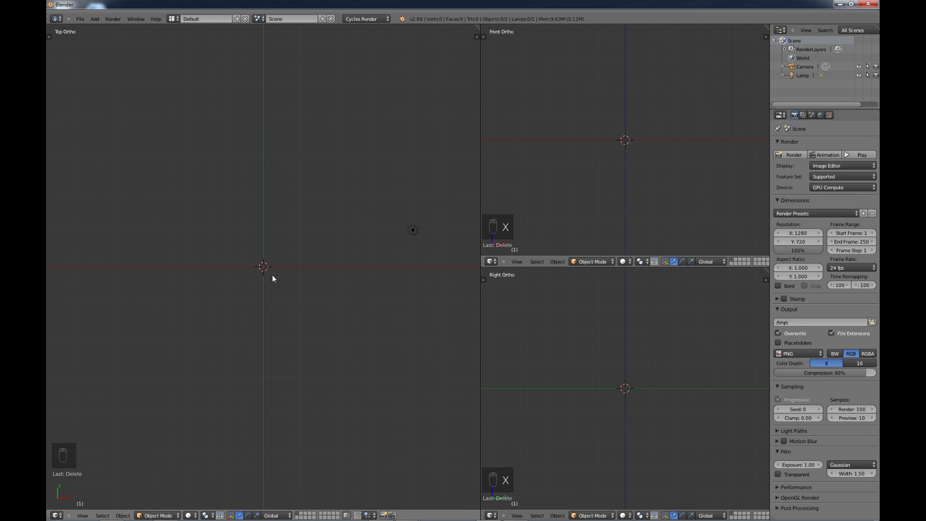
pyautogui.press('shift+s')
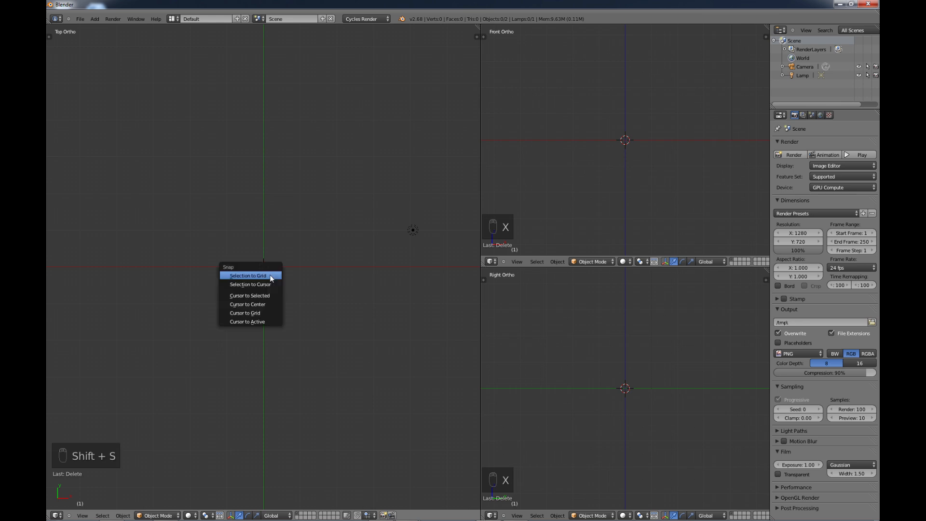
pyautogui.moveTo(250, 304)
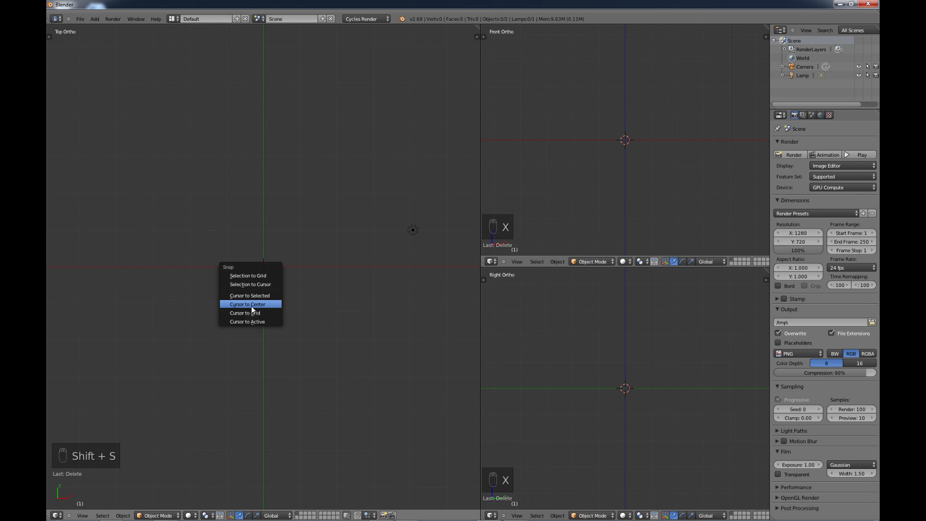
pyautogui.click(247, 304)
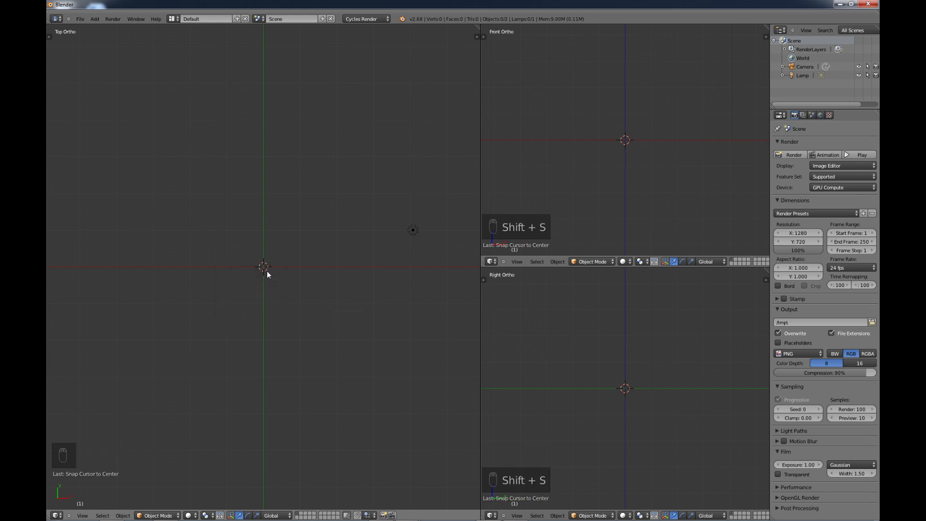
pyautogui.moveTo(268, 270)
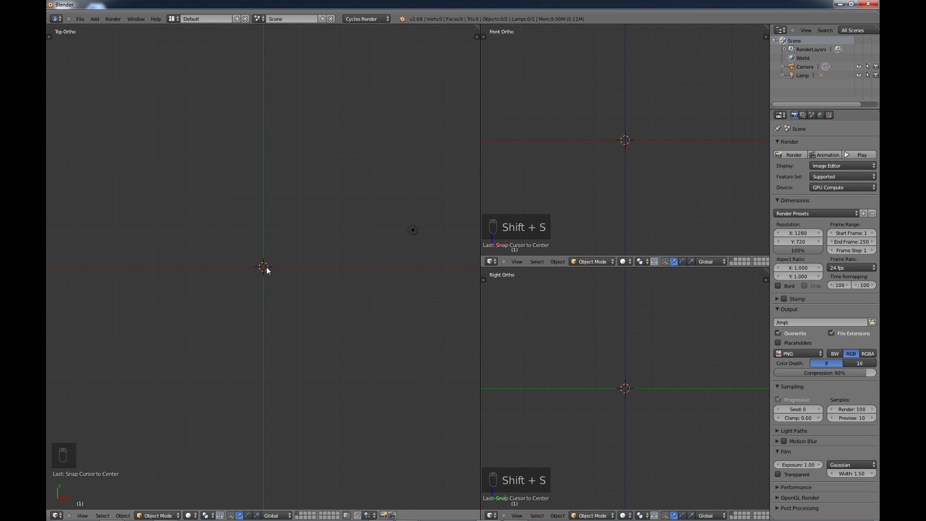
pyautogui.moveTo(275, 306)
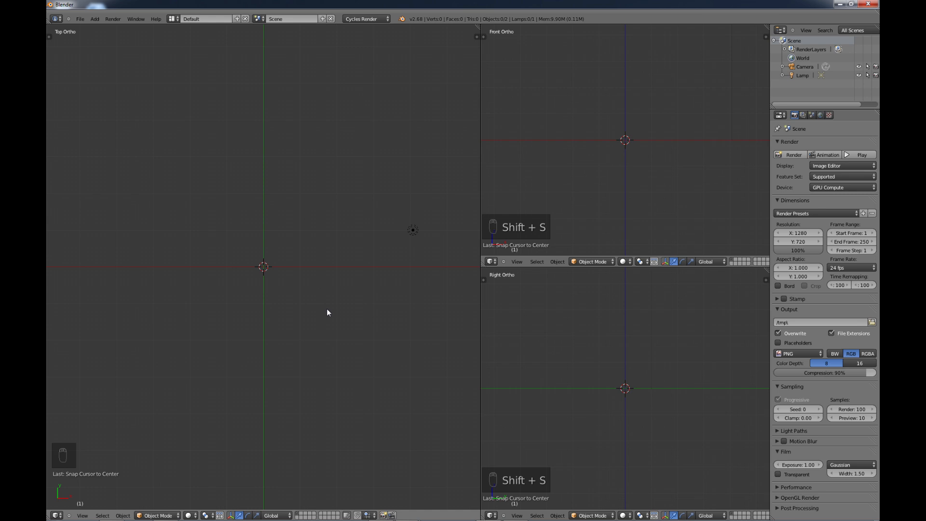
pyautogui.moveTo(338, 301)
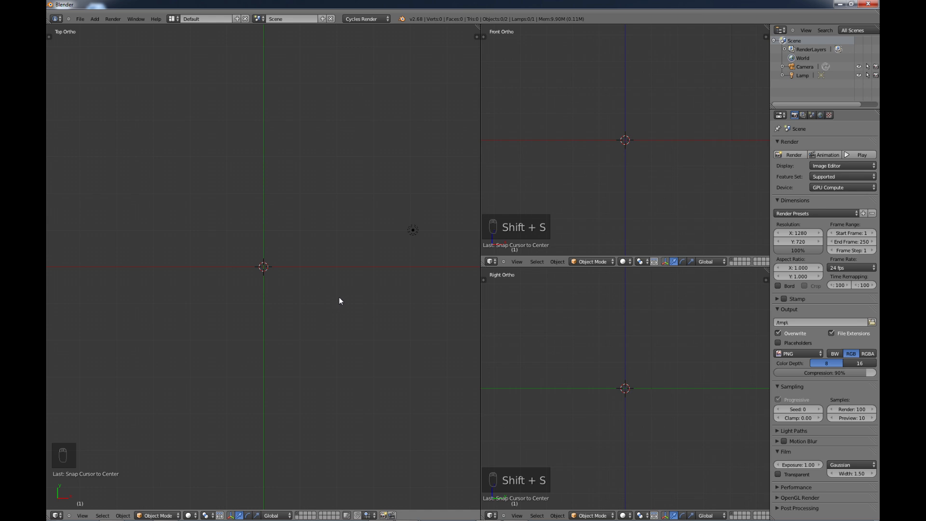
pyautogui.press('n')
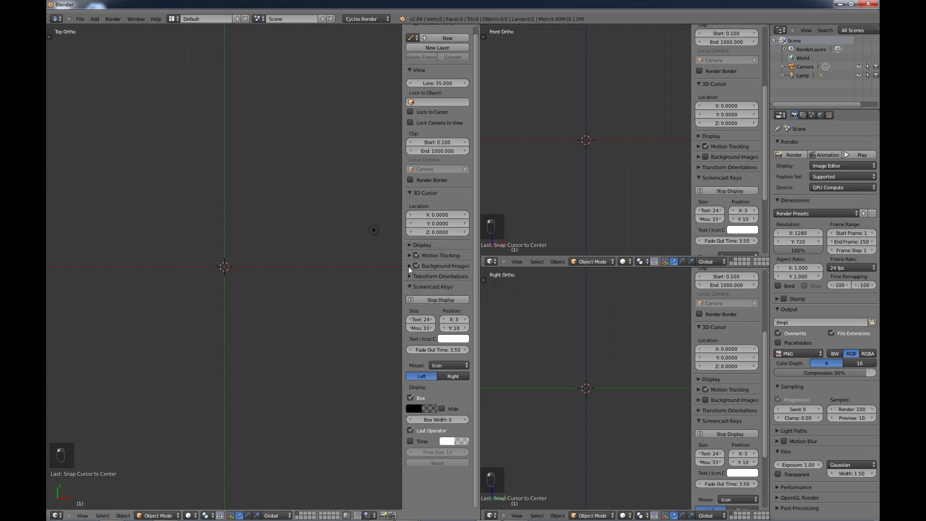
# Step: Add top.jpg from RefImages as a background image shown only on the Top axis
pyautogui.click(443, 265)
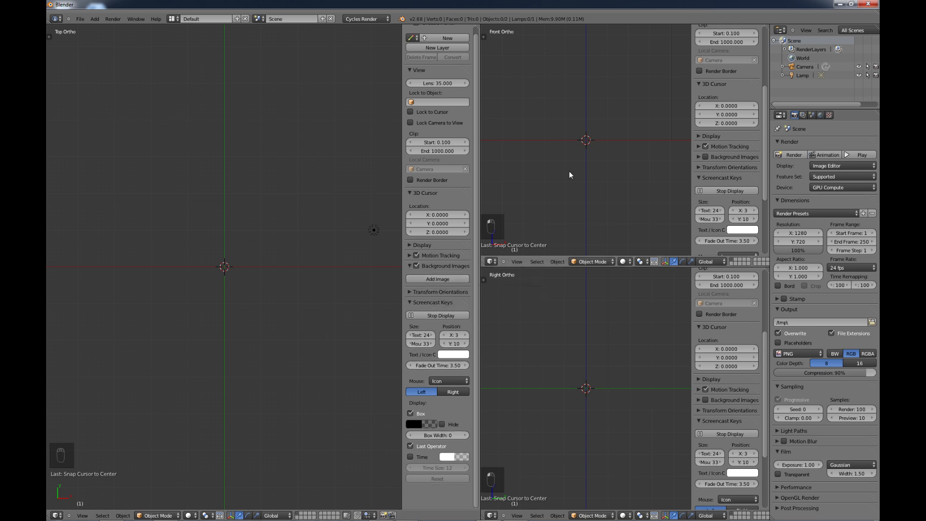
pyautogui.moveTo(391, 286)
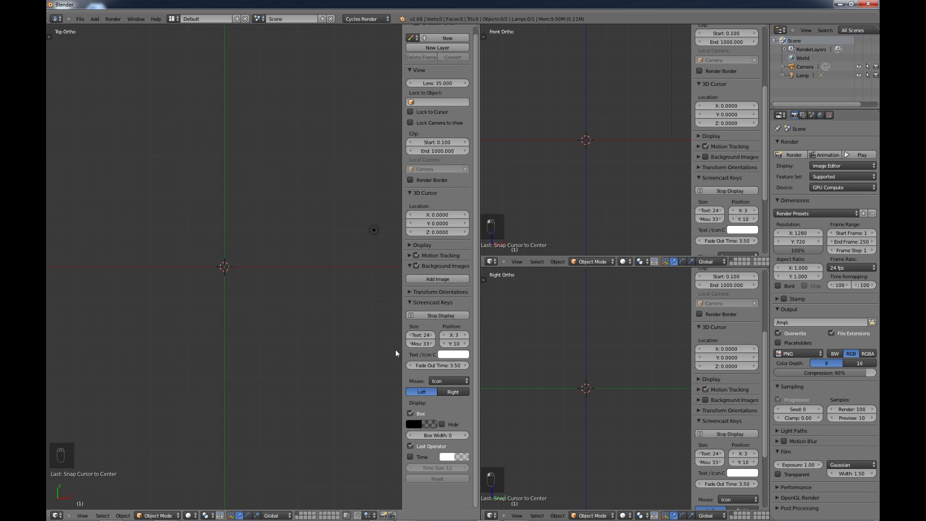
pyautogui.moveTo(437, 279)
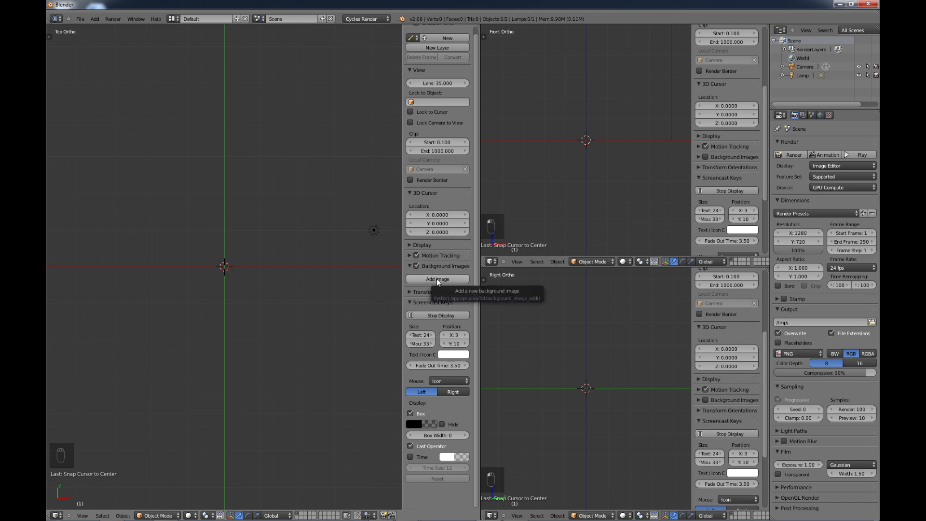
pyautogui.click(437, 278)
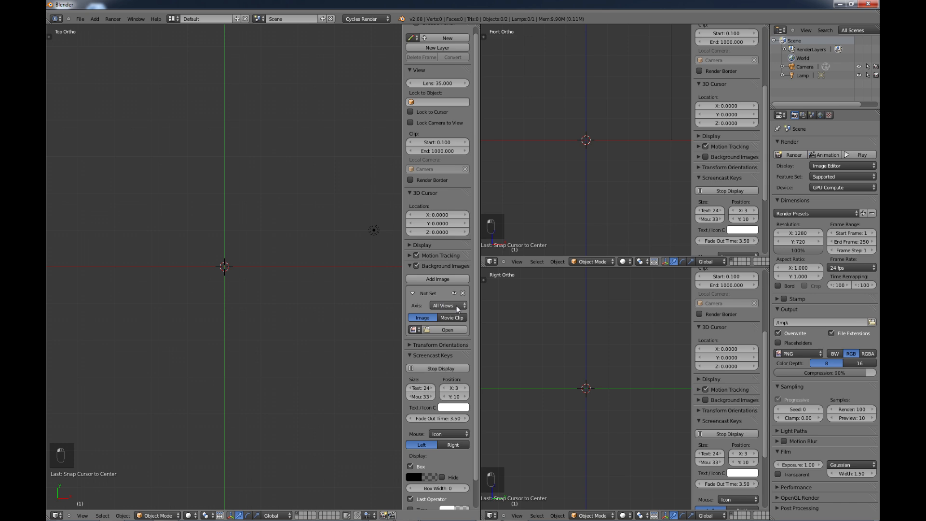
pyautogui.click(446, 306)
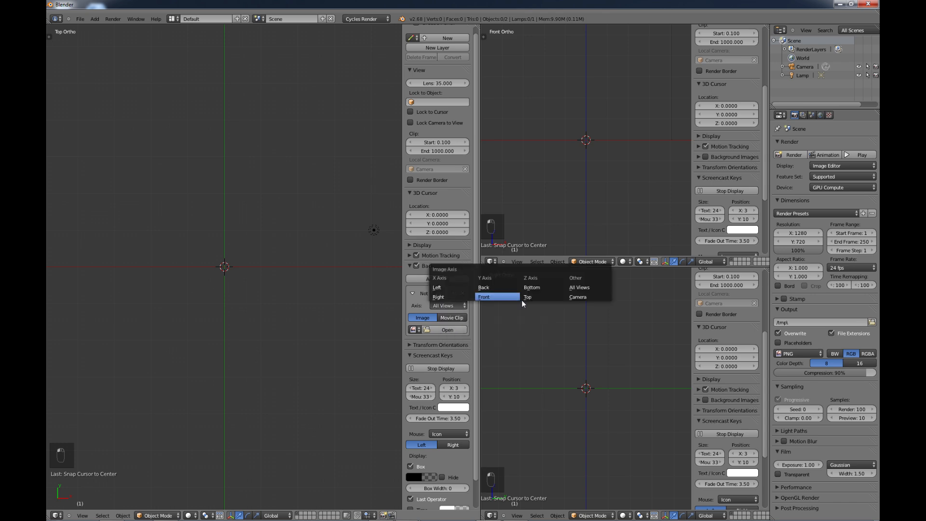
pyautogui.click(451, 330)
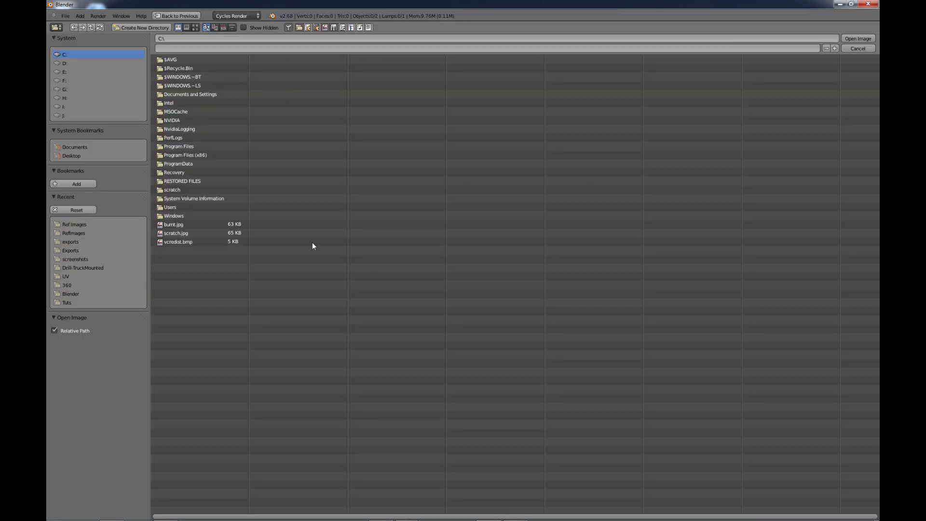
pyautogui.click(74, 224)
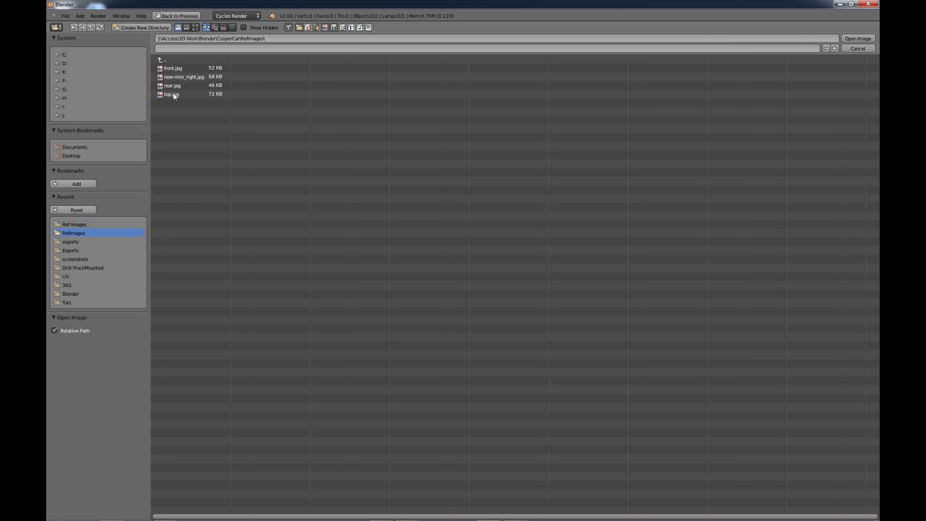
pyautogui.doubleClick(171, 94)
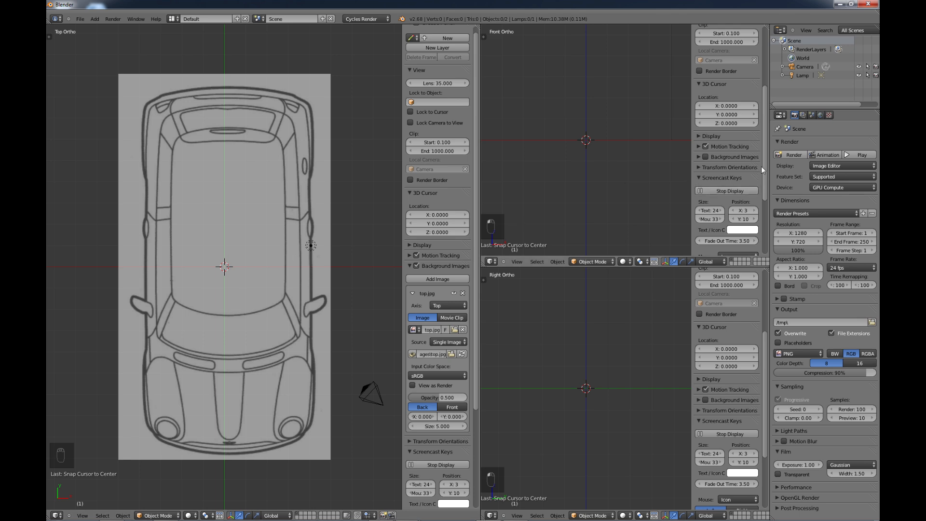
# Step: Add front.jpg from RefImages as the front view's background on the Front axis
pyautogui.scroll(-3)
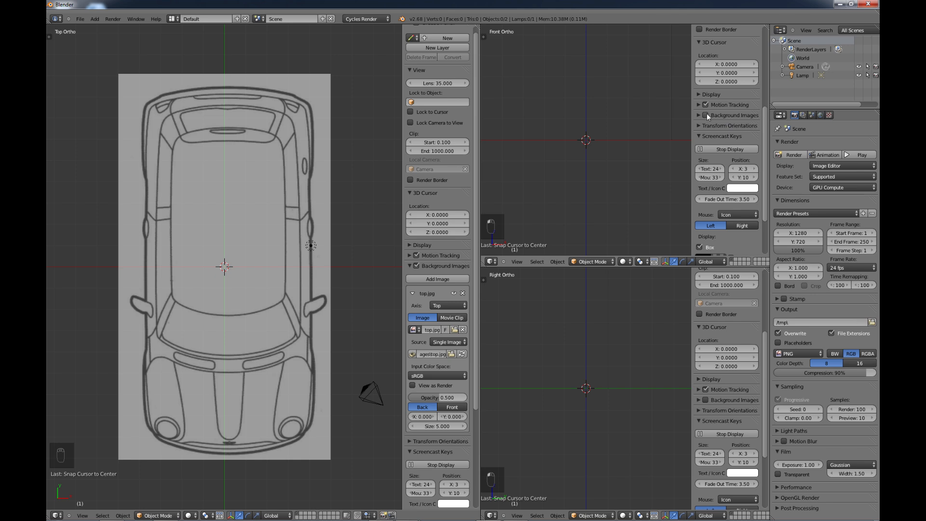
pyautogui.click(726, 128)
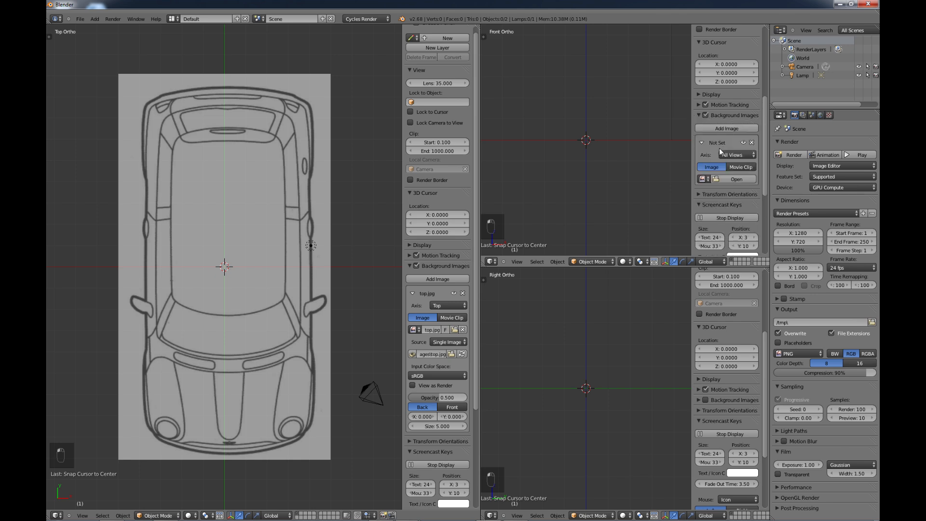
pyautogui.click(729, 154)
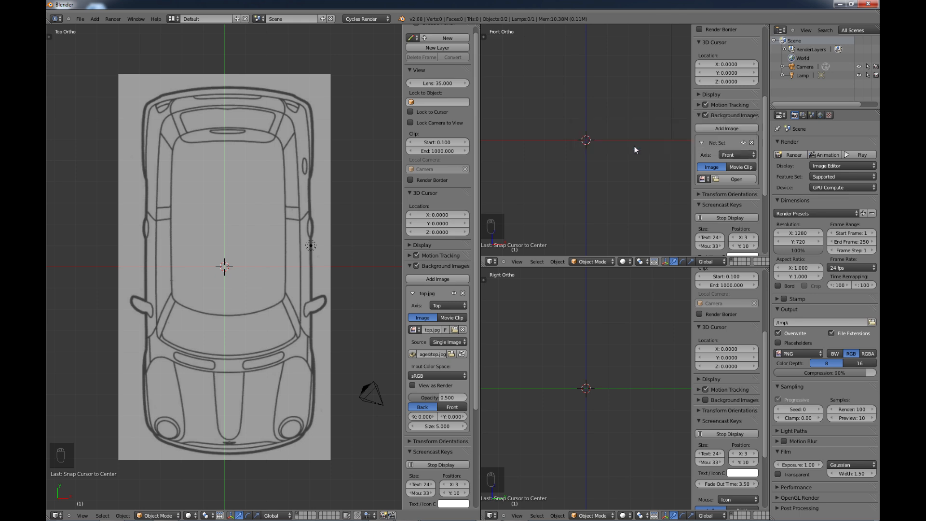
pyautogui.click(736, 178)
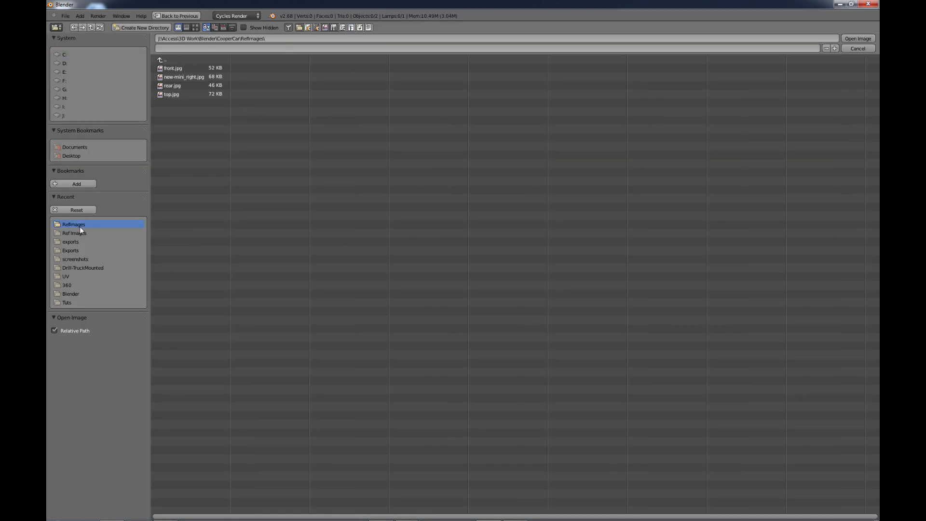
pyautogui.click(173, 67)
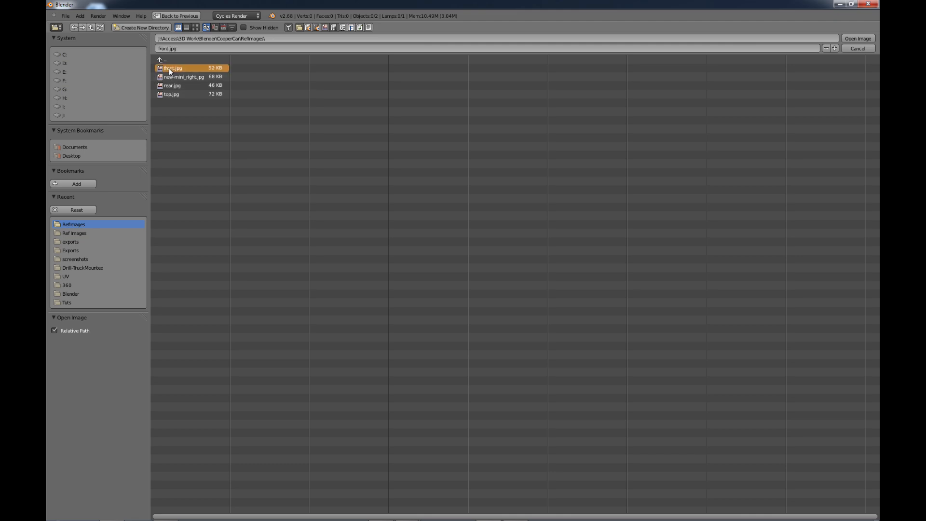
pyautogui.click(858, 38)
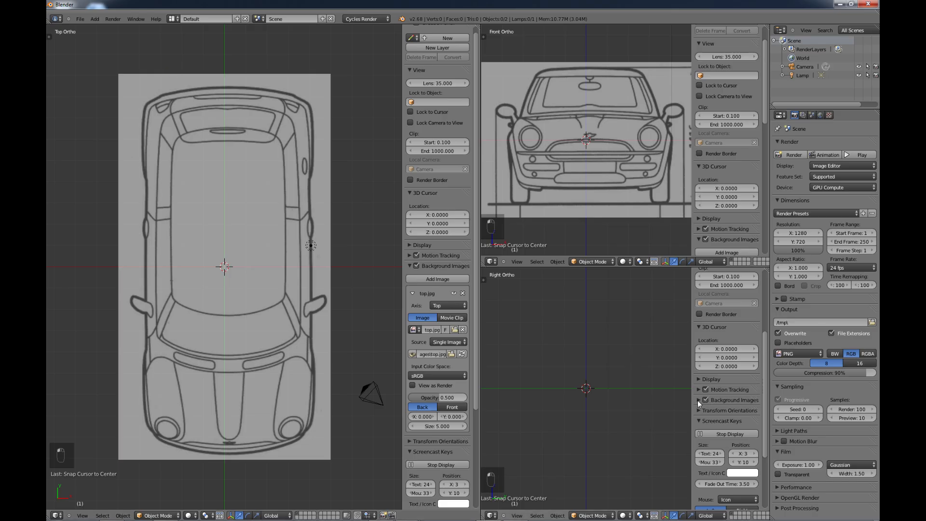
# Step: Enable background images in the right view and start choosing the side blueprint
pyautogui.click(732, 440)
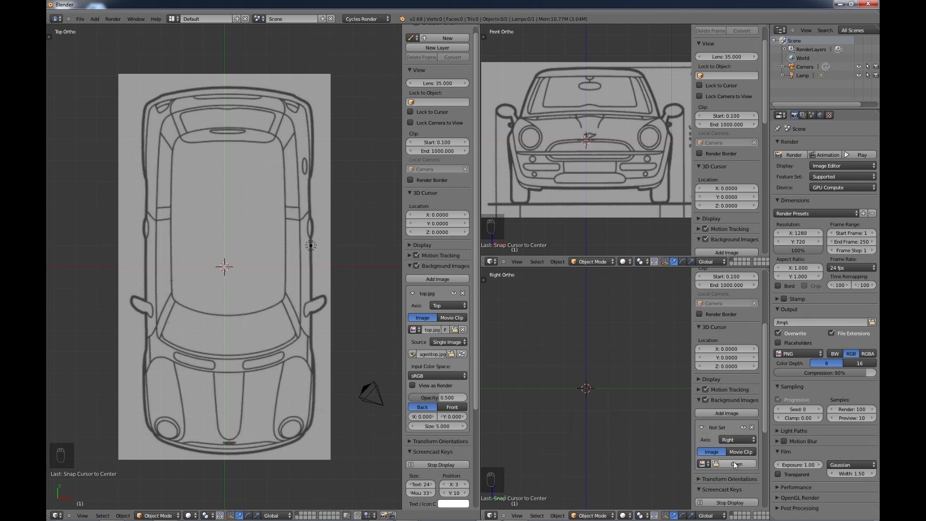
pyautogui.click(734, 464)
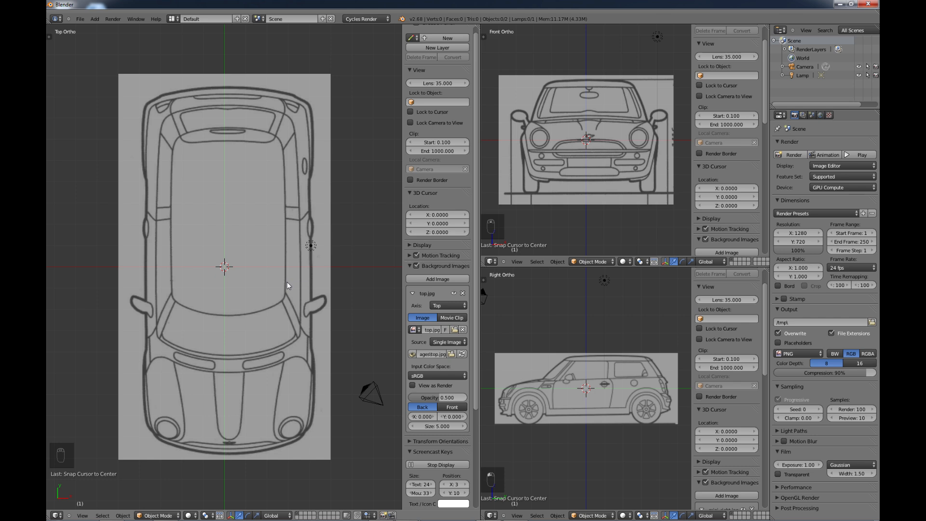
pyautogui.moveTo(273, 195)
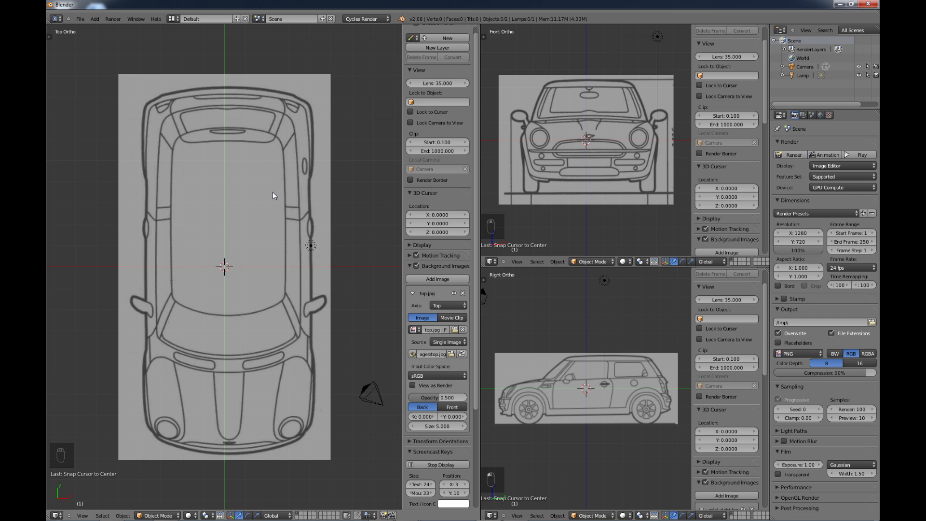
pyautogui.moveTo(278, 282)
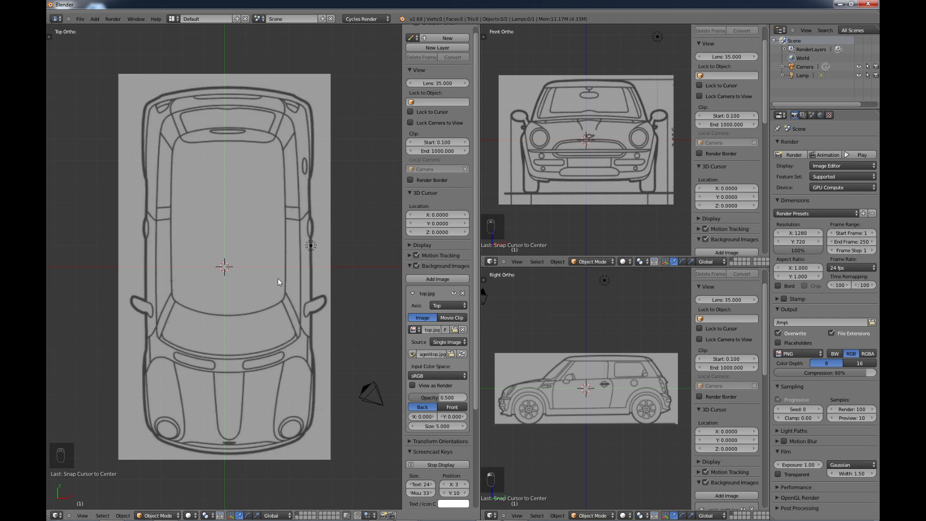
pyautogui.moveTo(570, 382)
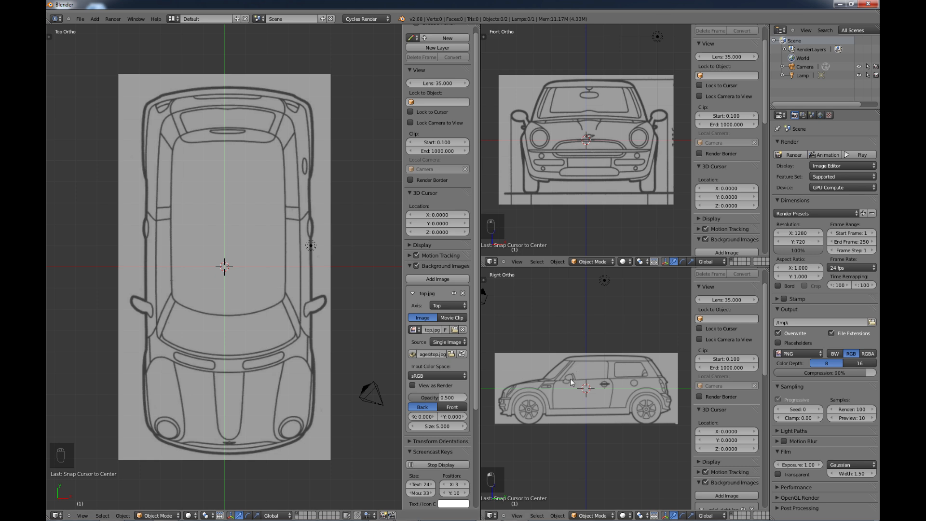
pyautogui.moveTo(389, 178)
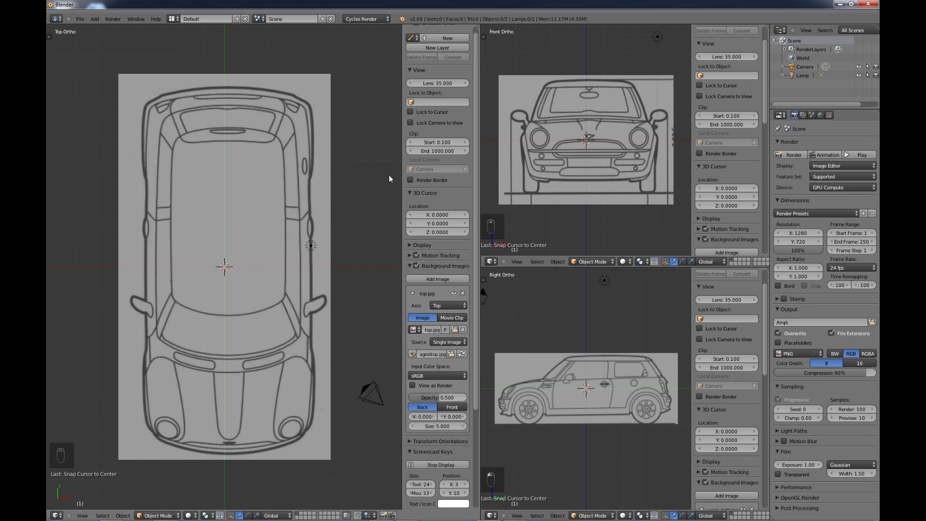
pyautogui.moveTo(317, 272)
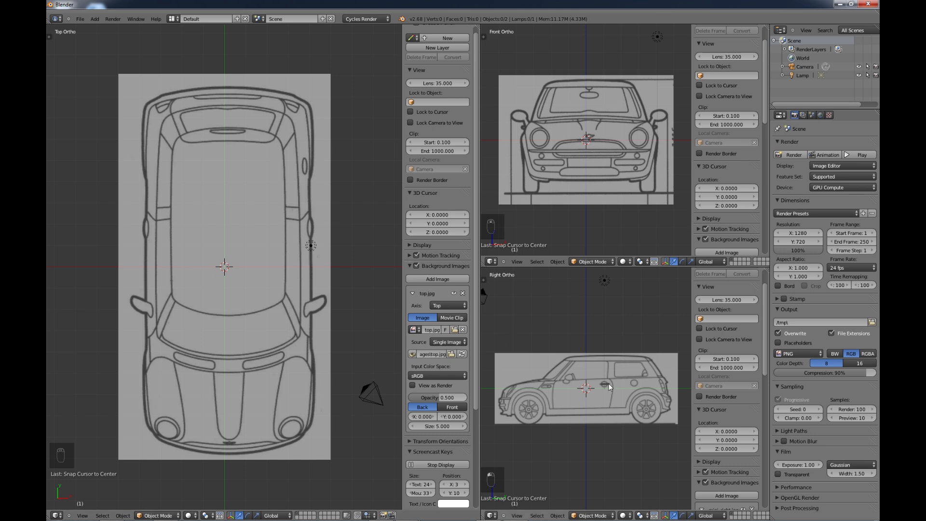
pyautogui.moveTo(521, 380)
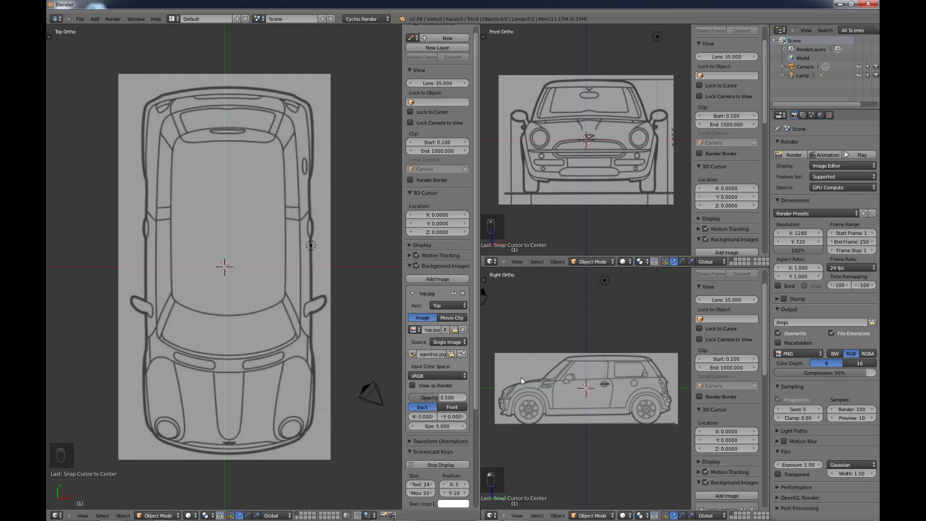
pyautogui.moveTo(338, 310)
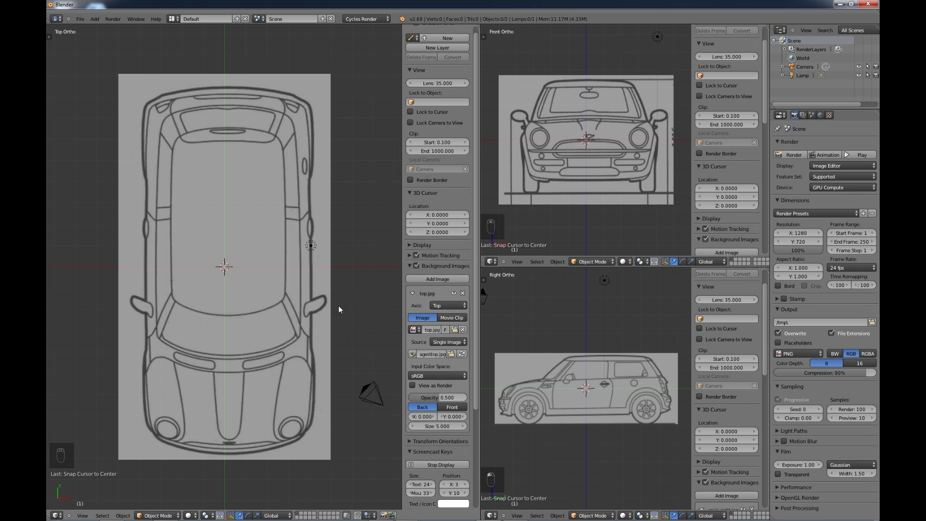
pyautogui.moveTo(247, 335)
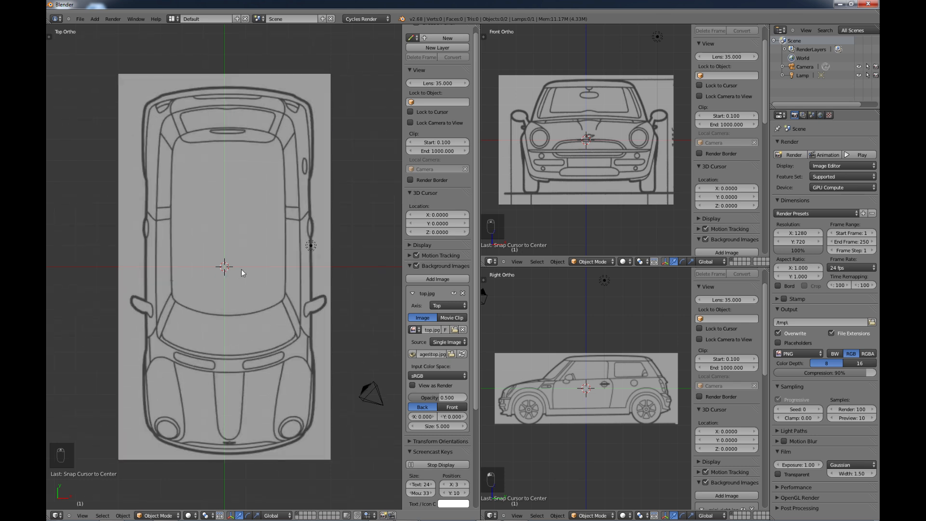
pyautogui.moveTo(232, 271)
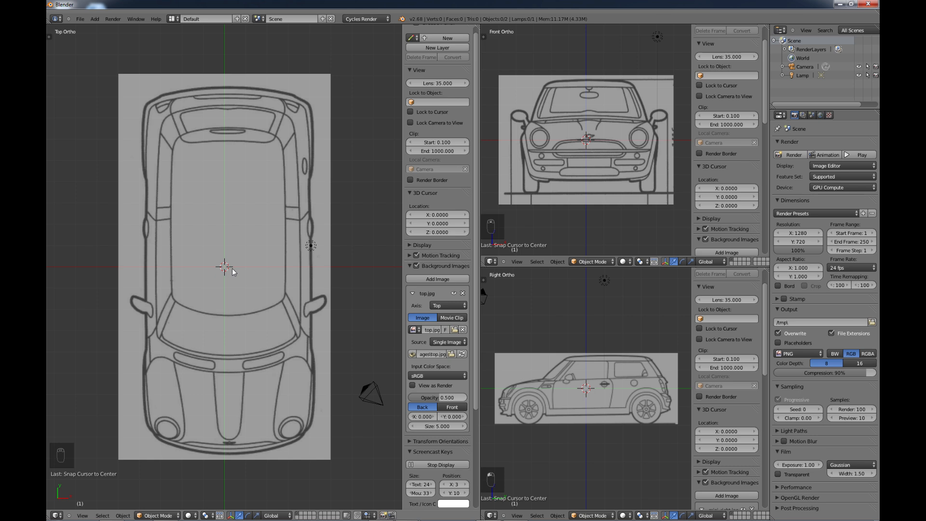
pyautogui.moveTo(235, 272)
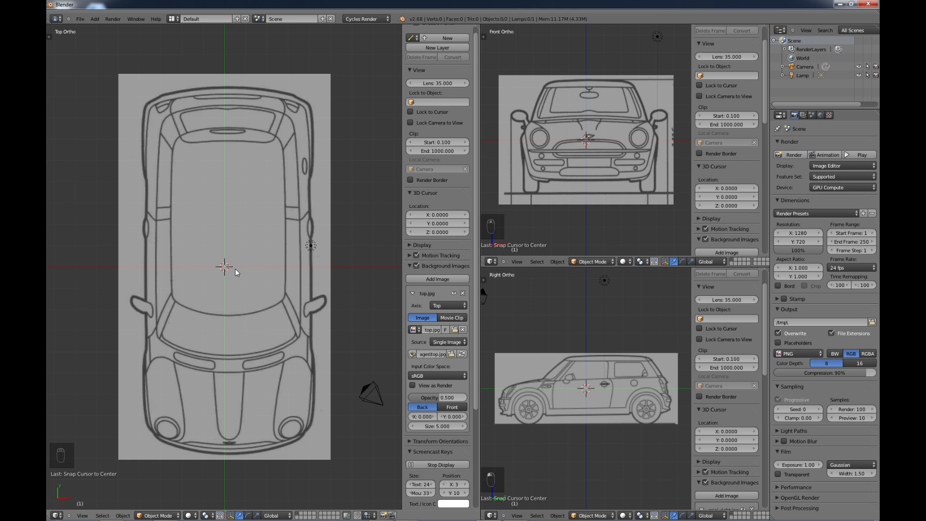
pyautogui.press('shift+a')
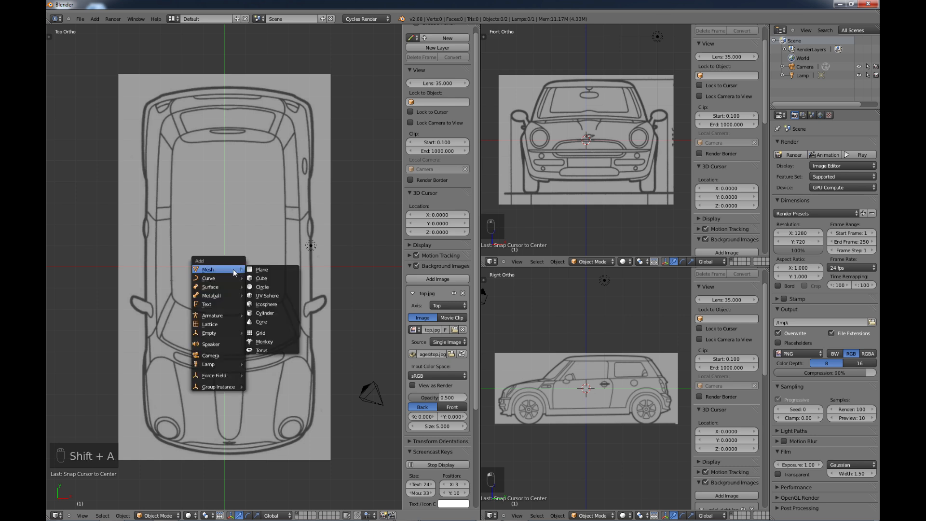
pyautogui.click(262, 269)
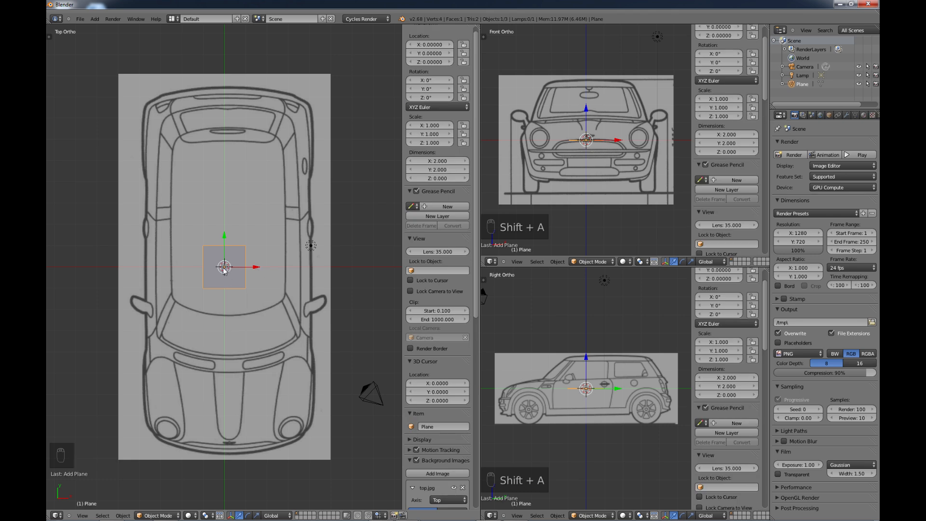
pyautogui.moveTo(252, 287)
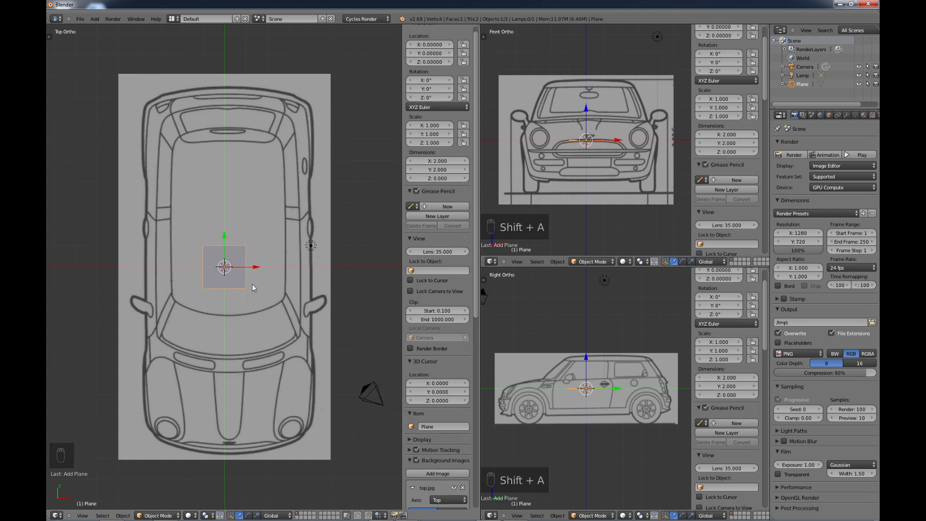
pyautogui.moveTo(227, 277)
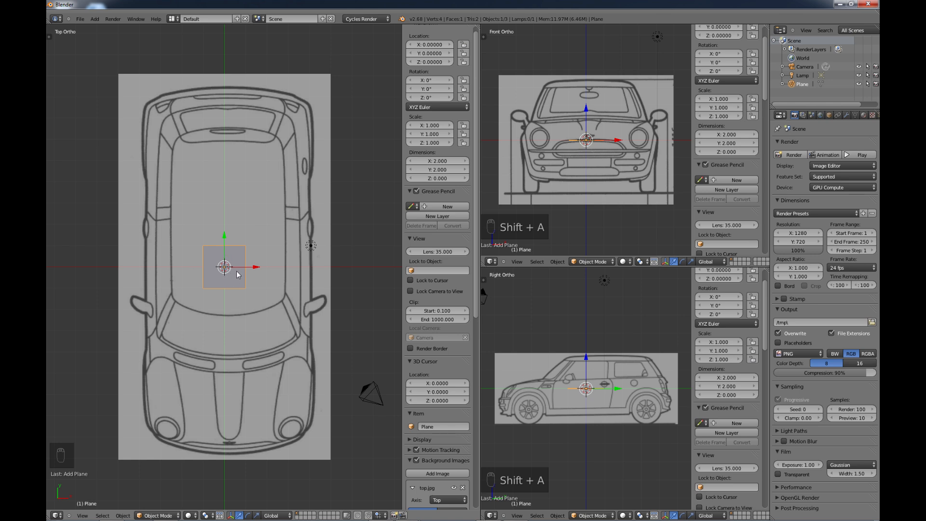
pyautogui.moveTo(233, 282)
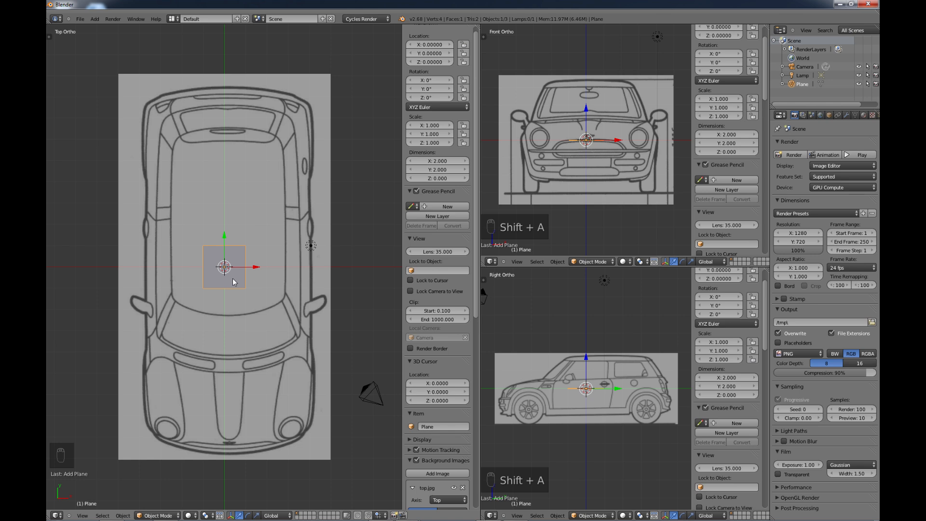
pyautogui.moveTo(248, 271)
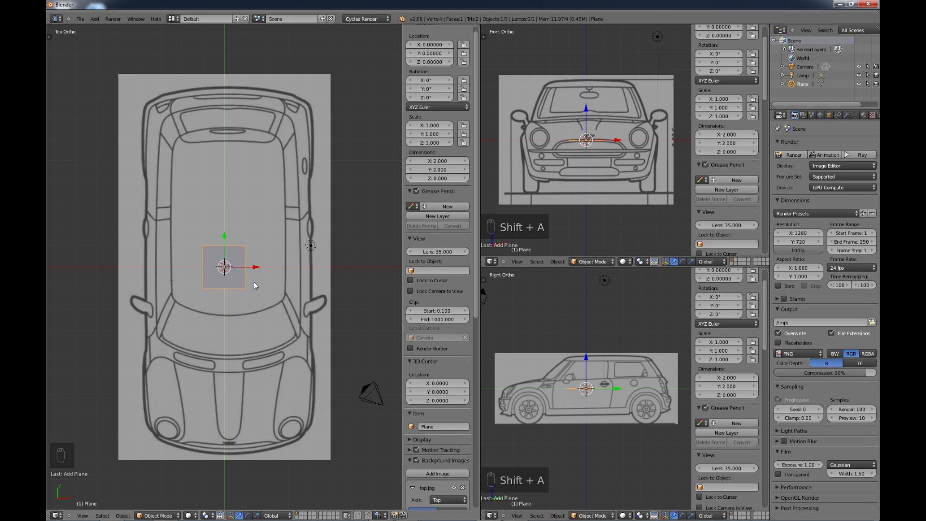
pyautogui.moveTo(249, 273)
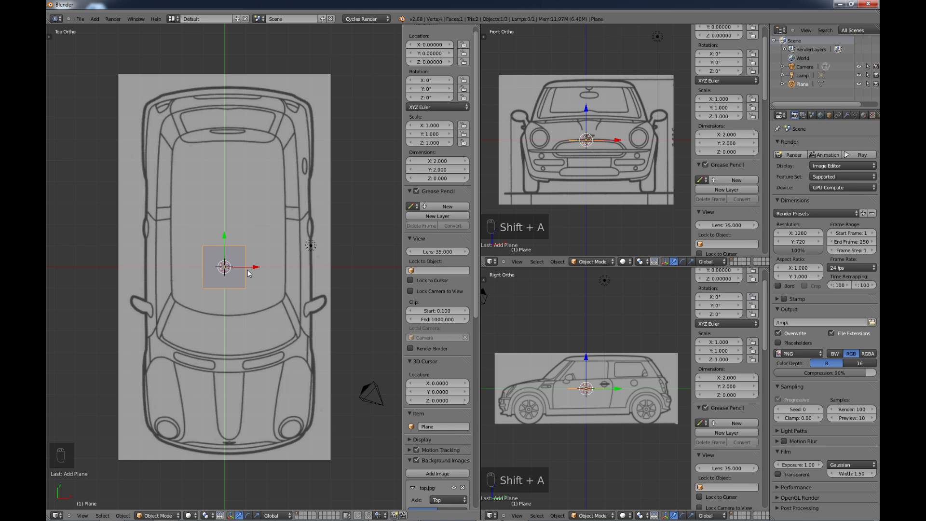
pyautogui.moveTo(246, 280)
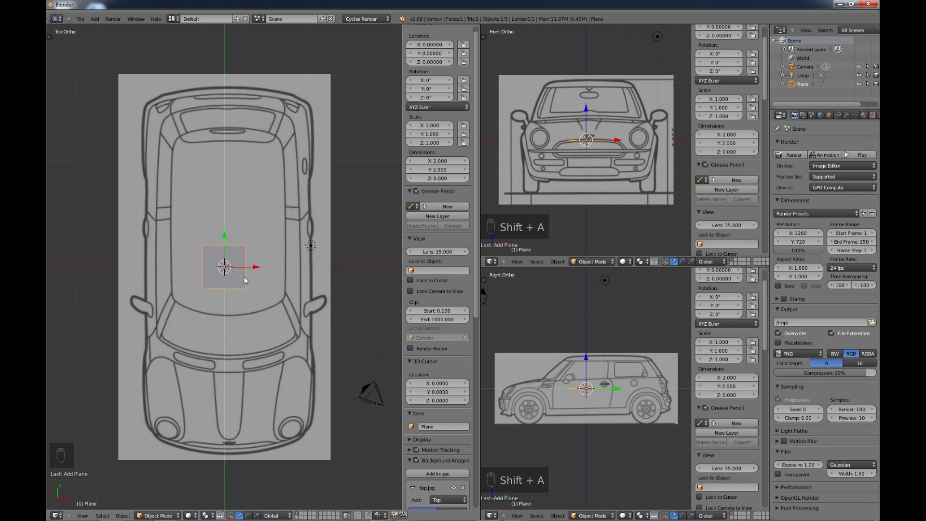
# Step: Scale the plane up to about 4.185 so it spans the car in the top view
pyautogui.press('s')
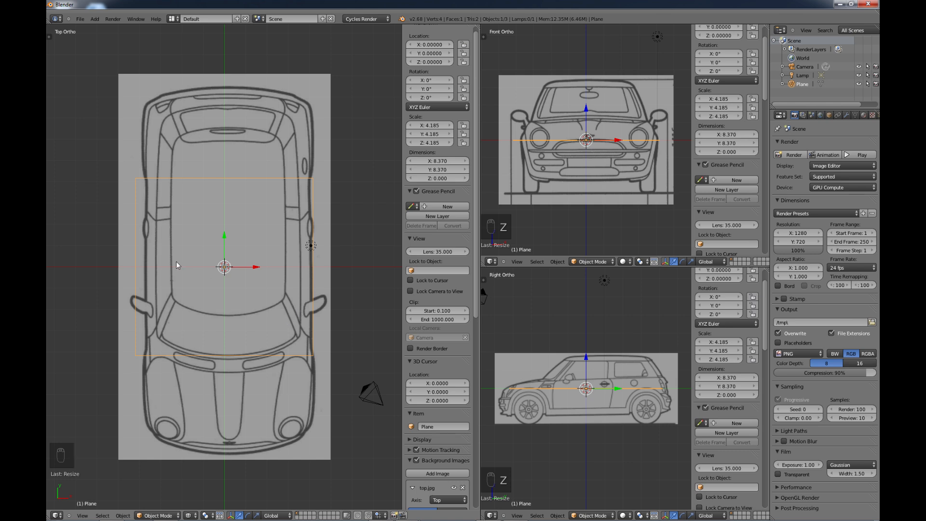
pyautogui.moveTo(306, 259)
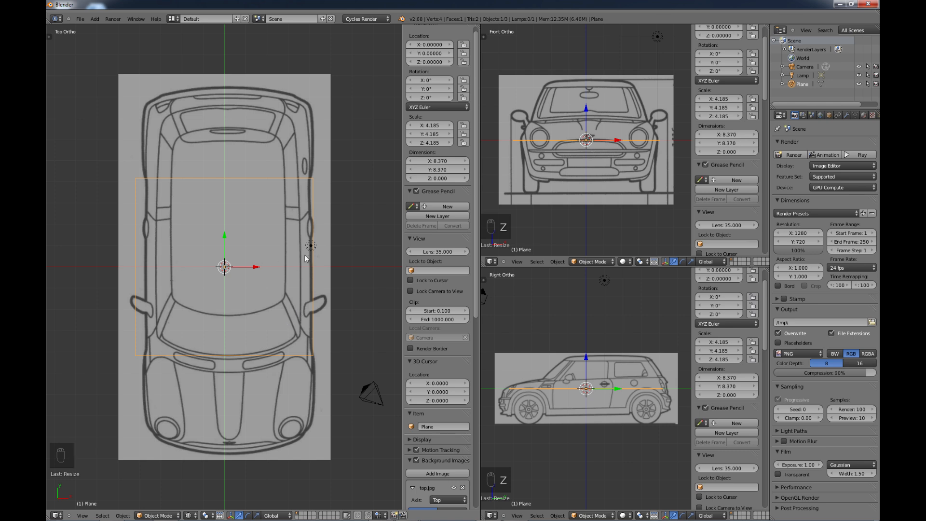
pyautogui.moveTo(393, 309)
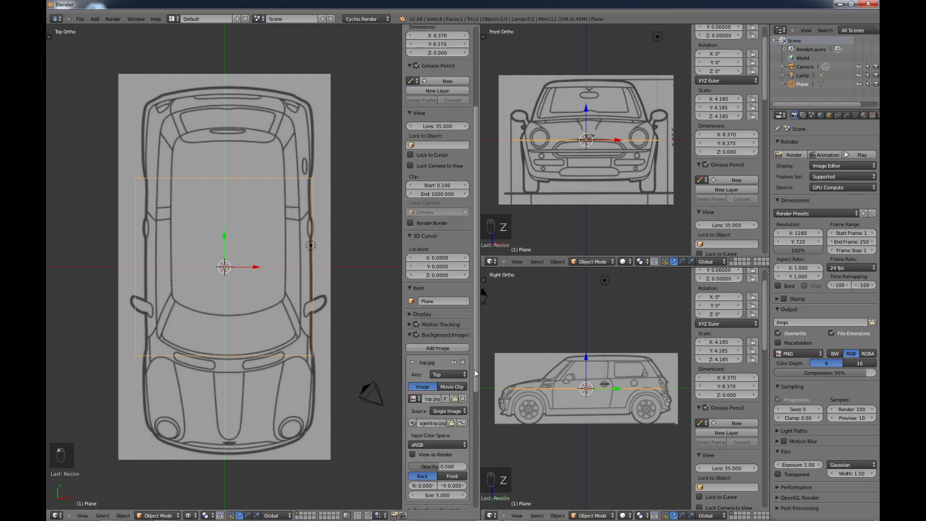
# Step: Offset top.jpg to X -0.200, Y 0.100 and rescale the plane to about 3.94 to fit the outline
pyautogui.scroll(-3)
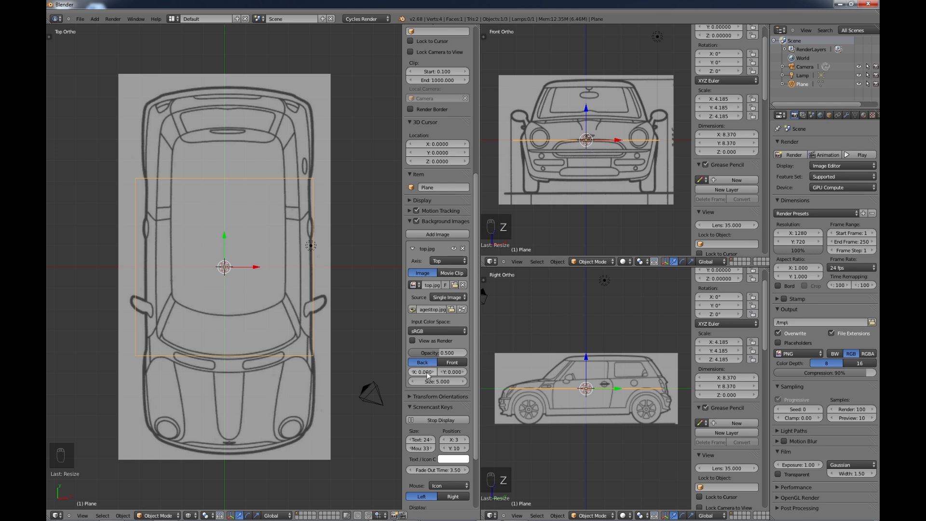
pyautogui.moveTo(425, 371)
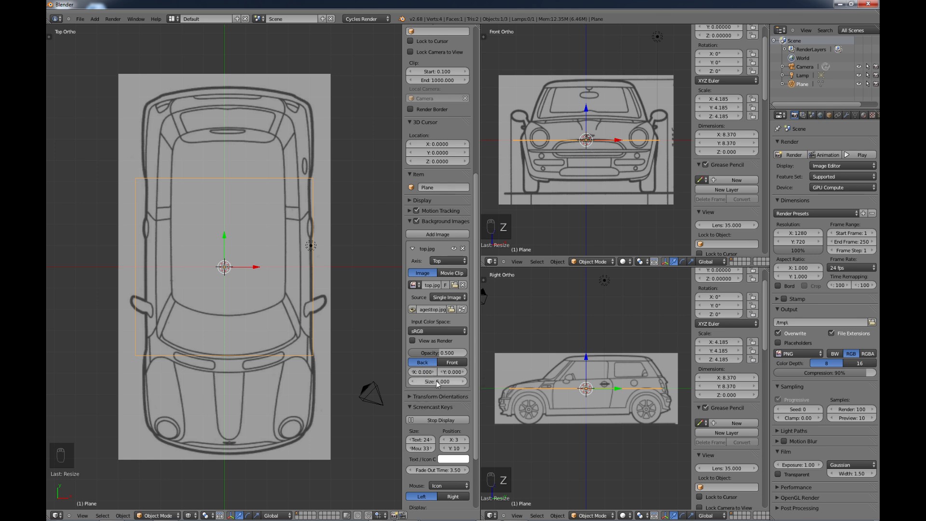
pyautogui.moveTo(437, 381)
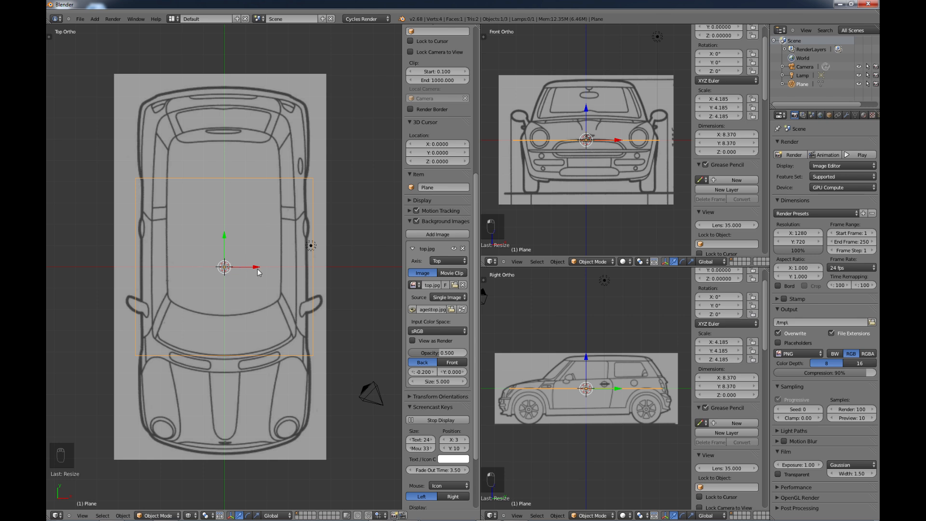
pyautogui.moveTo(252, 283)
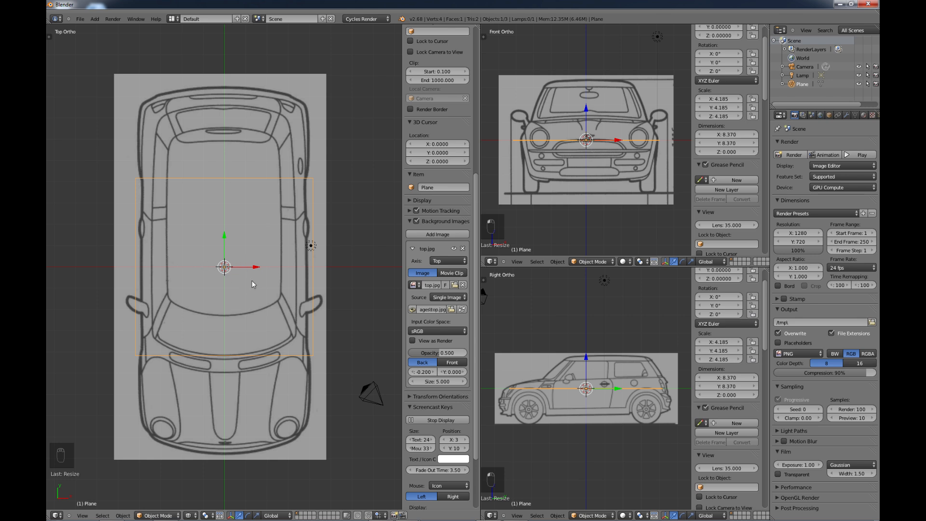
pyautogui.press('s')
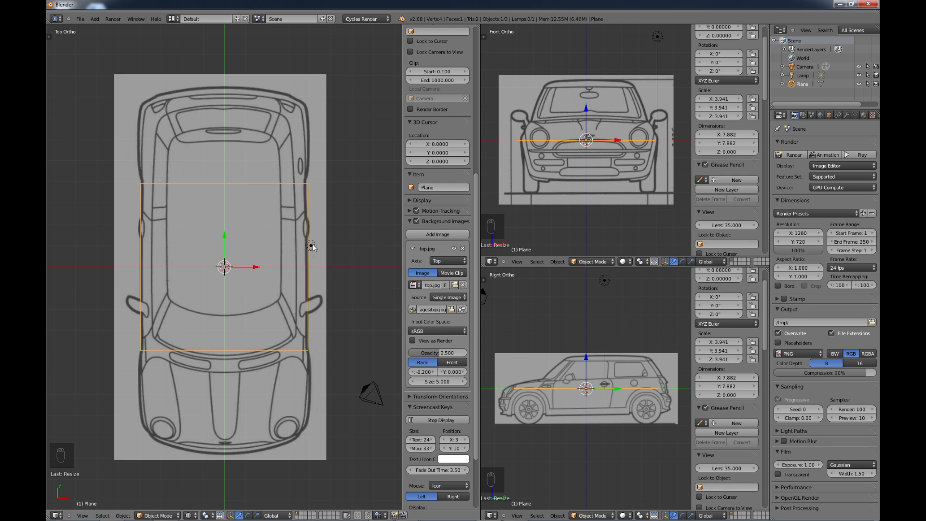
pyautogui.moveTo(283, 295)
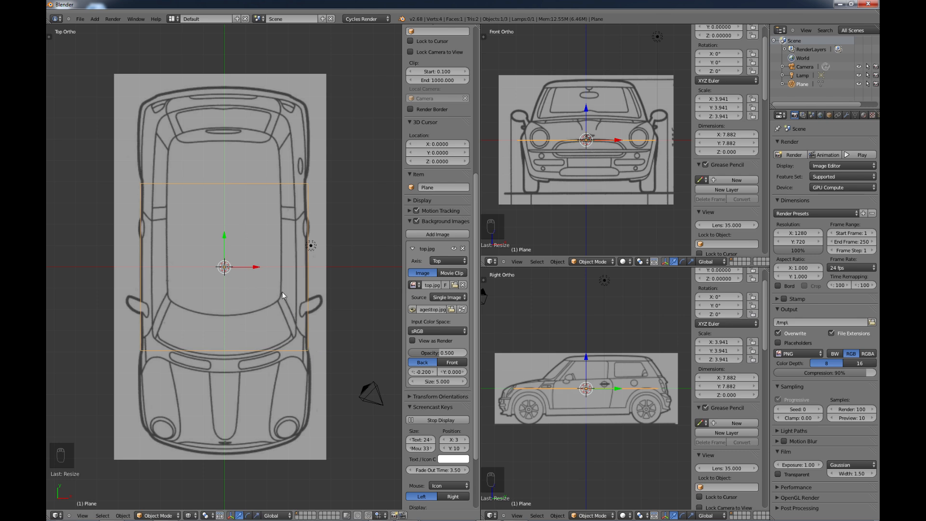
pyautogui.moveTo(281, 289)
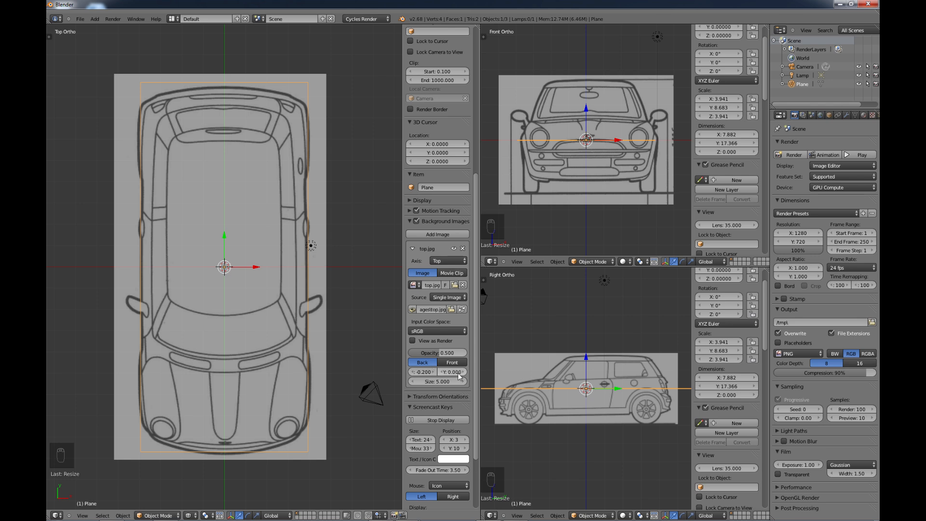
pyautogui.moveTo(451, 372)
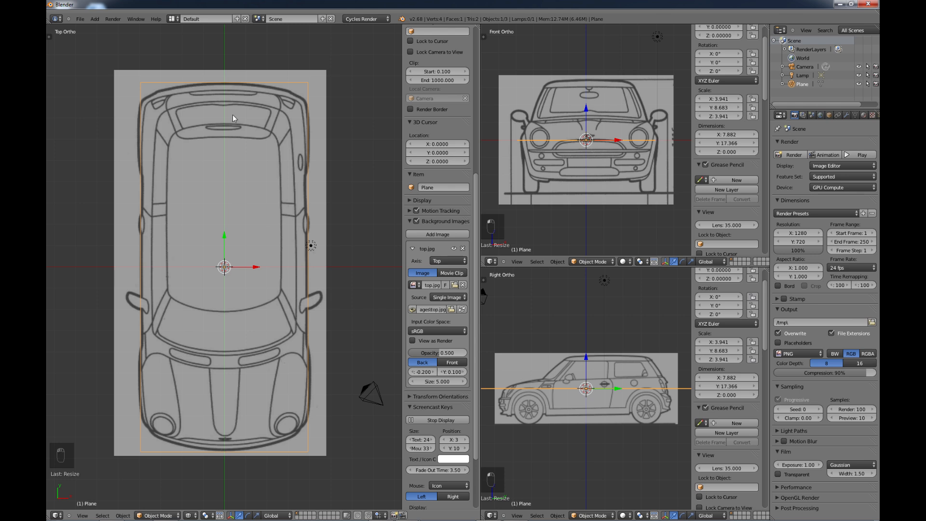
pyautogui.moveTo(212, 332)
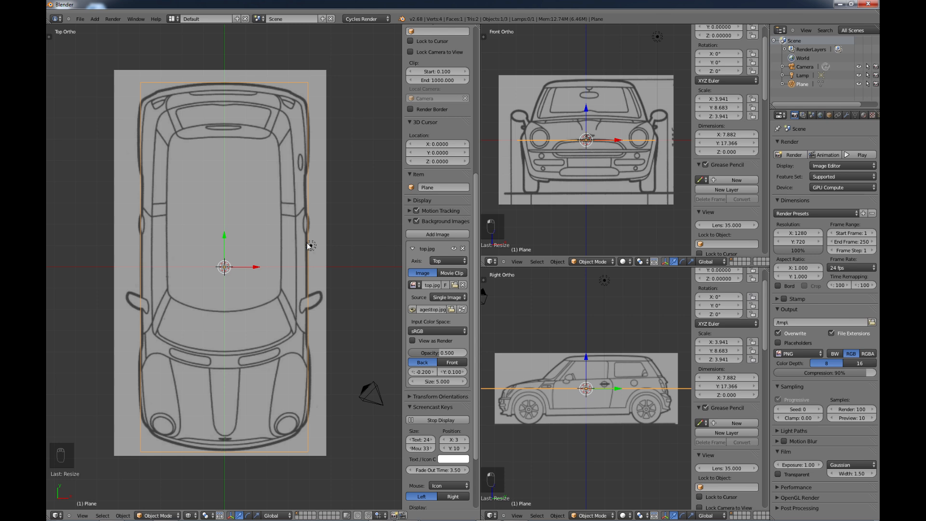
pyautogui.moveTo(249, 234)
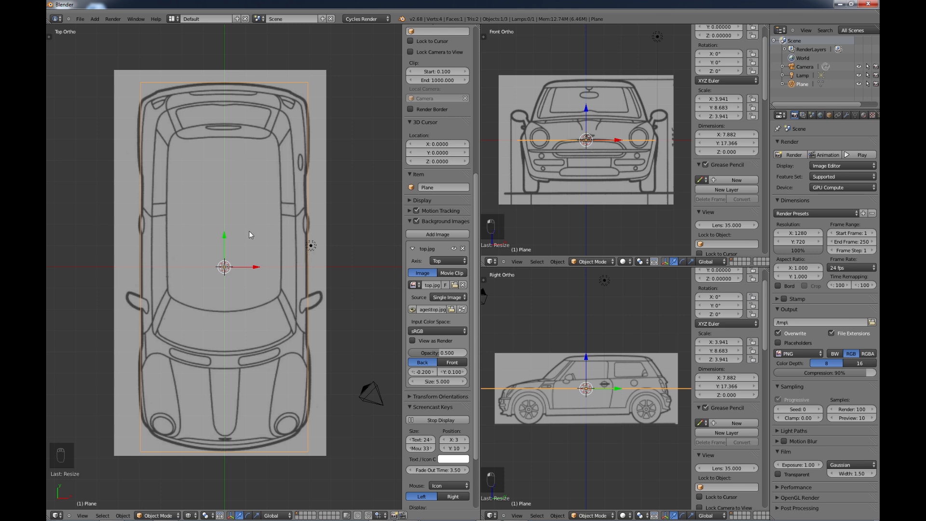
pyautogui.moveTo(270, 220)
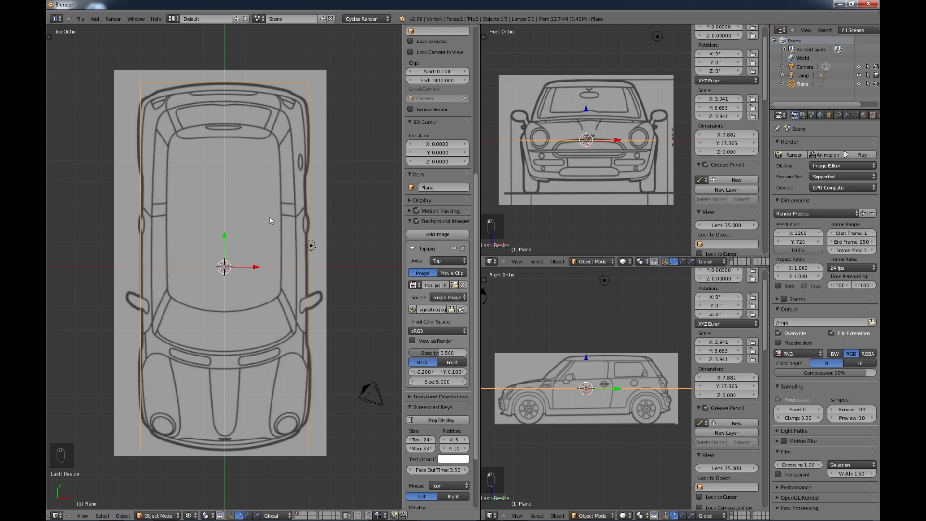
pyautogui.moveTo(437, 199)
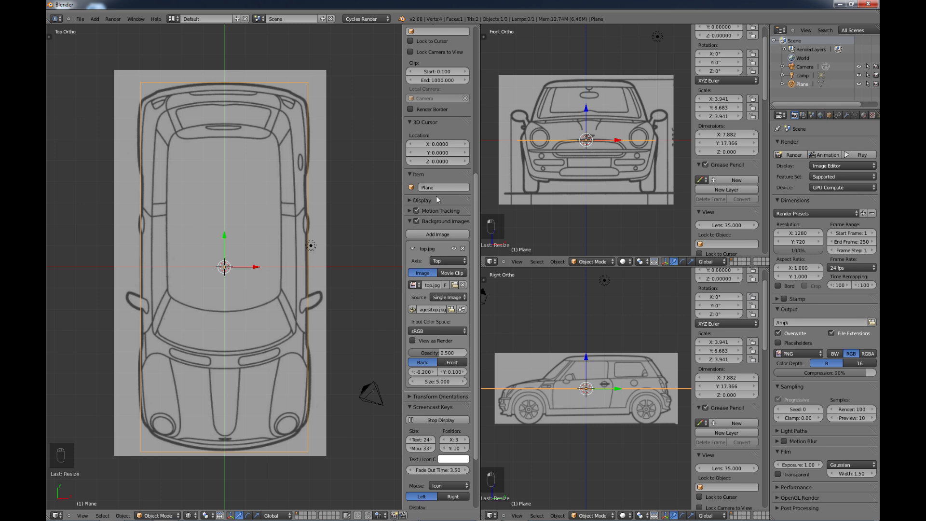
pyautogui.moveTo(596, 130)
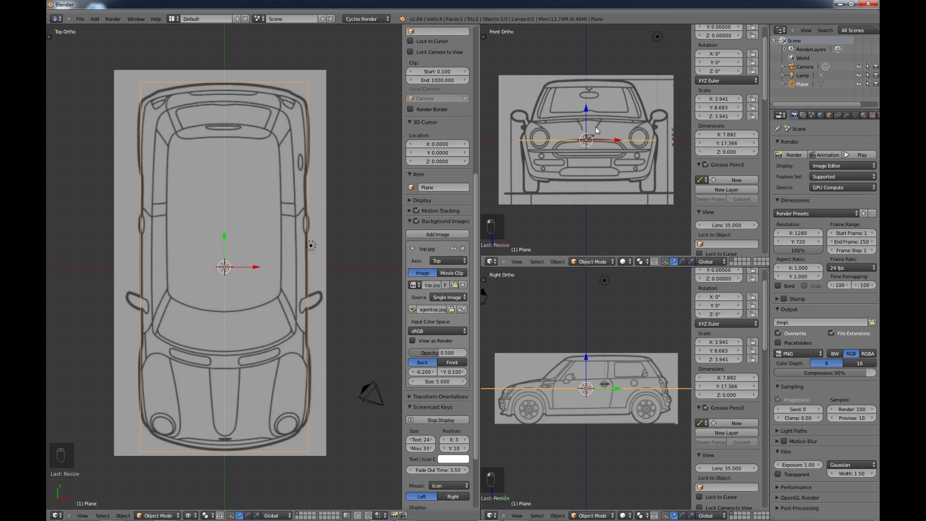
pyautogui.moveTo(586, 111)
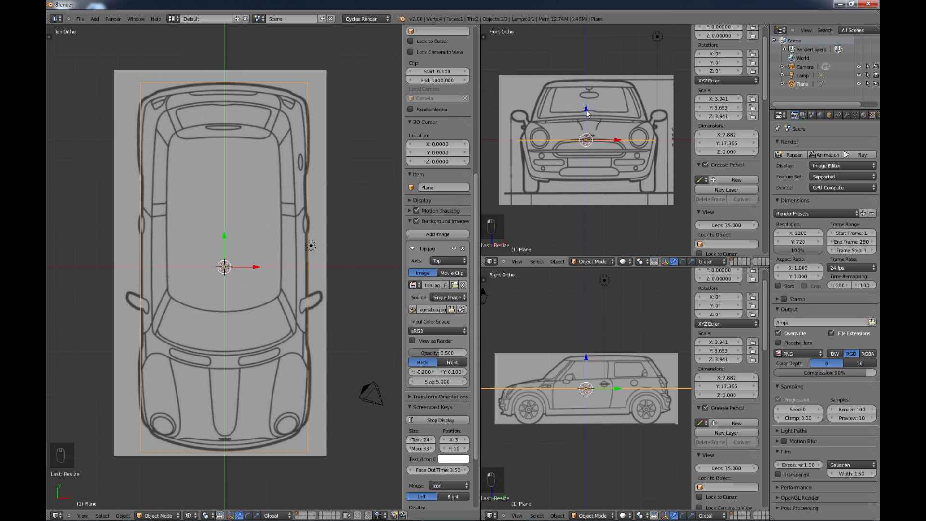
pyautogui.moveTo(546, 141)
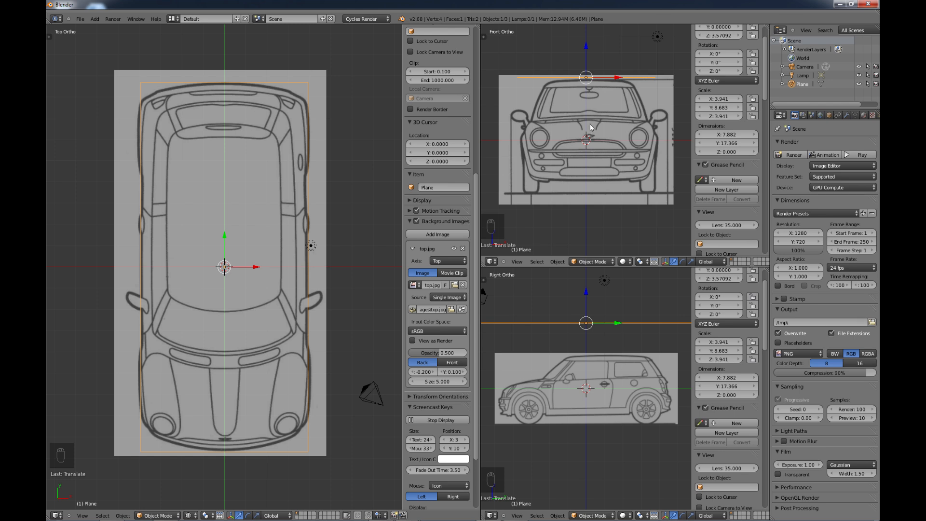
# Step: In Edit Mode select all and extrude the plane down along Z into a block spanning the car's height
pyautogui.press('Tab')
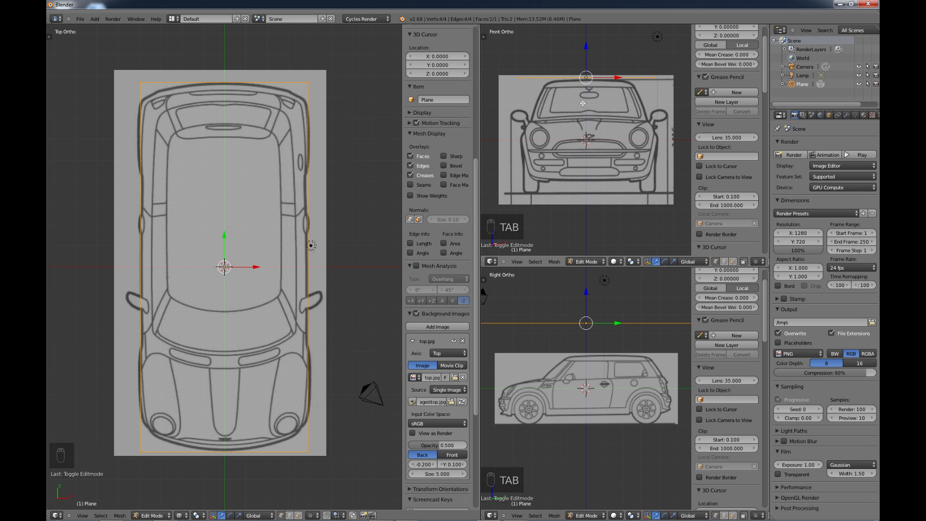
pyautogui.press('a')
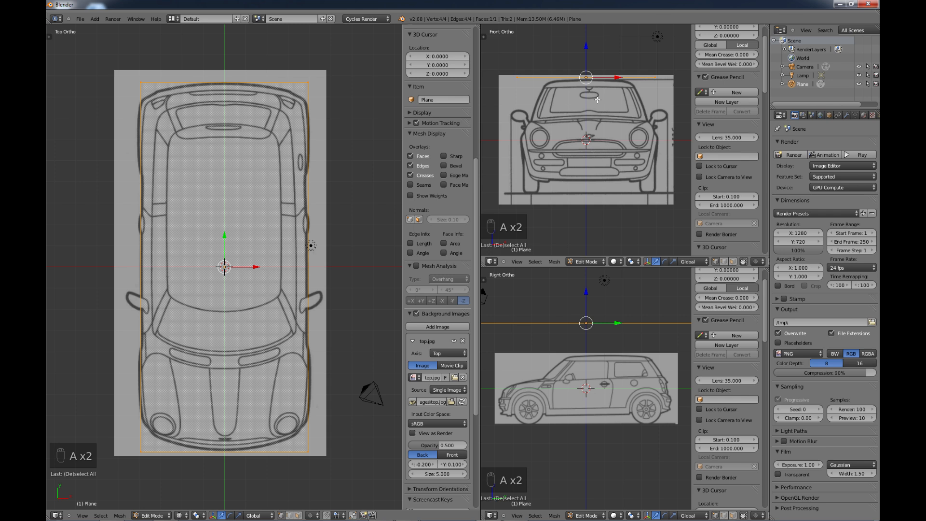
pyautogui.press('e')
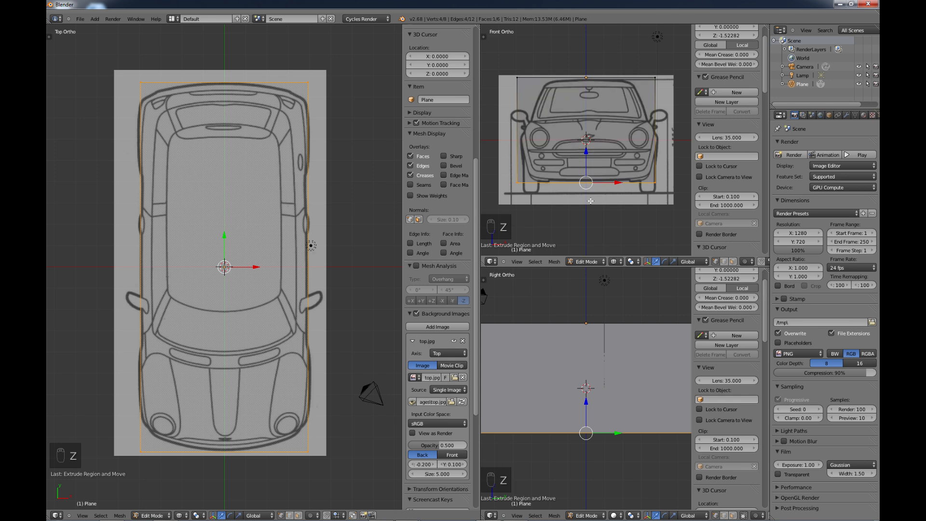
pyautogui.moveTo(594, 157)
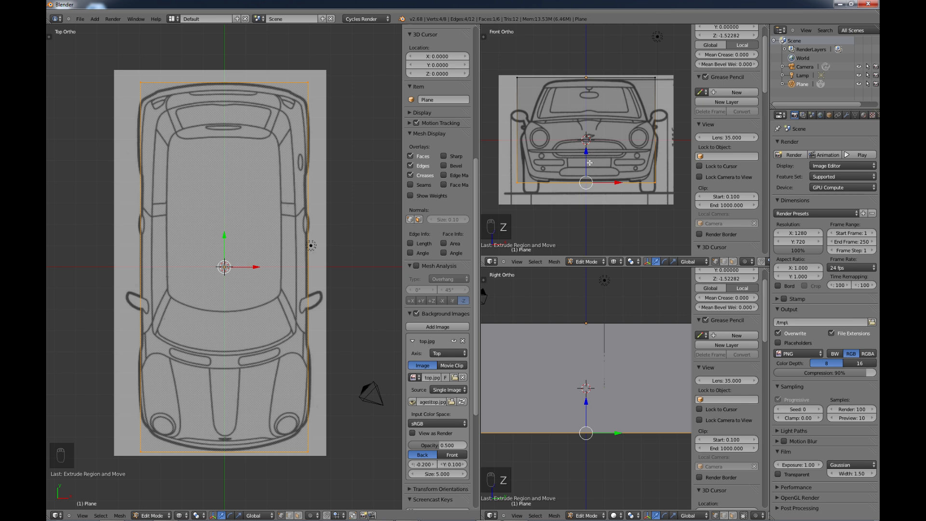
pyautogui.press('Tab')
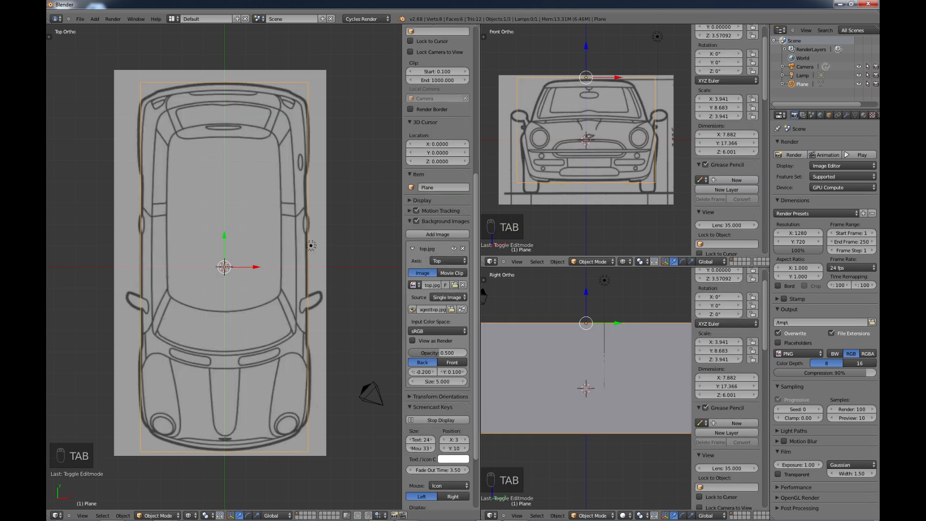
pyautogui.moveTo(677, 164)
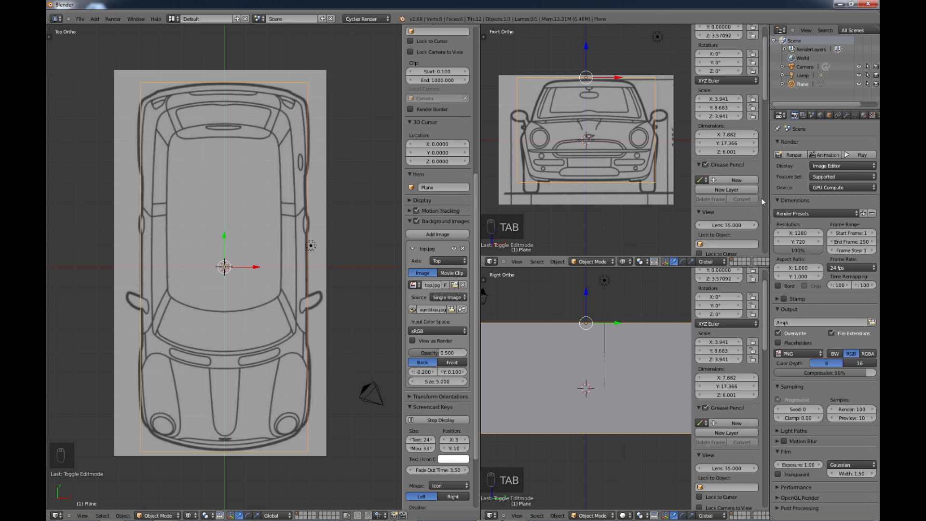
# Step: Set the front.jpg background X offset to -0.200 in the Front Ortho view
pyautogui.scroll(-3)
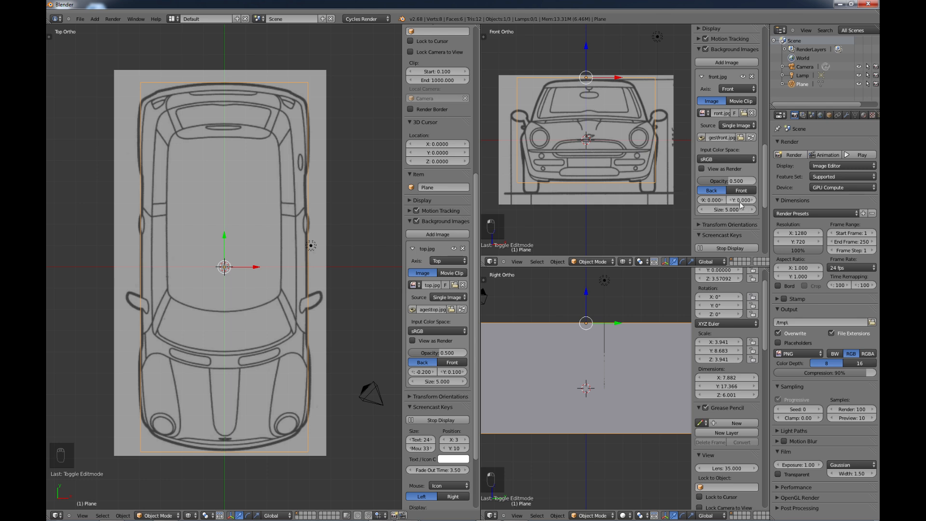
pyautogui.moveTo(741, 200)
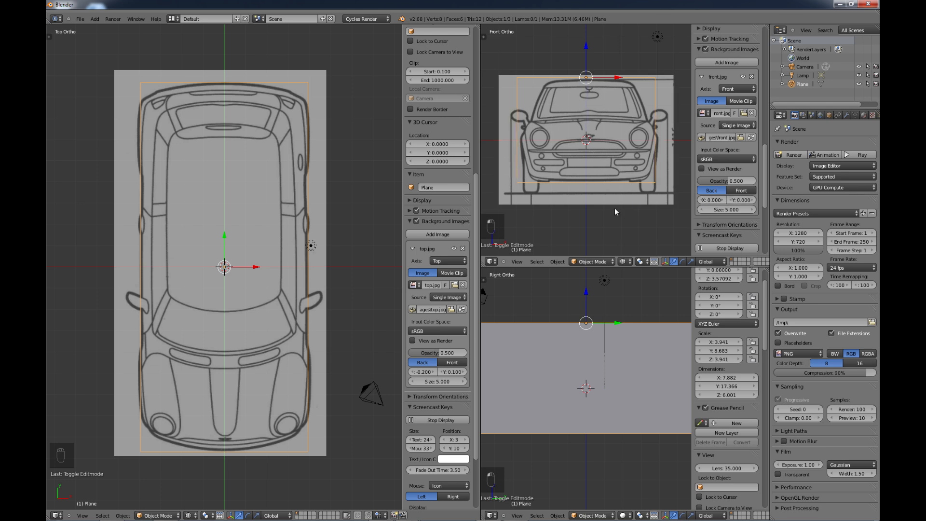
pyautogui.moveTo(597, 96)
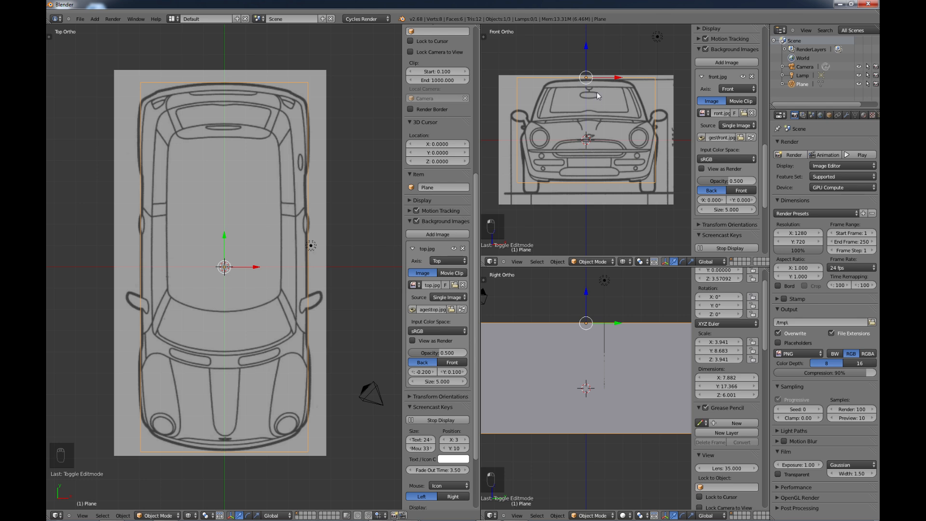
pyautogui.moveTo(591, 86)
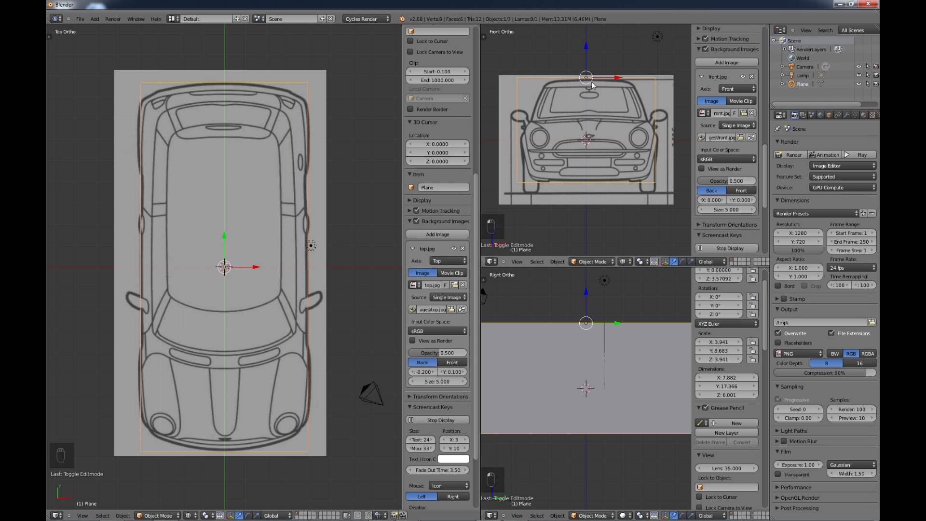
pyautogui.moveTo(590, 146)
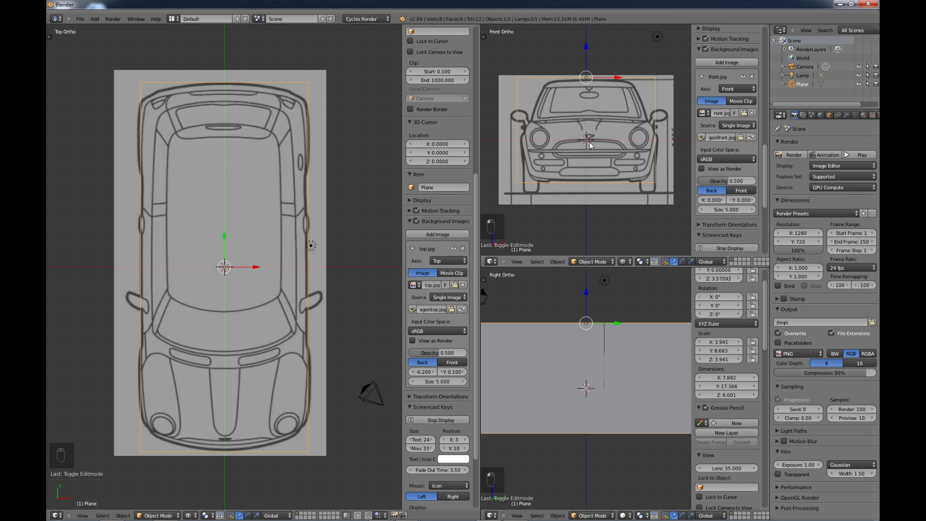
pyautogui.moveTo(526, 140)
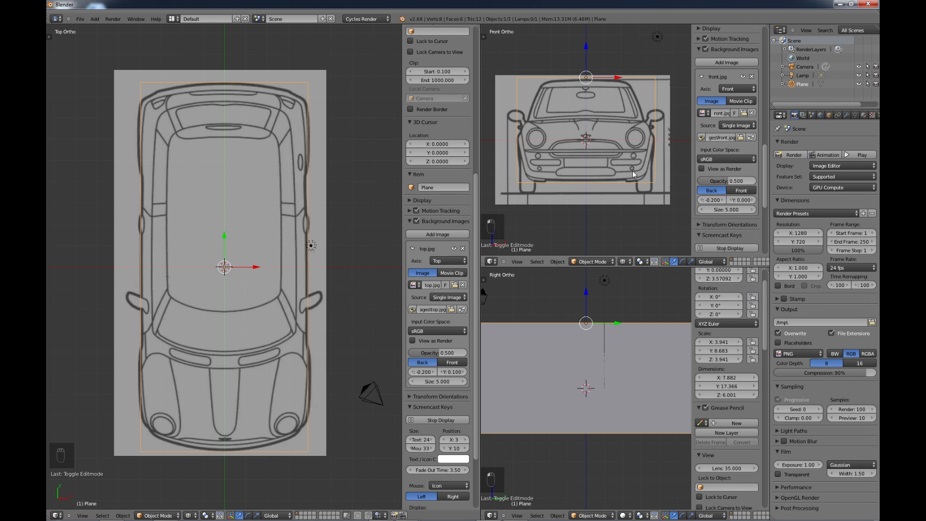
pyautogui.moveTo(612, 344)
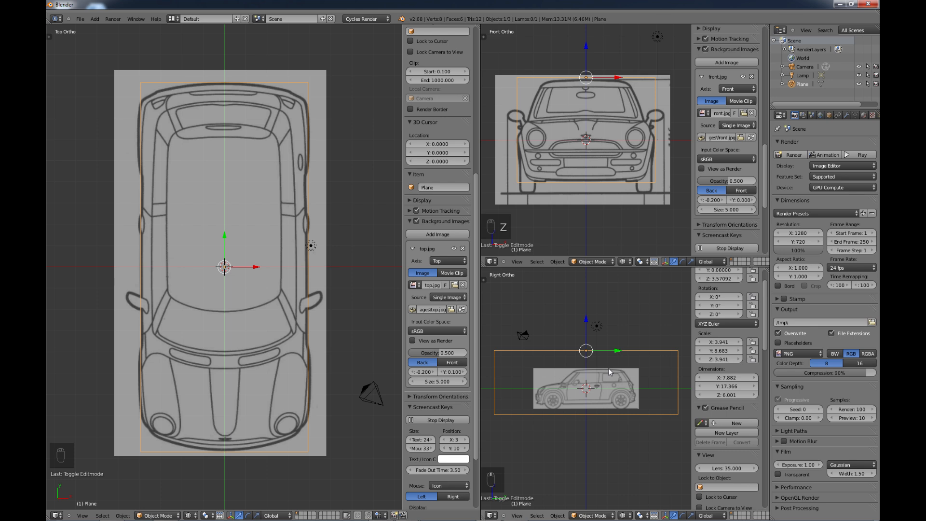
# Step: Add the right-side blueprint on the Right axis and enlarge it to match the block
pyautogui.scroll(-3)
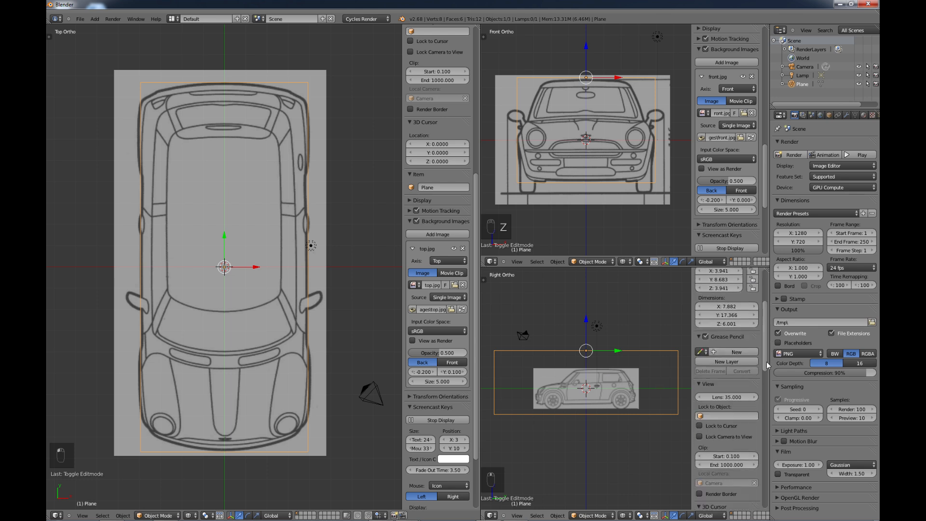
pyautogui.scroll(-3)
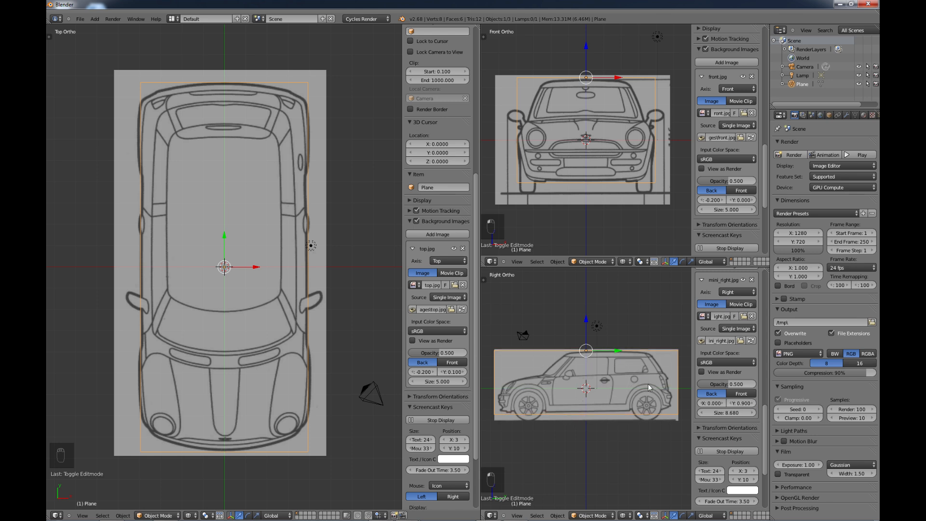
pyautogui.moveTo(506, 389)
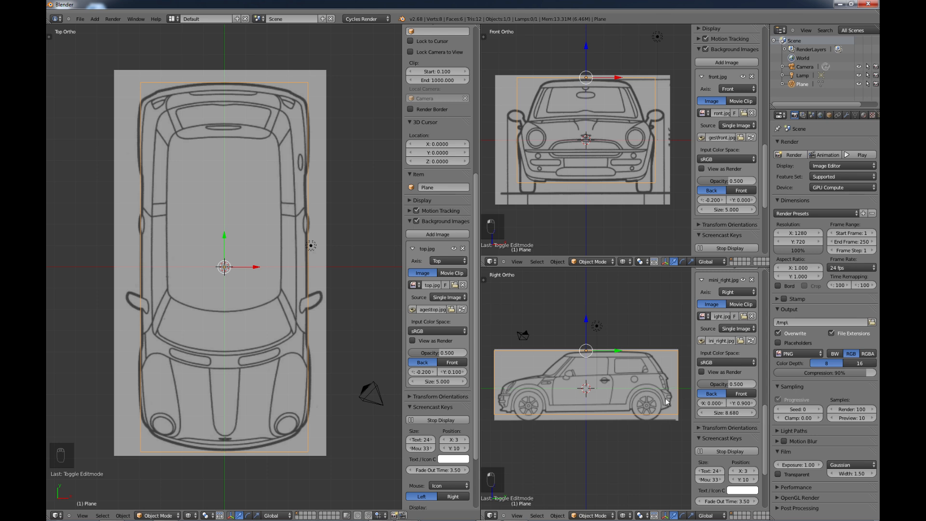
pyautogui.moveTo(599, 432)
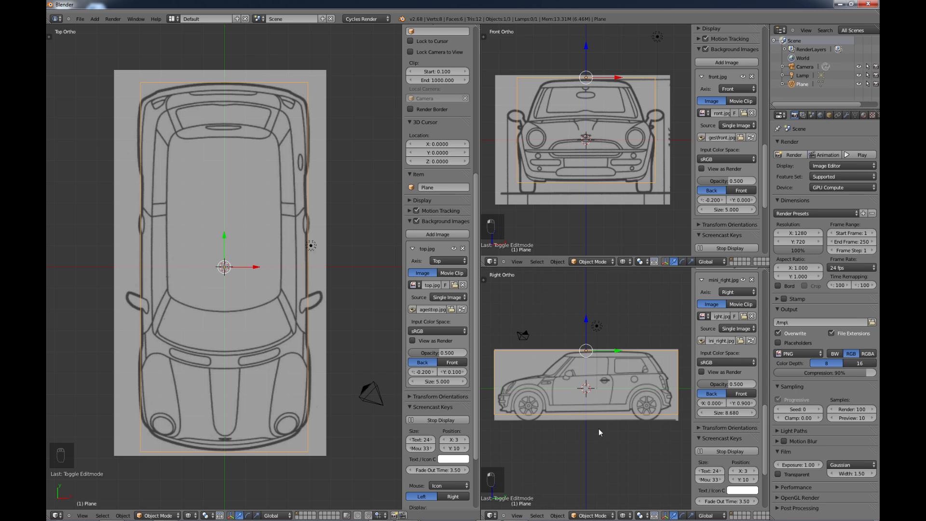
pyautogui.moveTo(586, 433)
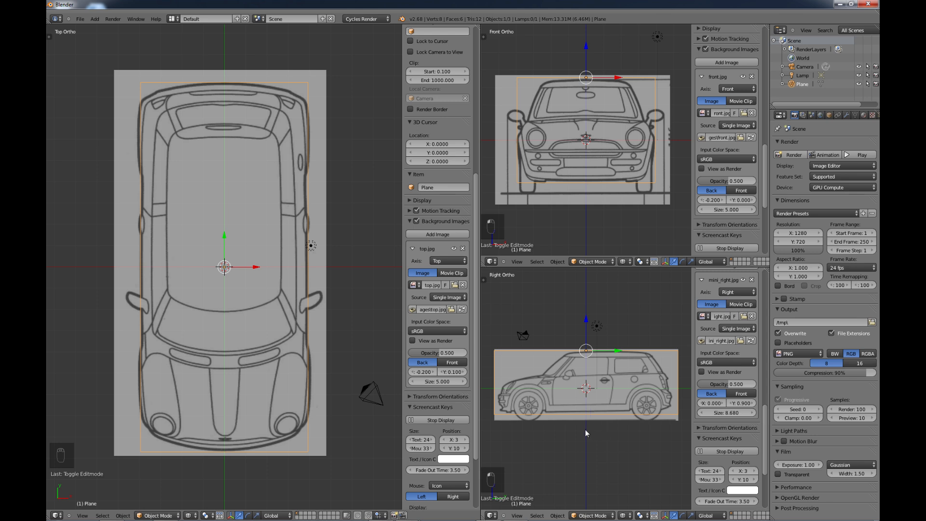
pyautogui.moveTo(589, 435)
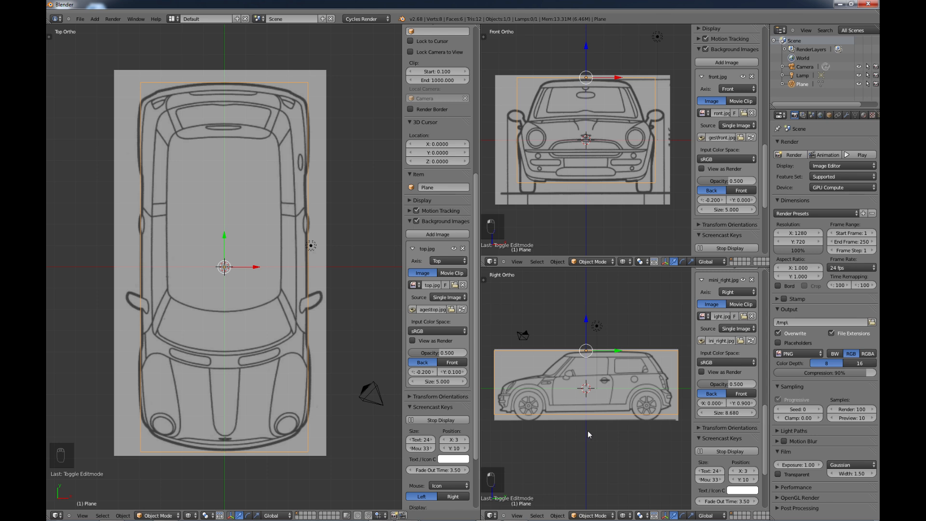
pyautogui.moveTo(638, 409)
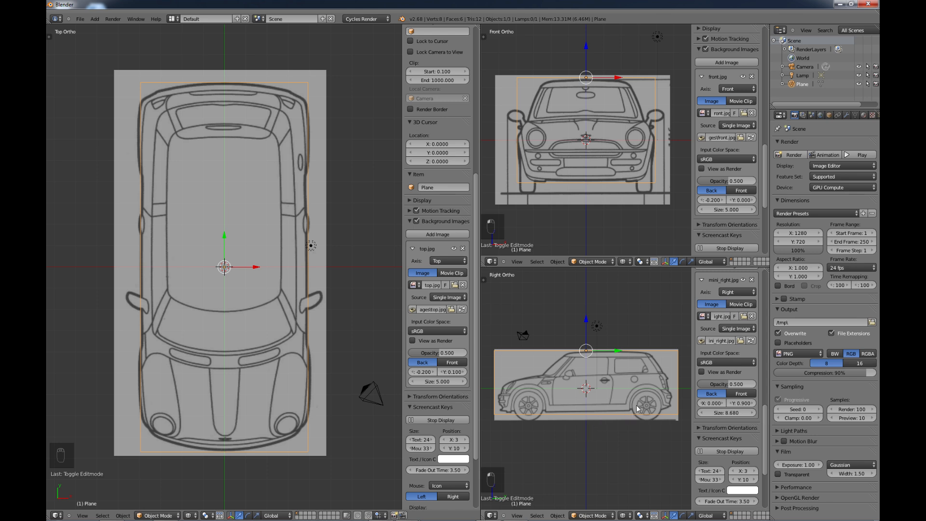
pyautogui.moveTo(648, 407)
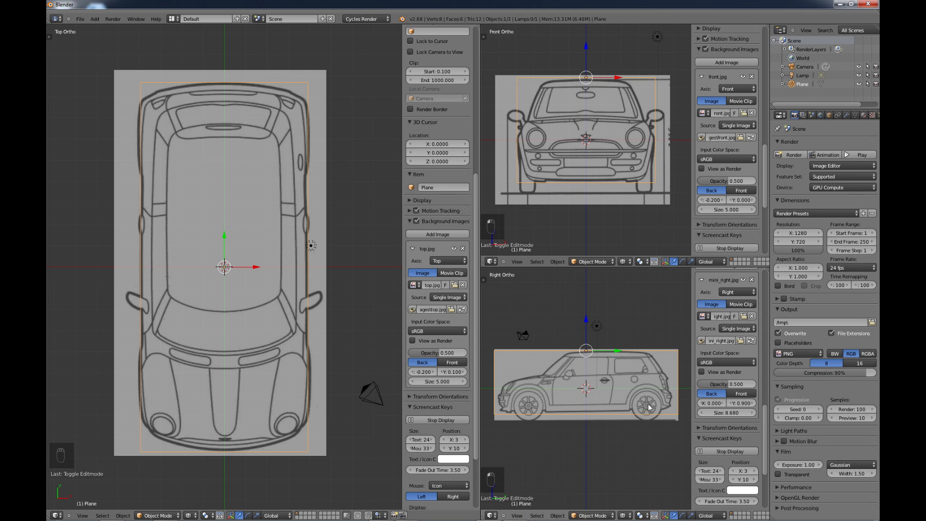
pyautogui.moveTo(608, 377)
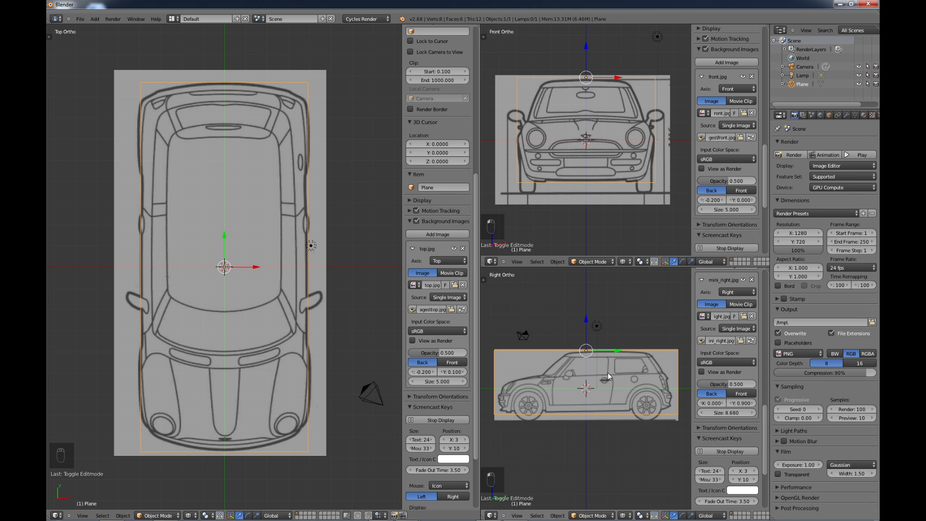
pyautogui.moveTo(647, 389)
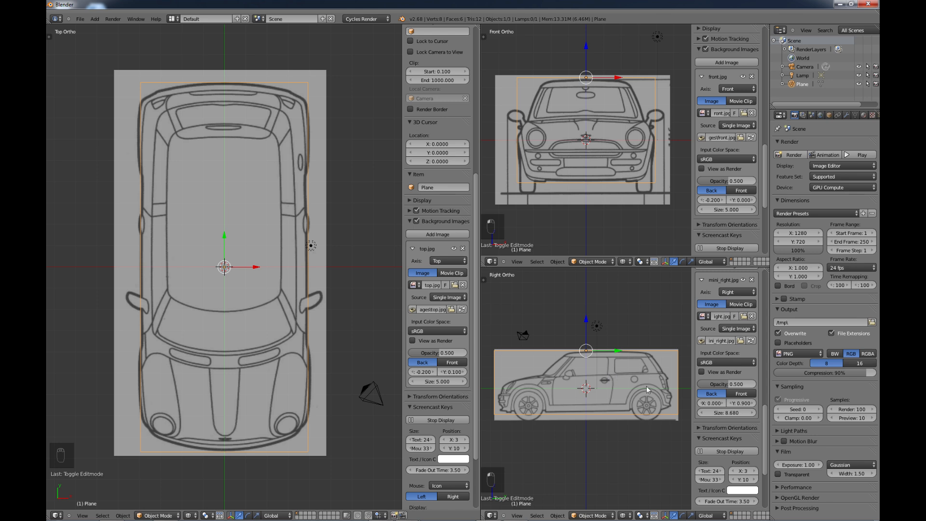
pyautogui.moveTo(700, 410)
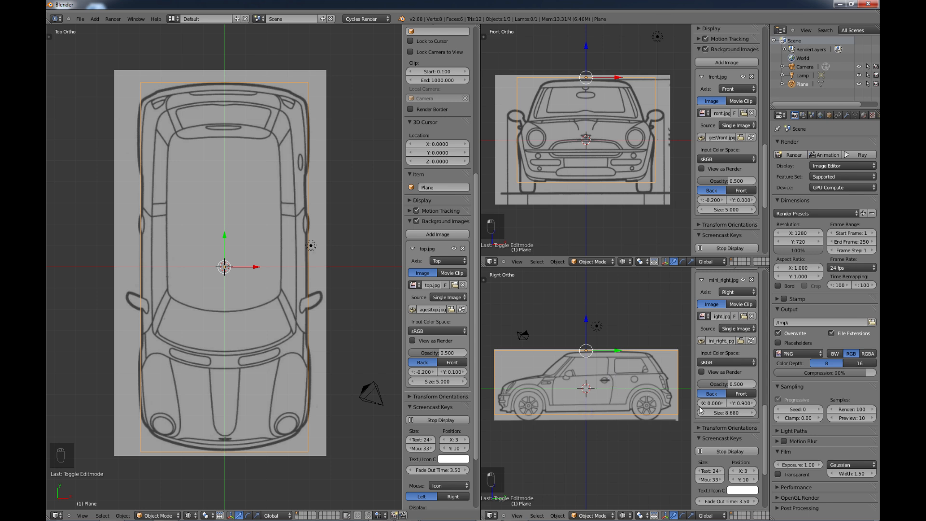
pyautogui.moveTo(768, 434)
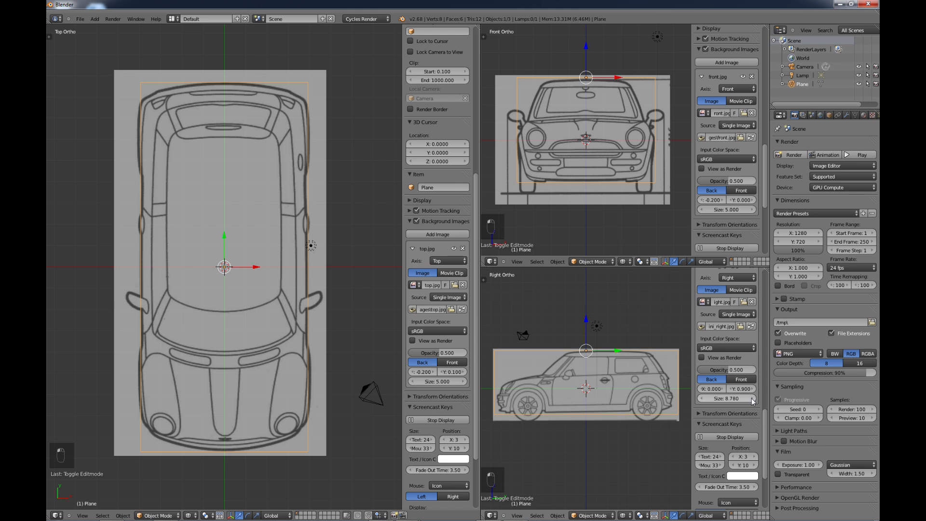
# Step: Adjust the blueprint's offsets and size to about 9.08 so the car spans the block
pyautogui.click(727, 398)
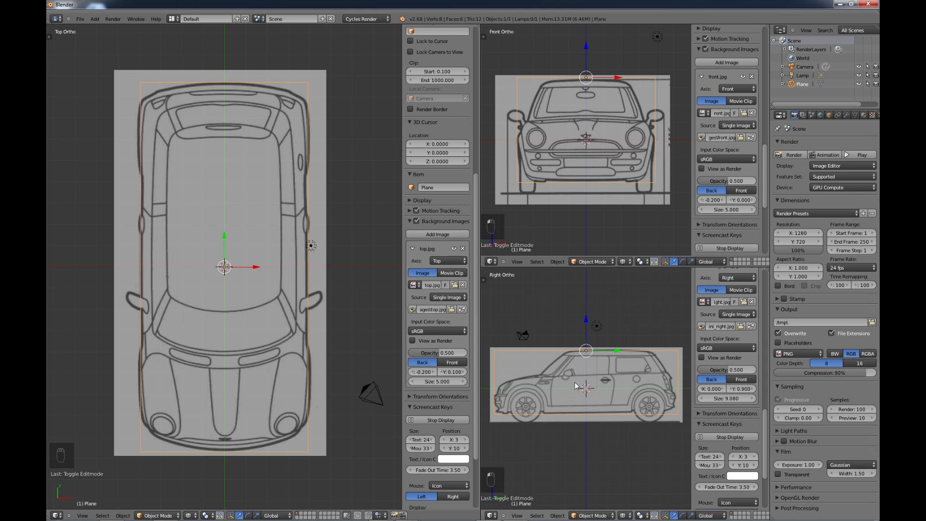
pyautogui.moveTo(623, 377)
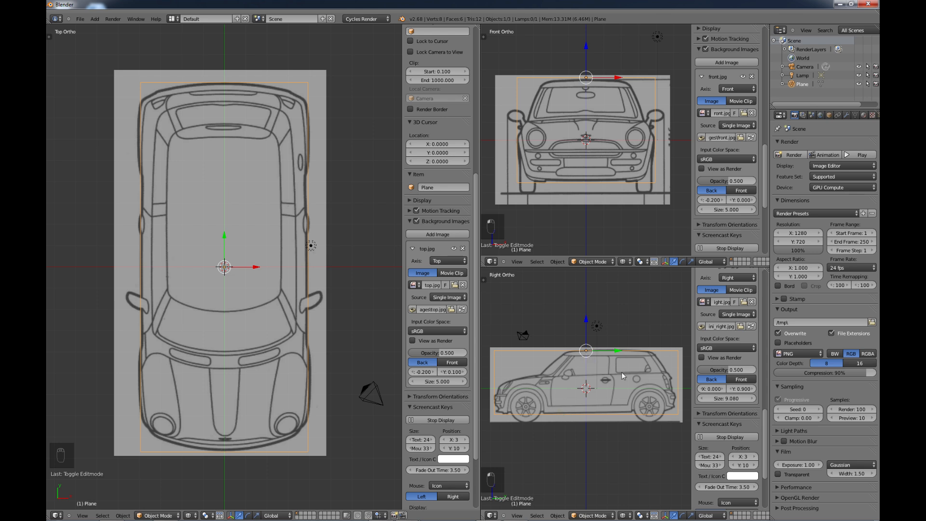
pyautogui.moveTo(602, 398)
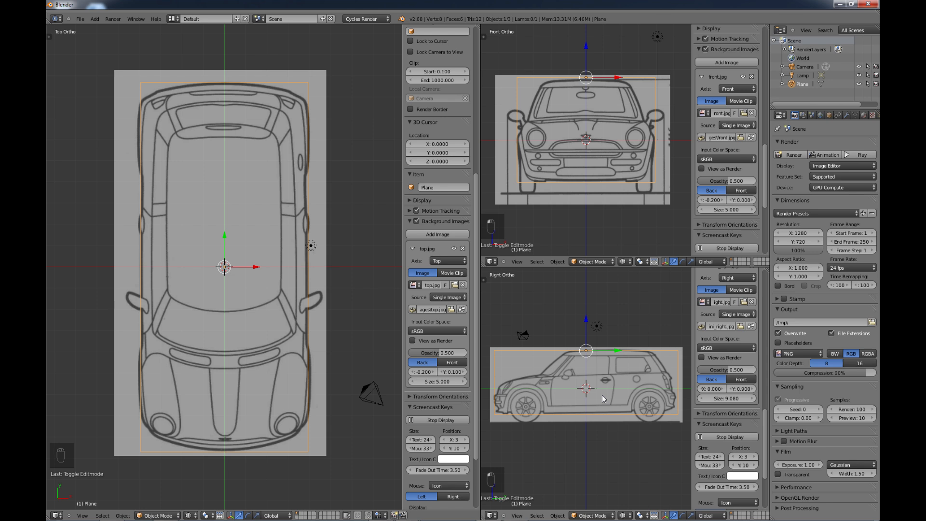
pyautogui.moveTo(616, 399)
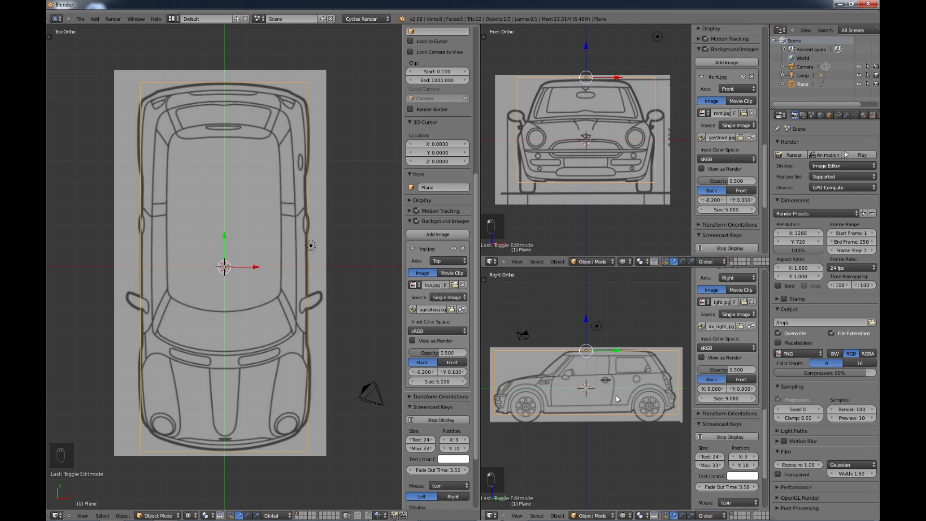
pyautogui.moveTo(643, 397)
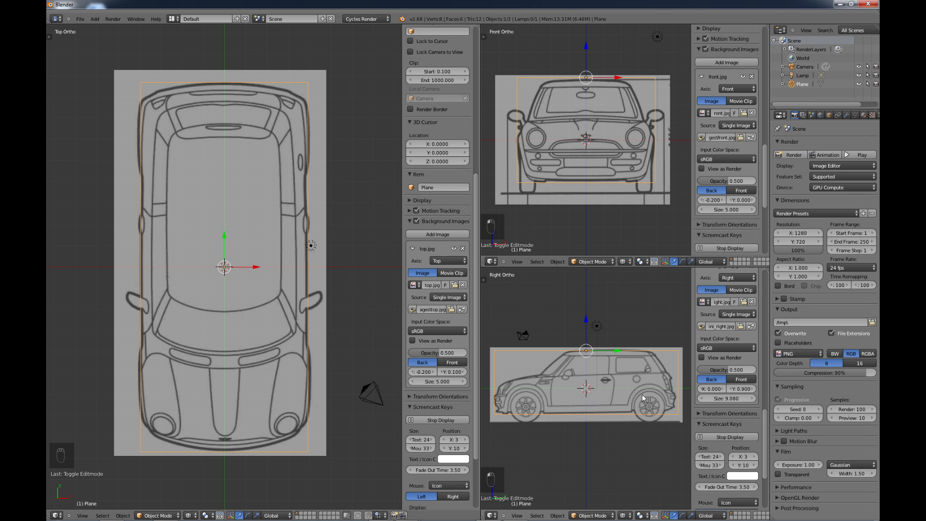
pyautogui.moveTo(340, 244)
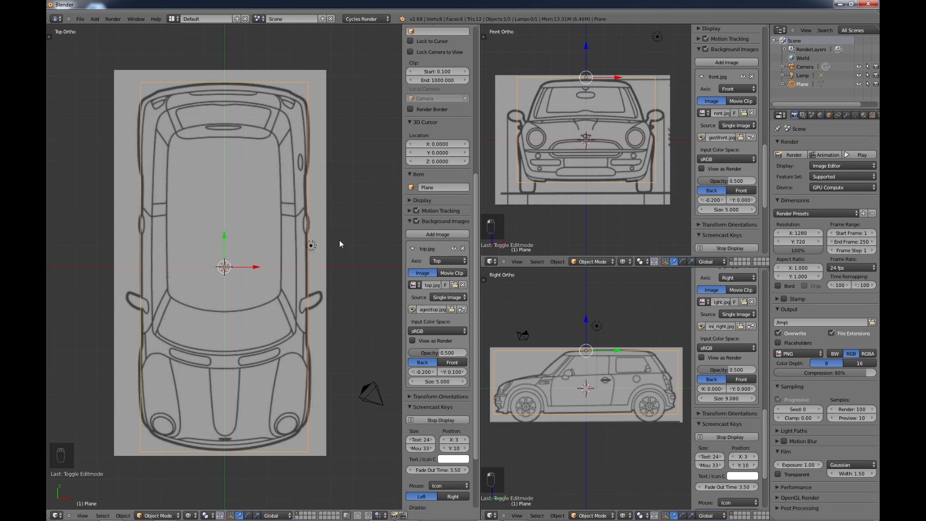
pyautogui.moveTo(314, 256)
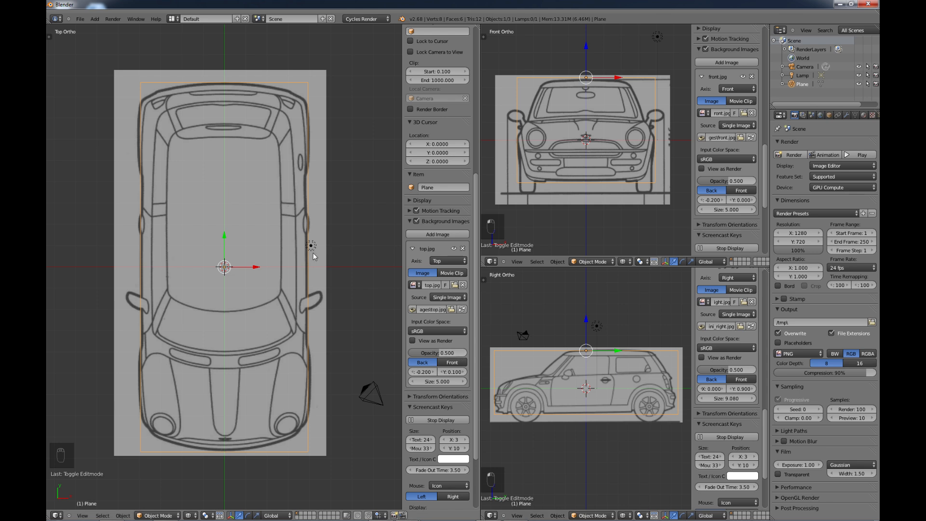
pyautogui.moveTo(302, 274)
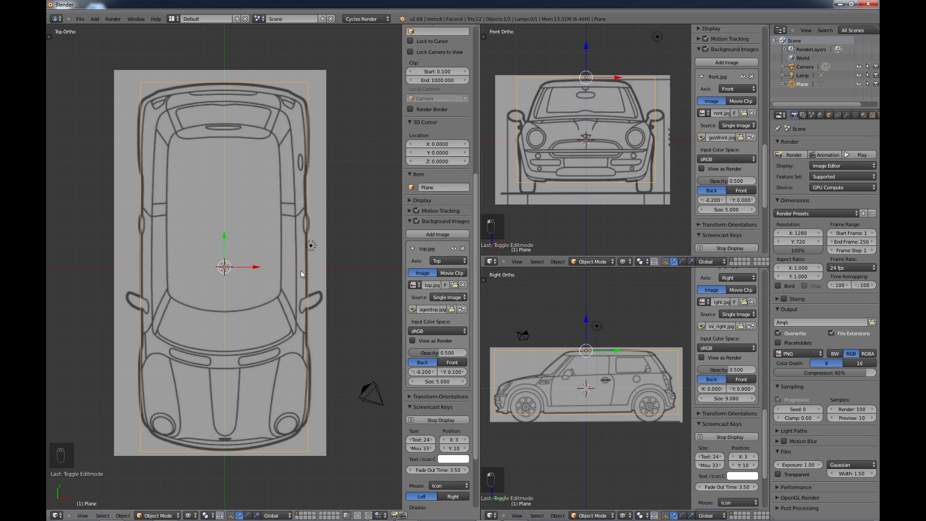
pyautogui.moveTo(320, 367)
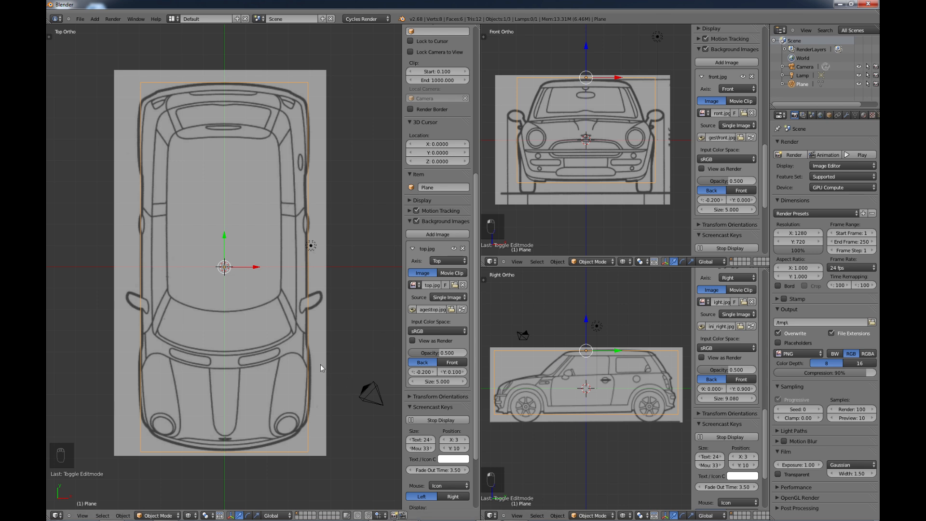
pyautogui.moveTo(312, 388)
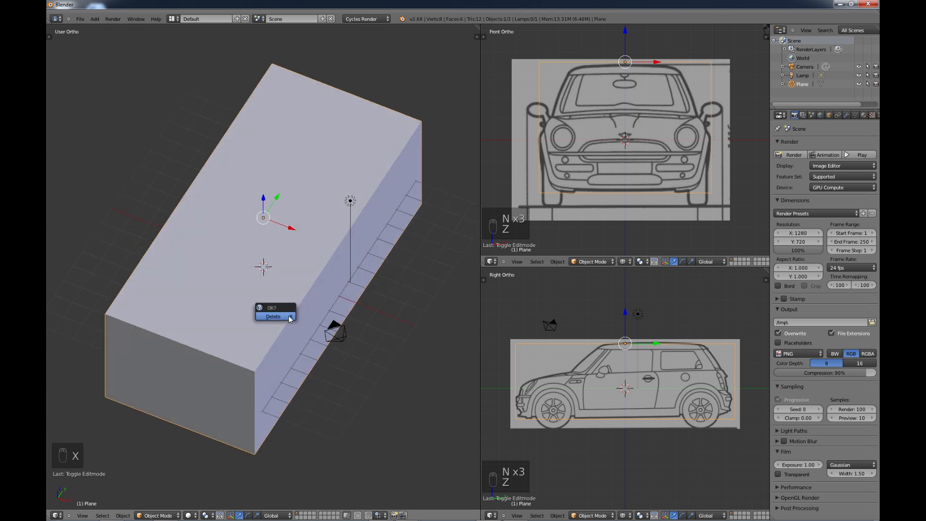
# Step: Delete the helper block, leaving the three aligned blueprints
pyautogui.click(273, 316)
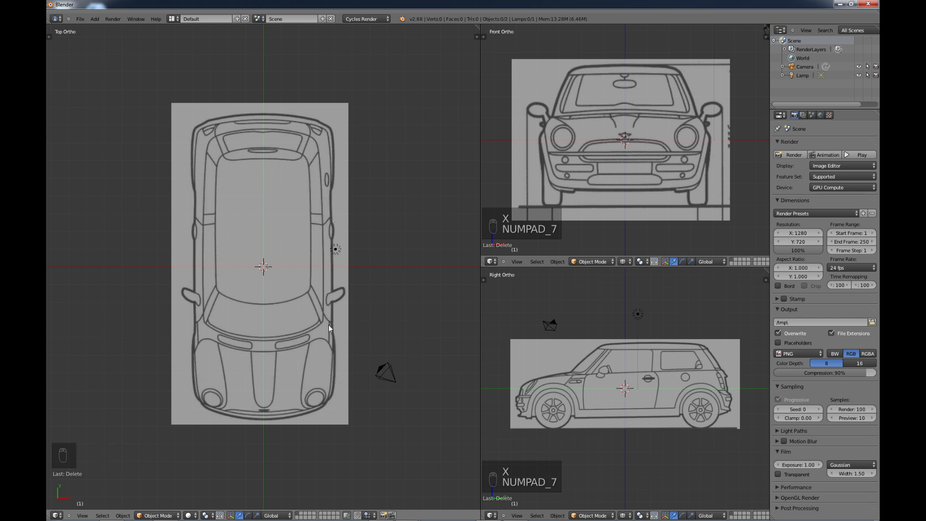
pyautogui.moveTo(628, 130)
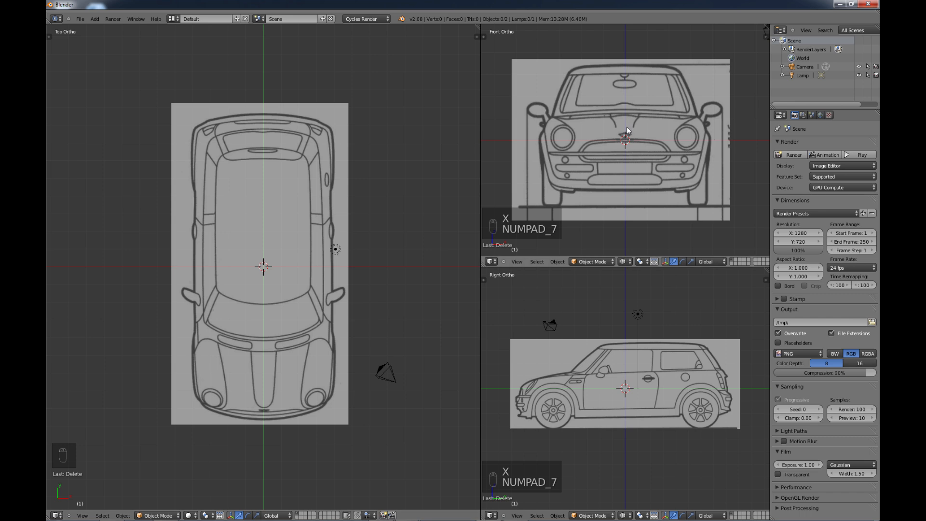
pyautogui.moveTo(638, 378)
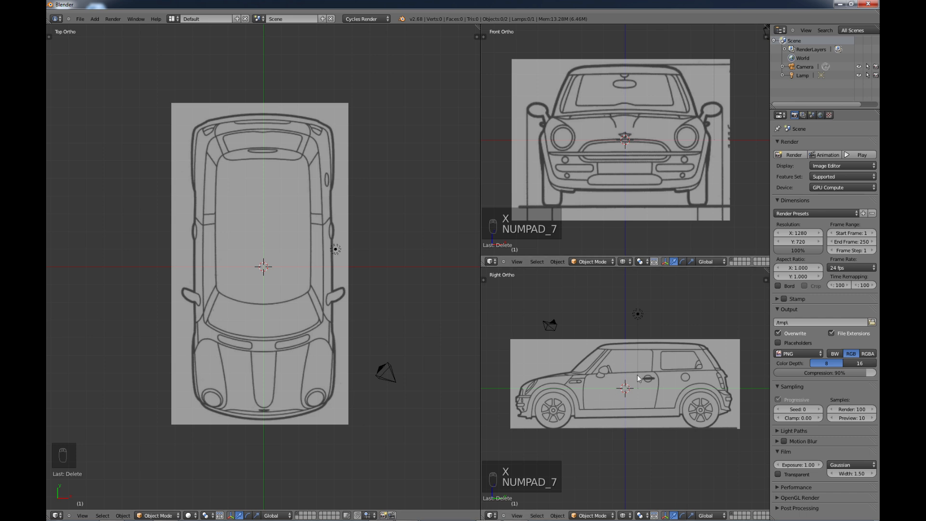
pyautogui.moveTo(274, 237)
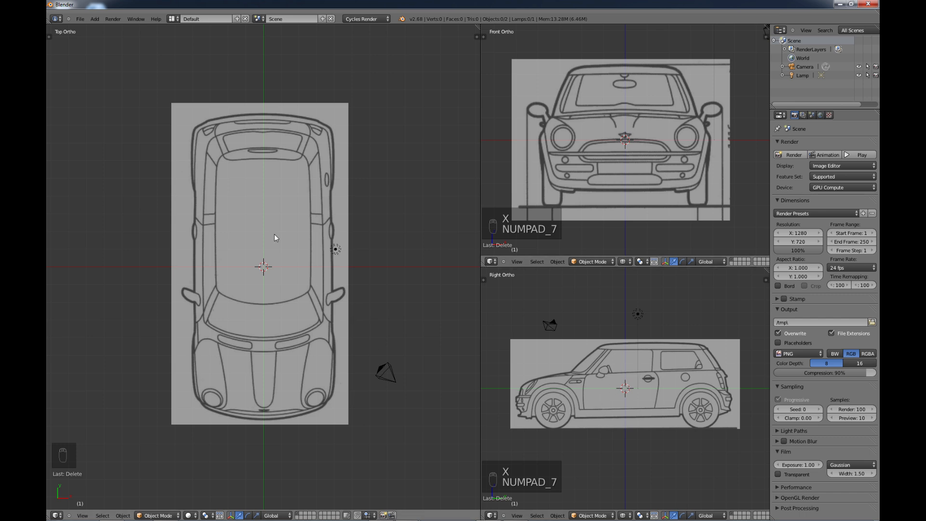
pyautogui.moveTo(325, 276)
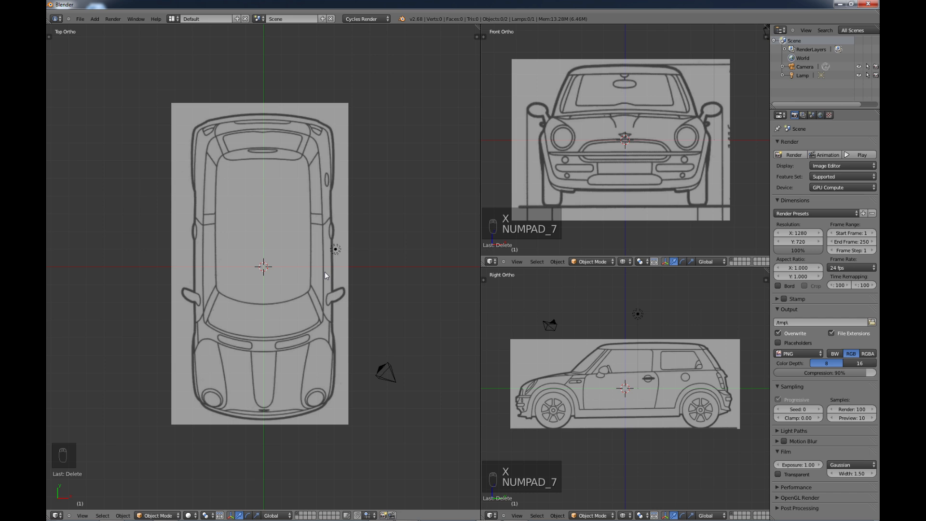
pyautogui.moveTo(290, 229)
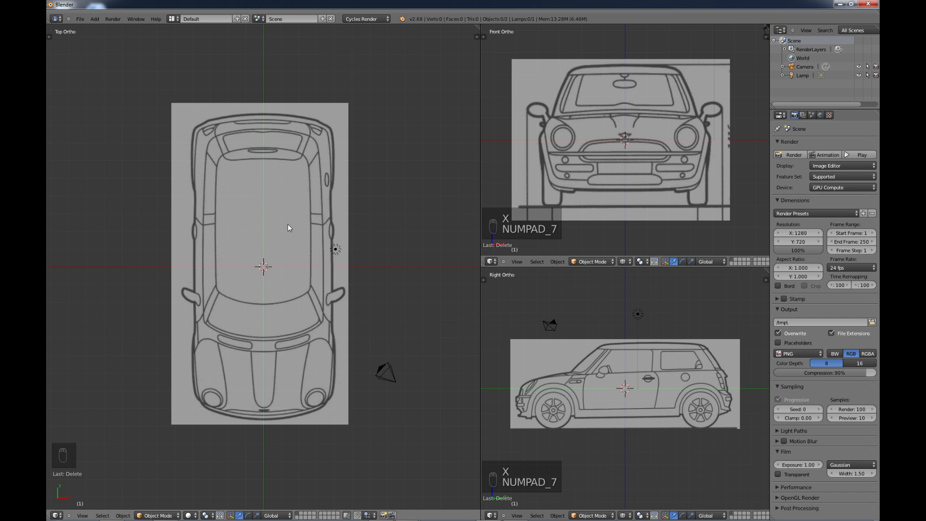
pyautogui.moveTo(319, 265)
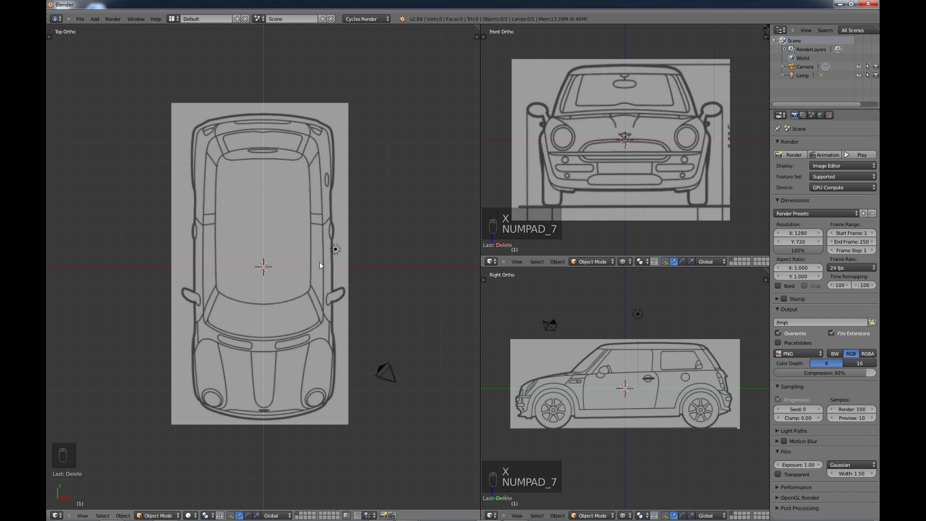
pyautogui.moveTo(670, 138)
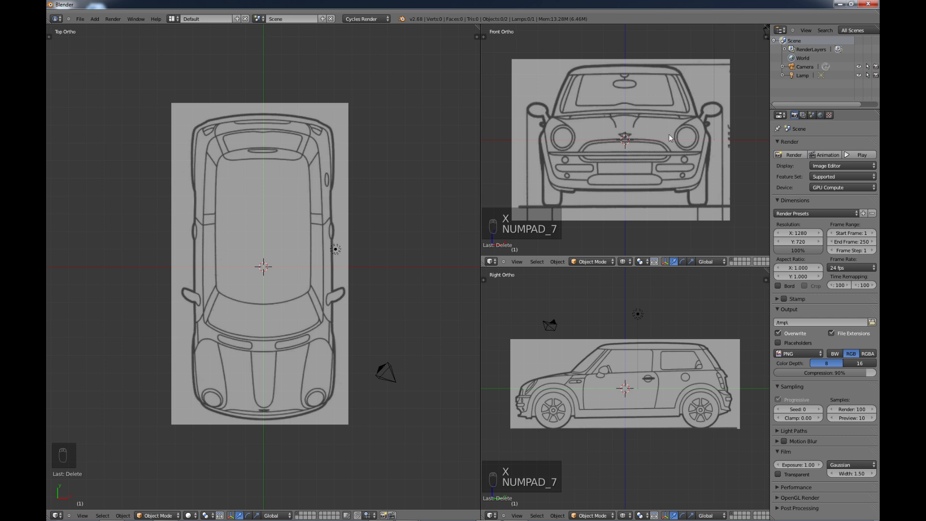
pyautogui.moveTo(620, 389)
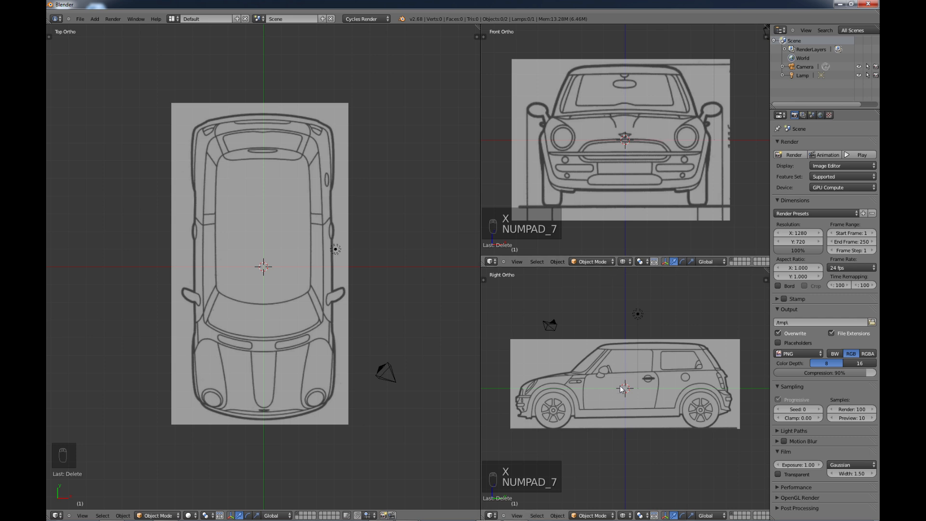
pyautogui.moveTo(632, 417)
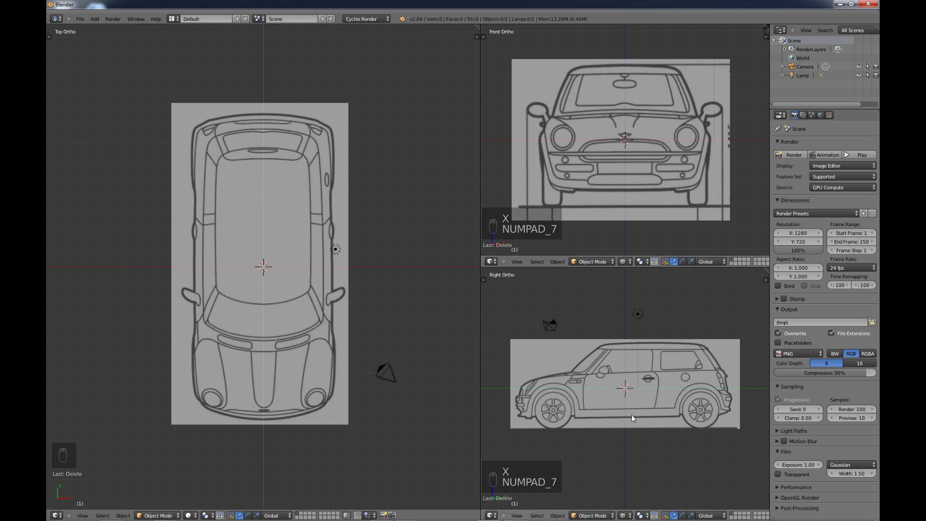
pyautogui.moveTo(635, 110)
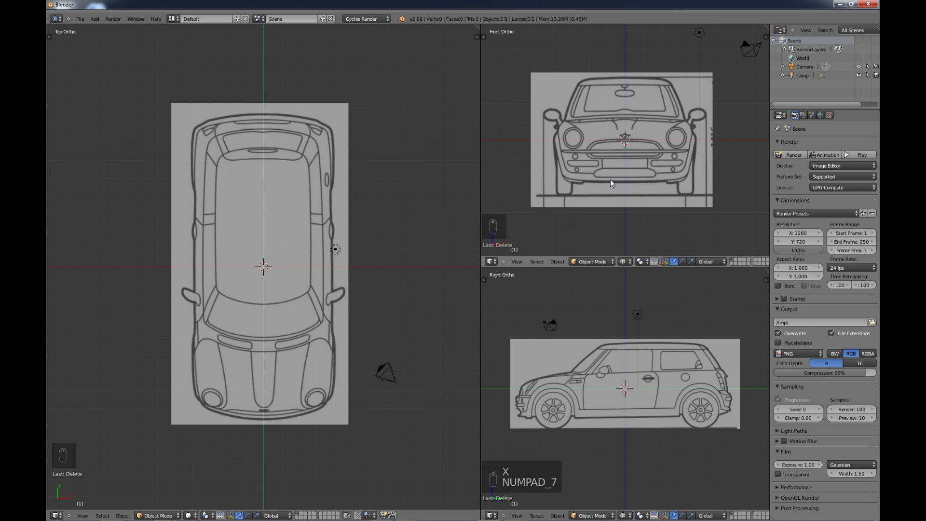
pyautogui.moveTo(530, 219)
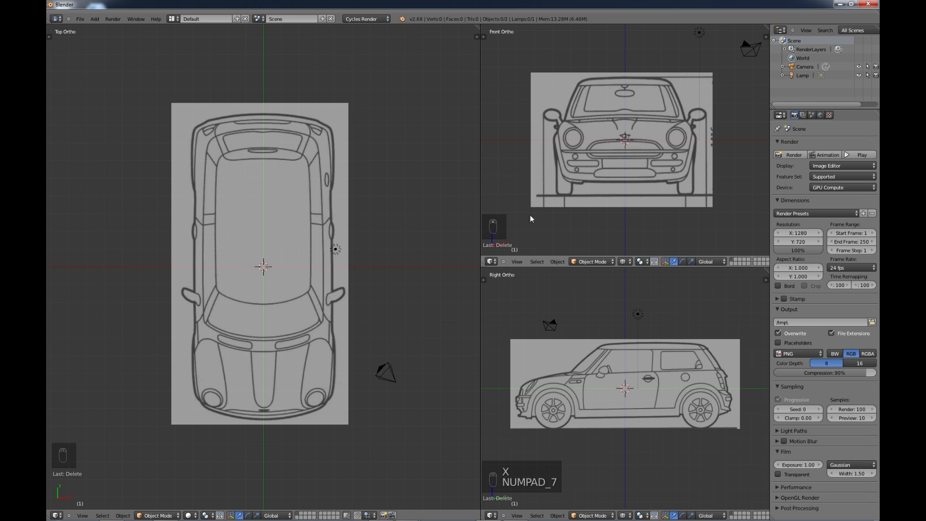
pyautogui.moveTo(490, 261)
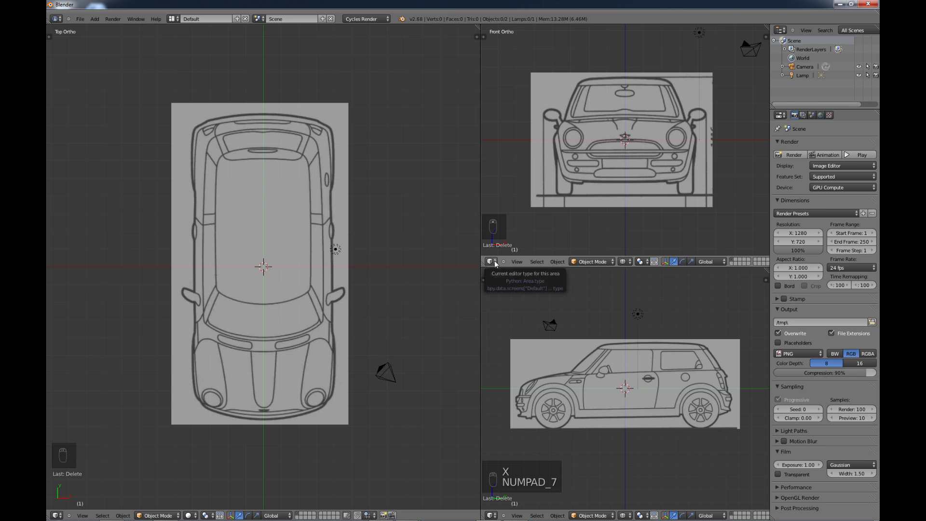
# Step: Switch the front-view area to the UV/Image Editor and load the Caterpillar dump truck photo
pyautogui.click(490, 261)
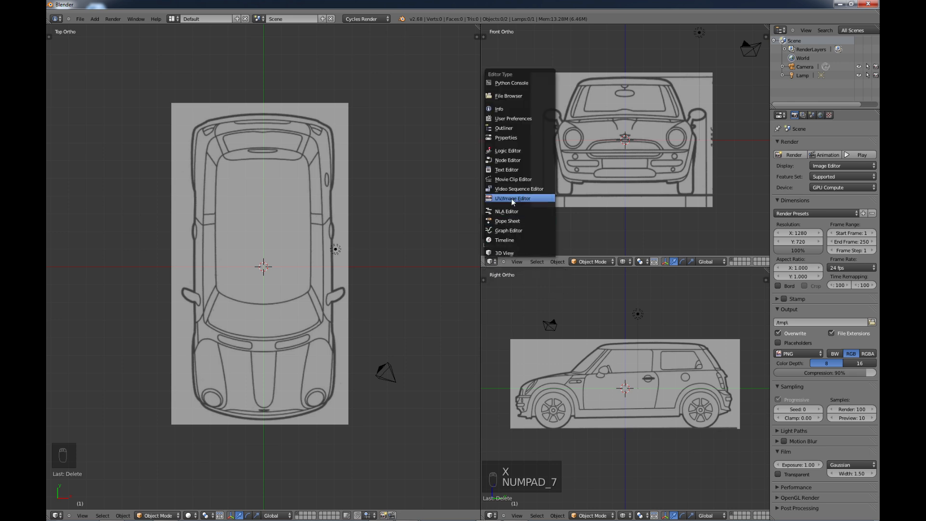
pyautogui.click(512, 197)
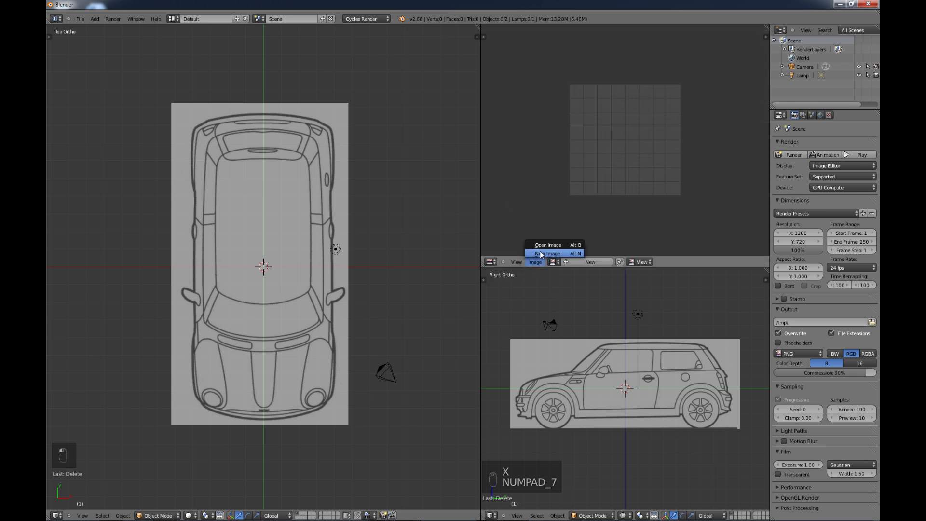
pyautogui.click(547, 244)
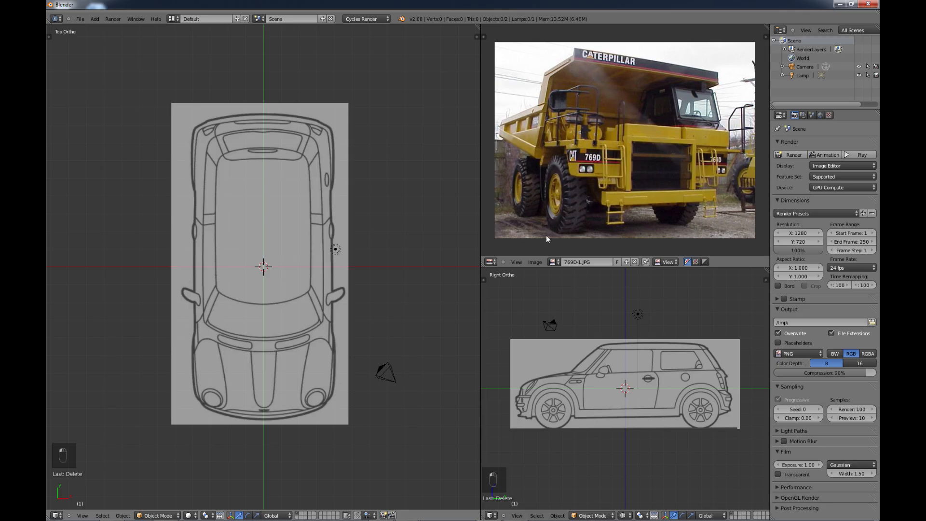
pyautogui.moveTo(653, 180)
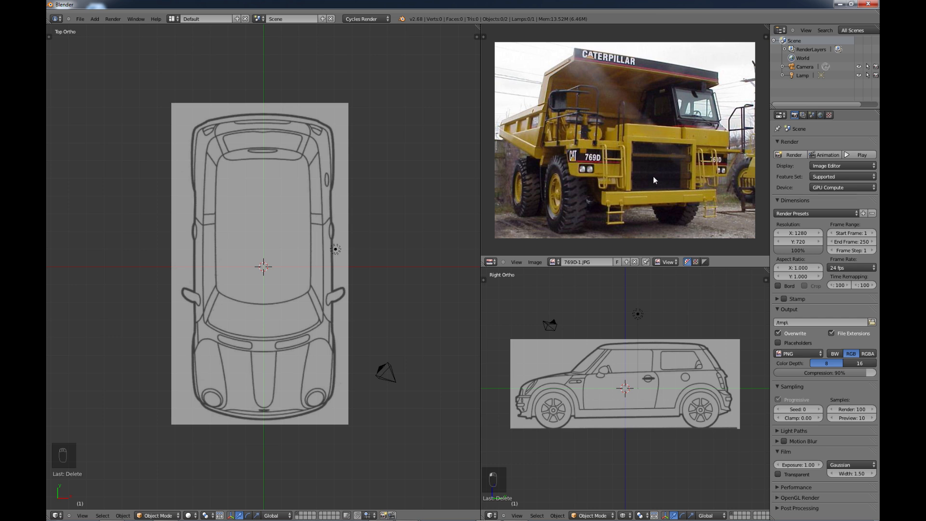
pyautogui.moveTo(625, 173)
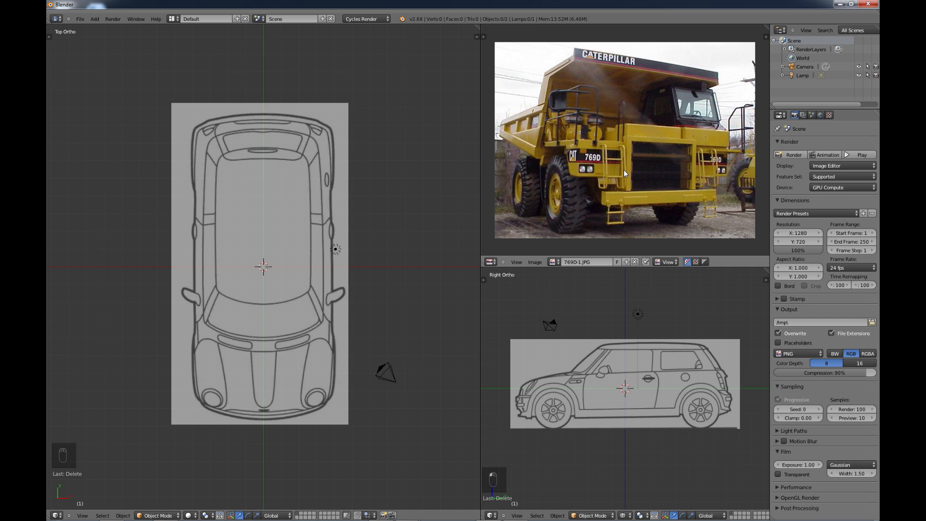
pyautogui.moveTo(566, 187)
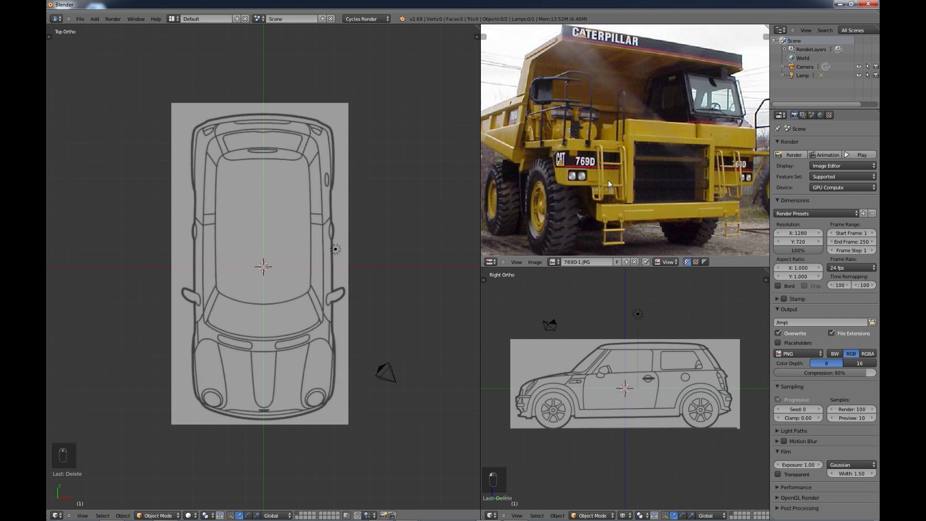
pyautogui.moveTo(353, 383)
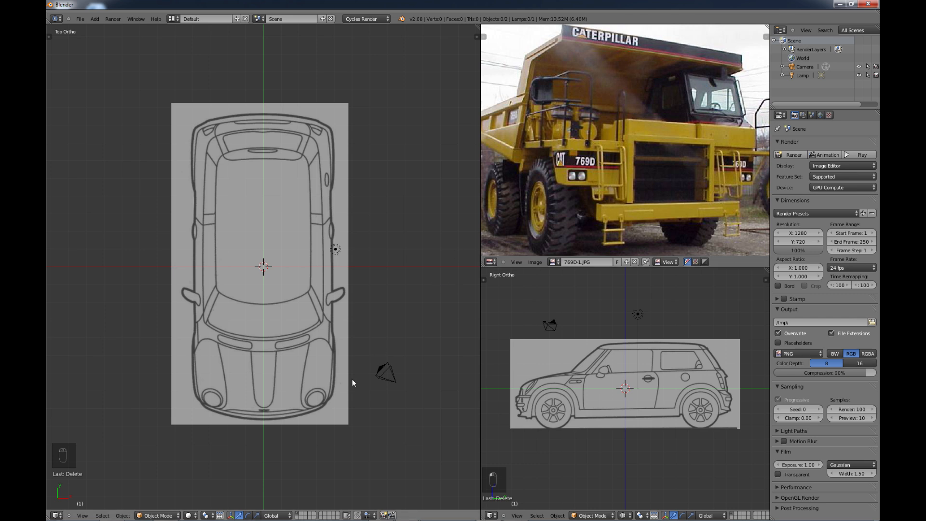
pyautogui.moveTo(622, 176)
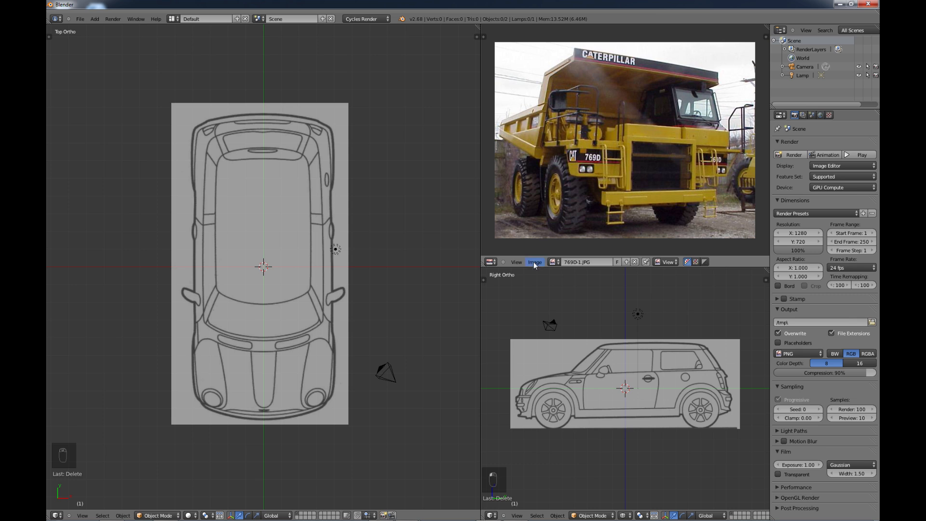
pyautogui.click(491, 262)
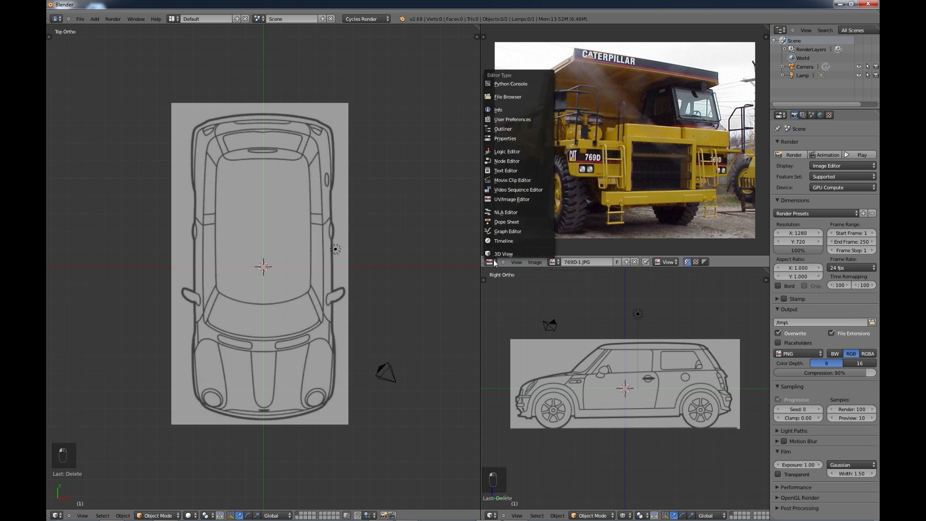
pyautogui.click(490, 261)
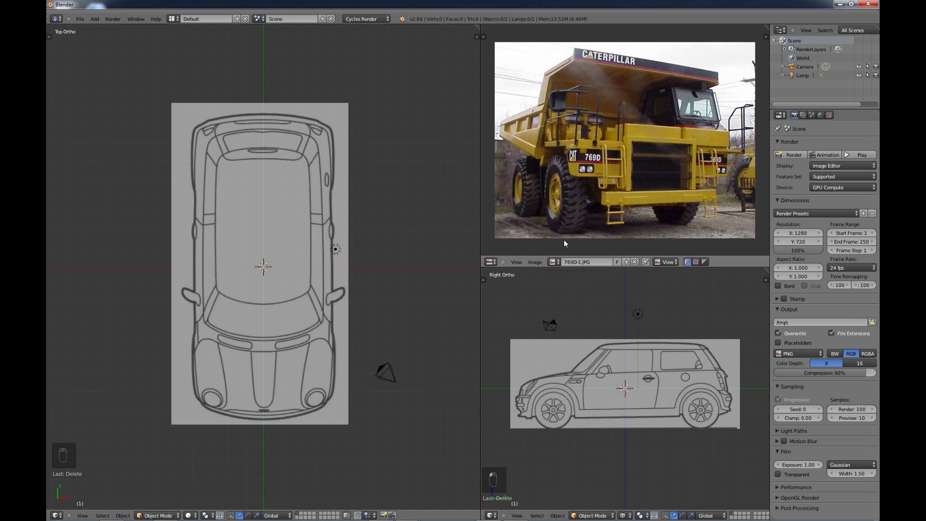
pyautogui.moveTo(422, 278)
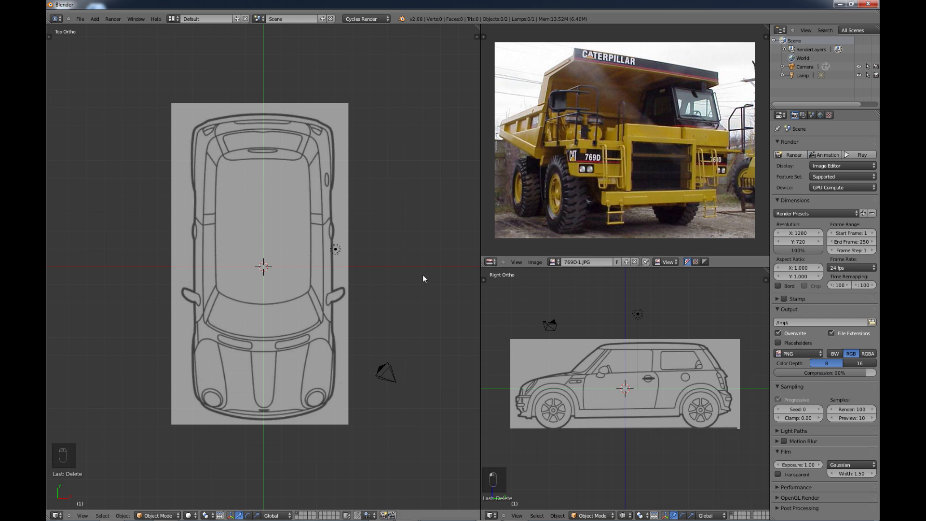
pyautogui.moveTo(422, 274)
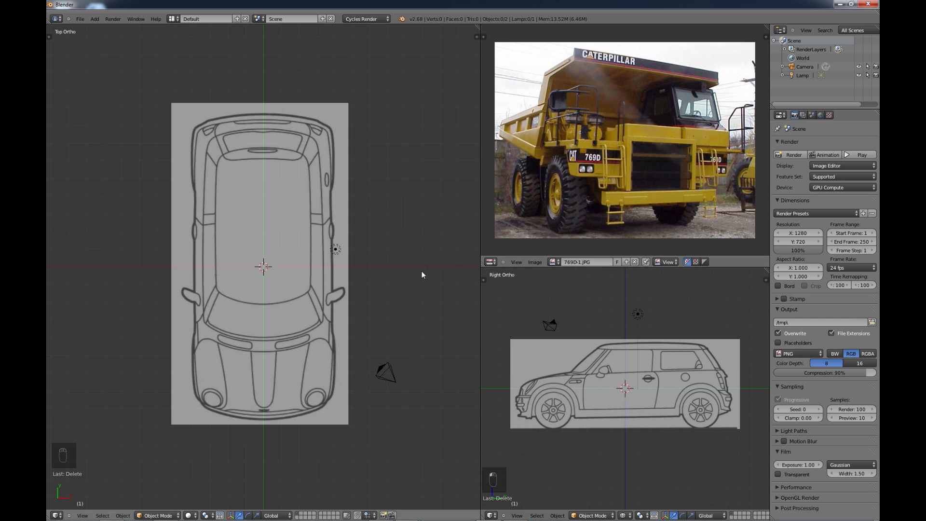